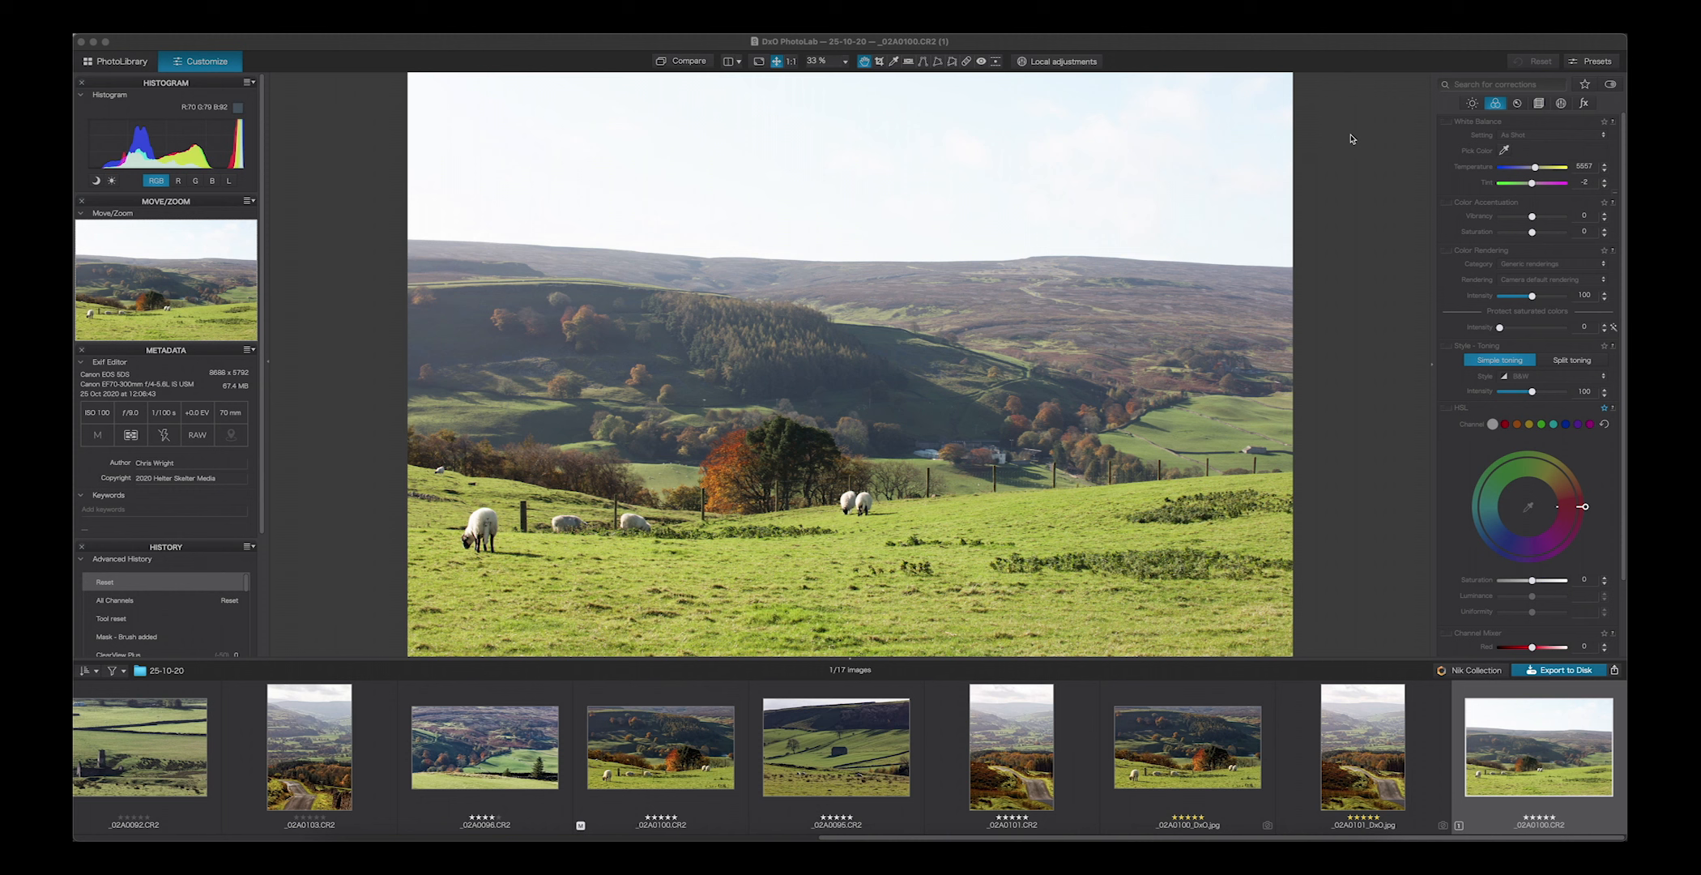
mouse_move(1392, 98)
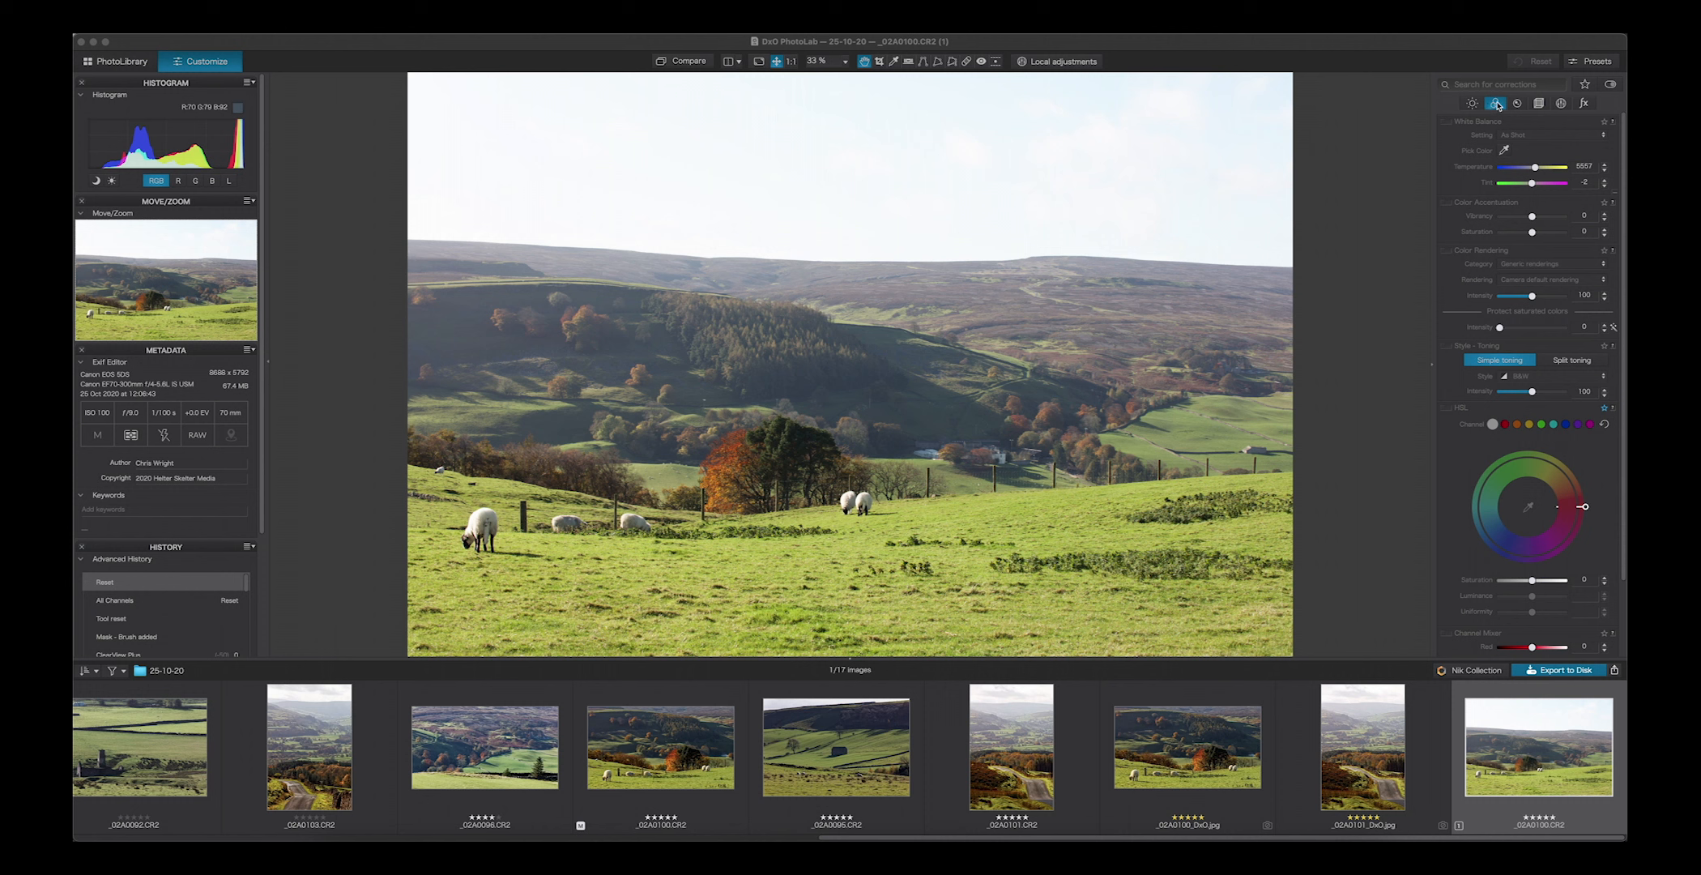
mouse_move(1532, 125)
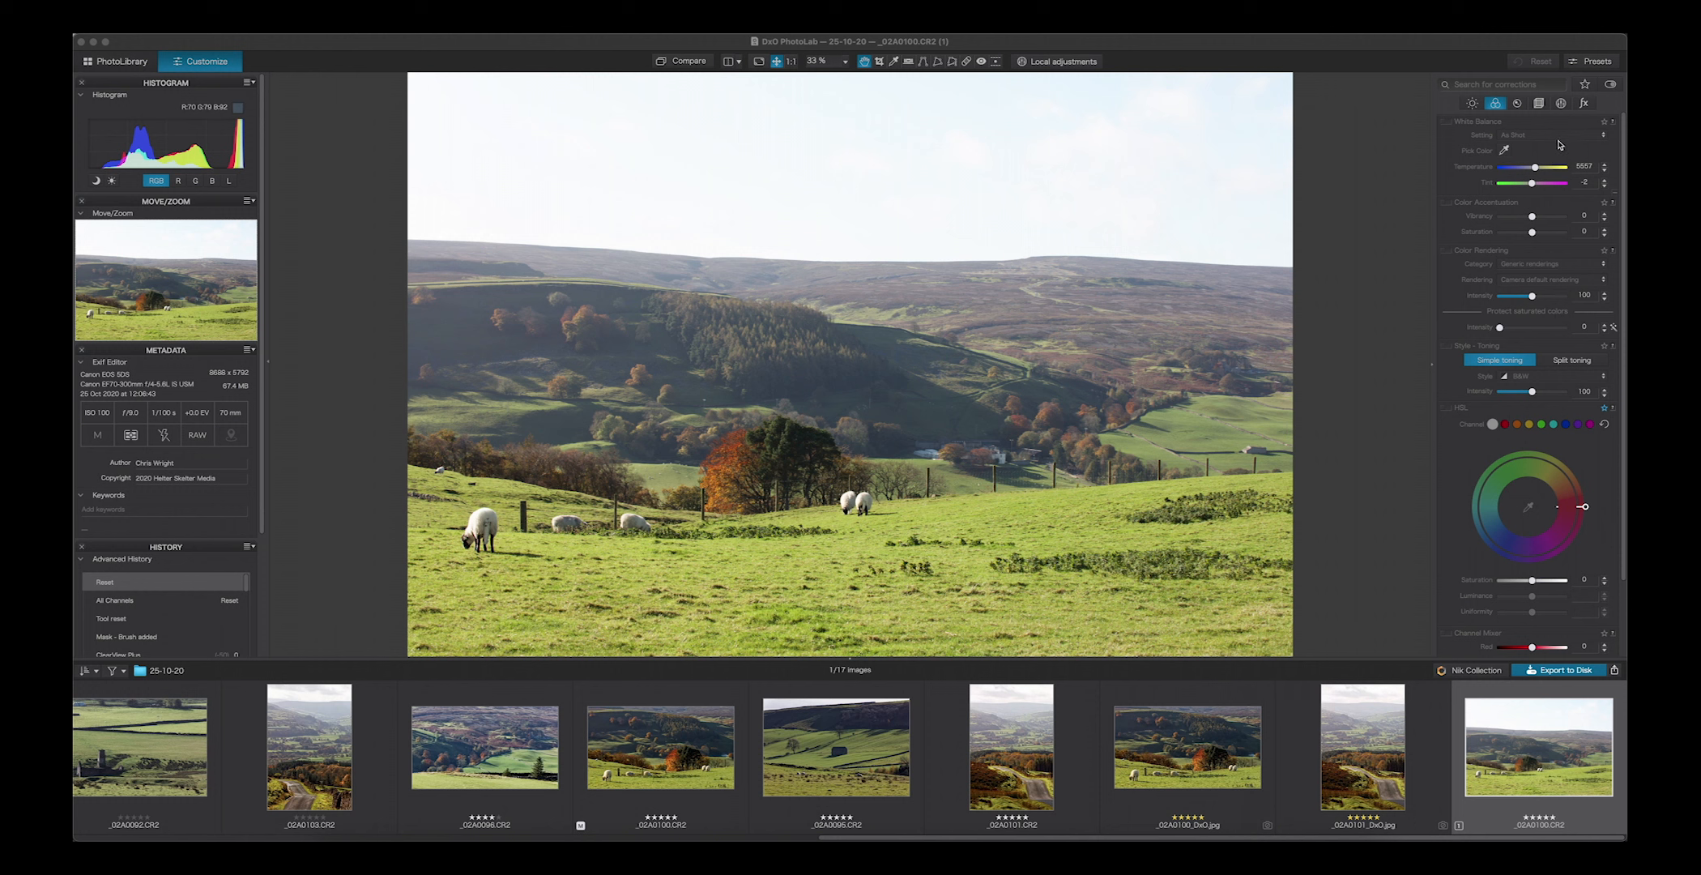
mouse_move(1525, 193)
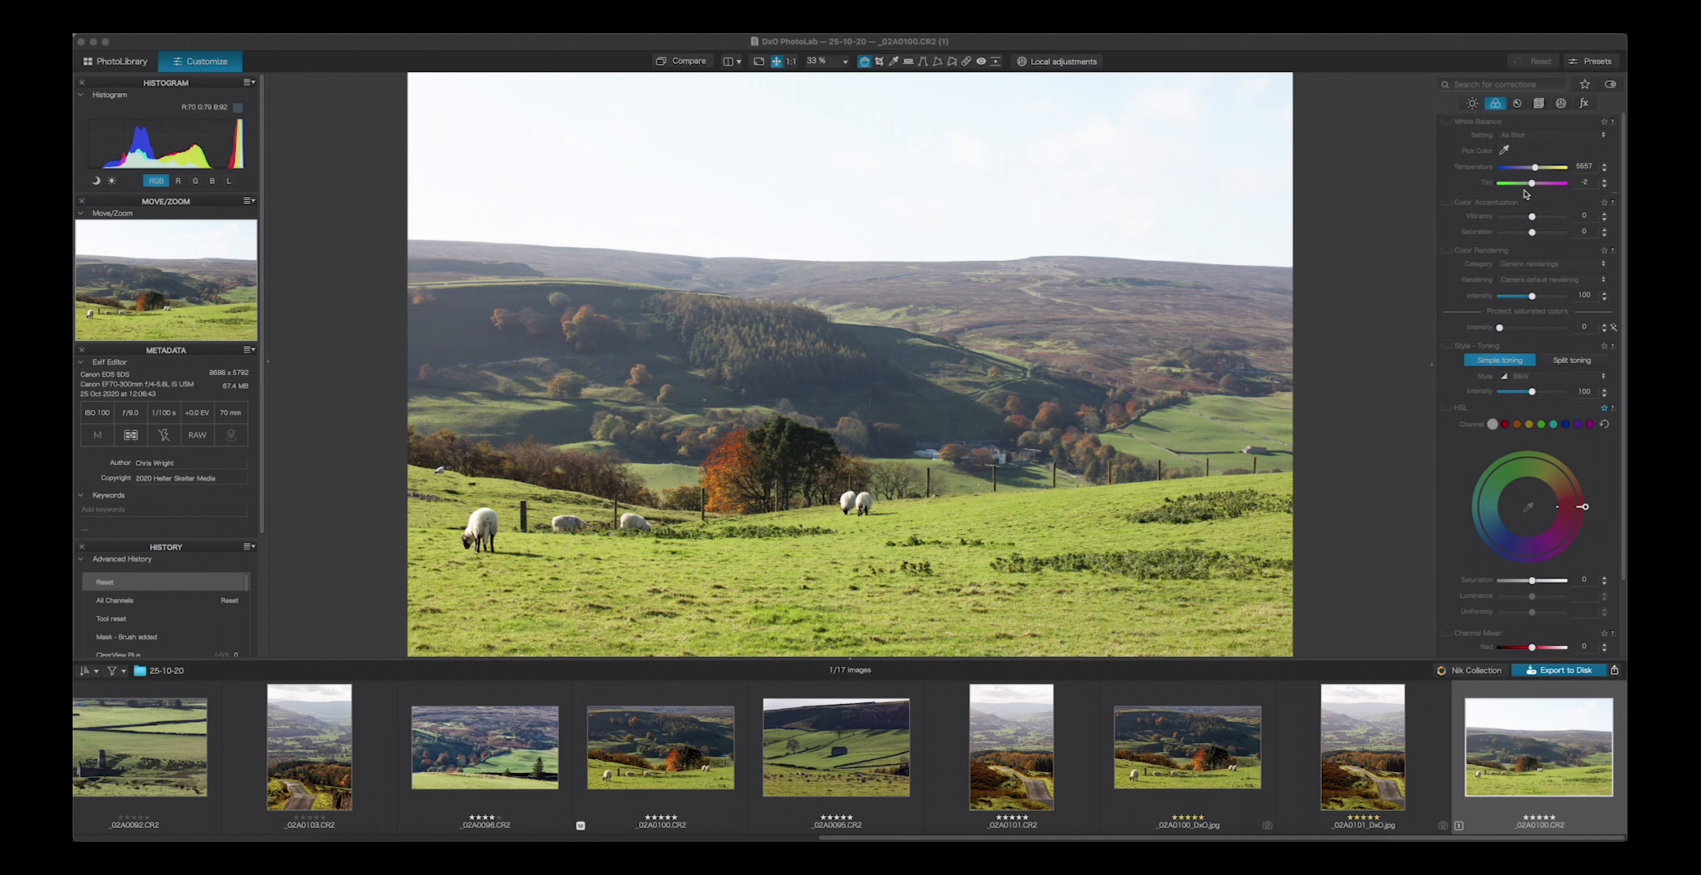
mouse_move(1518, 217)
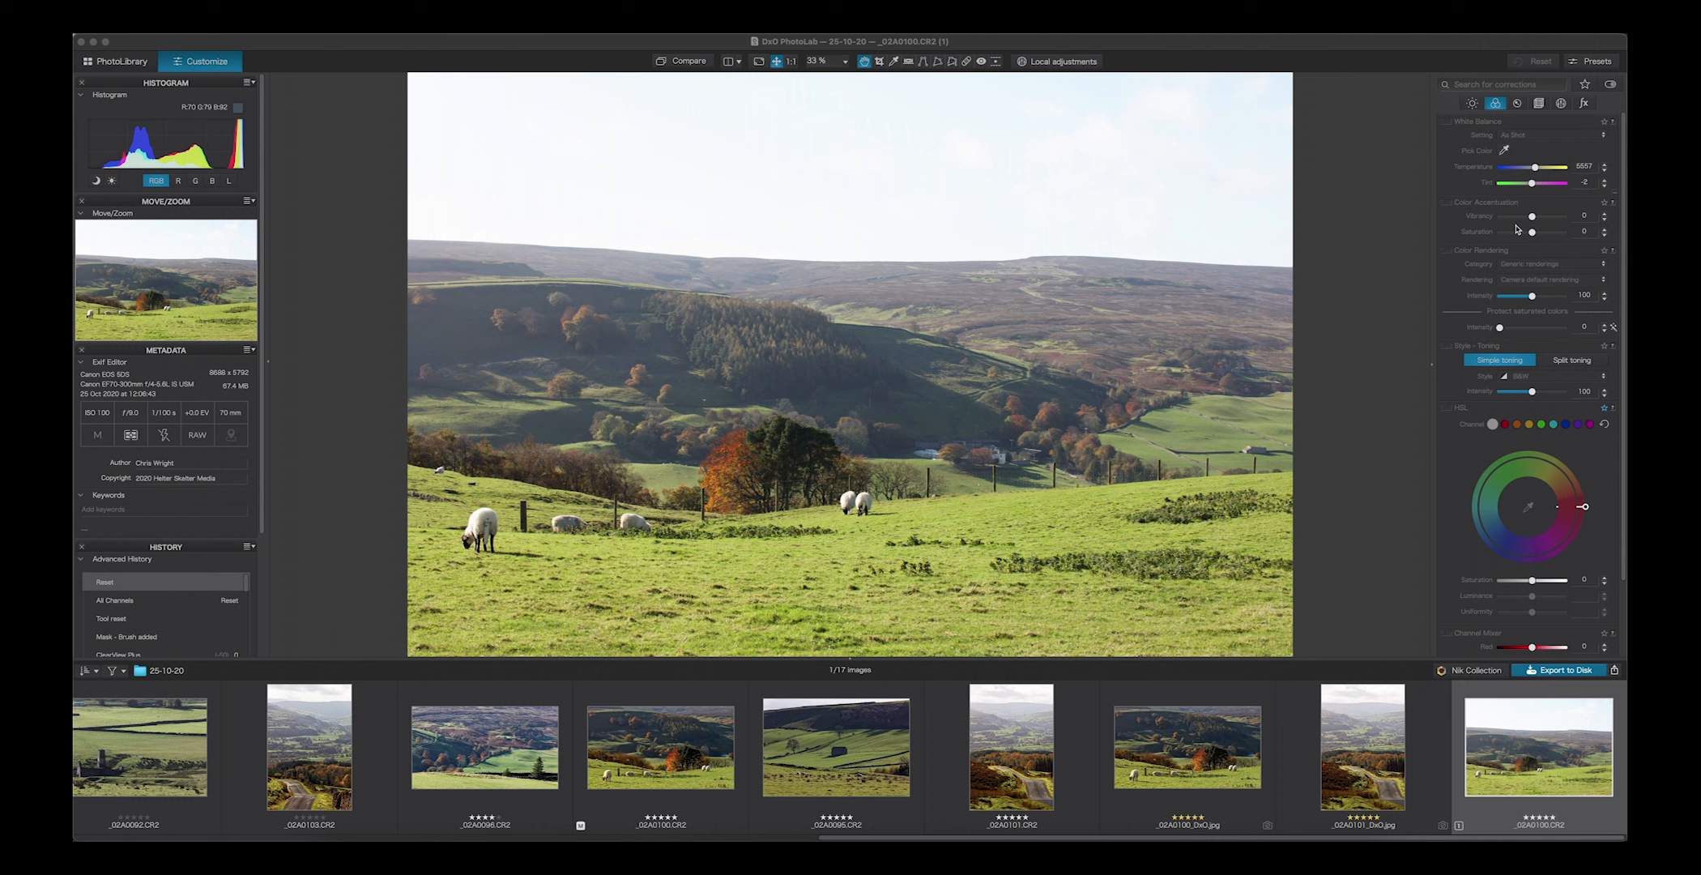
mouse_move(1468, 470)
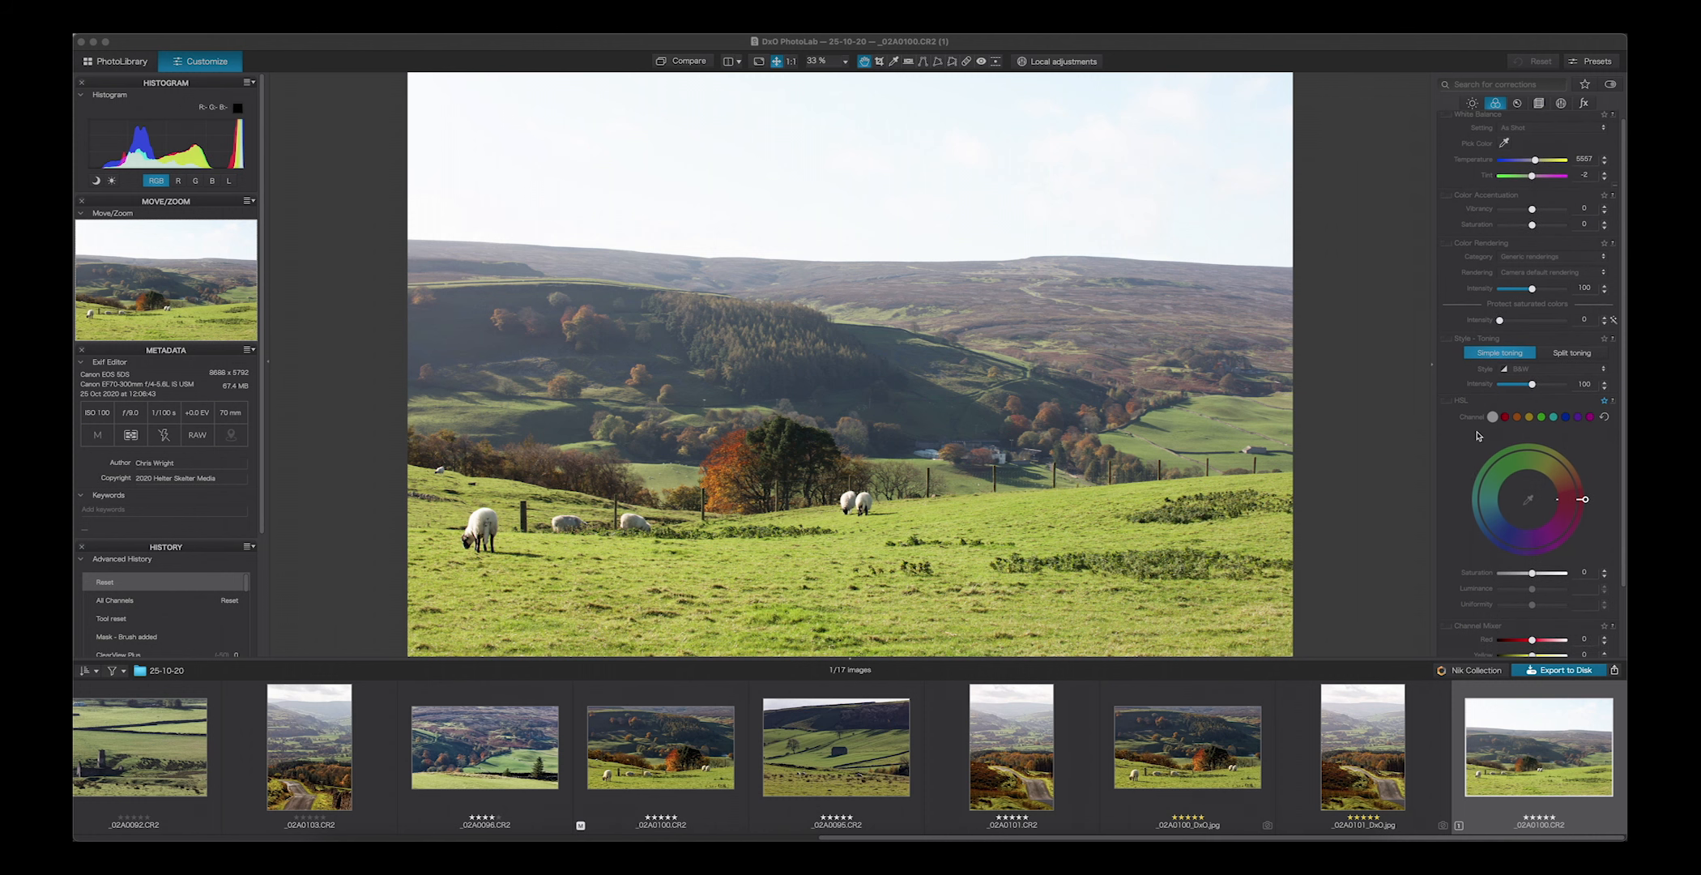
mouse_move(1473, 437)
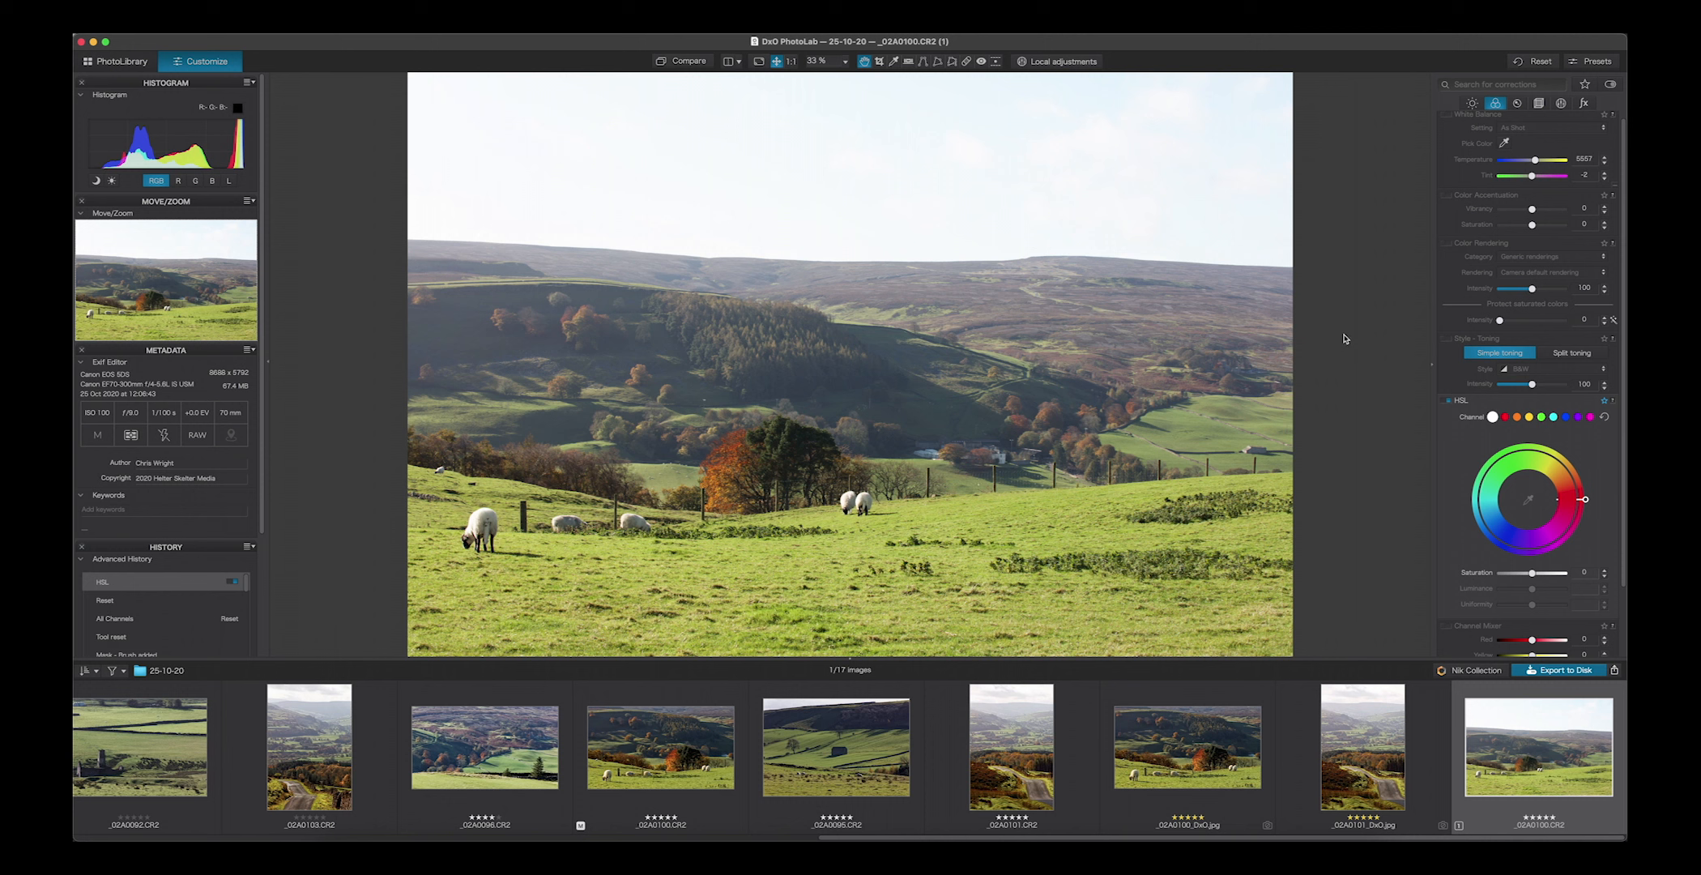
mouse_move(1451, 434)
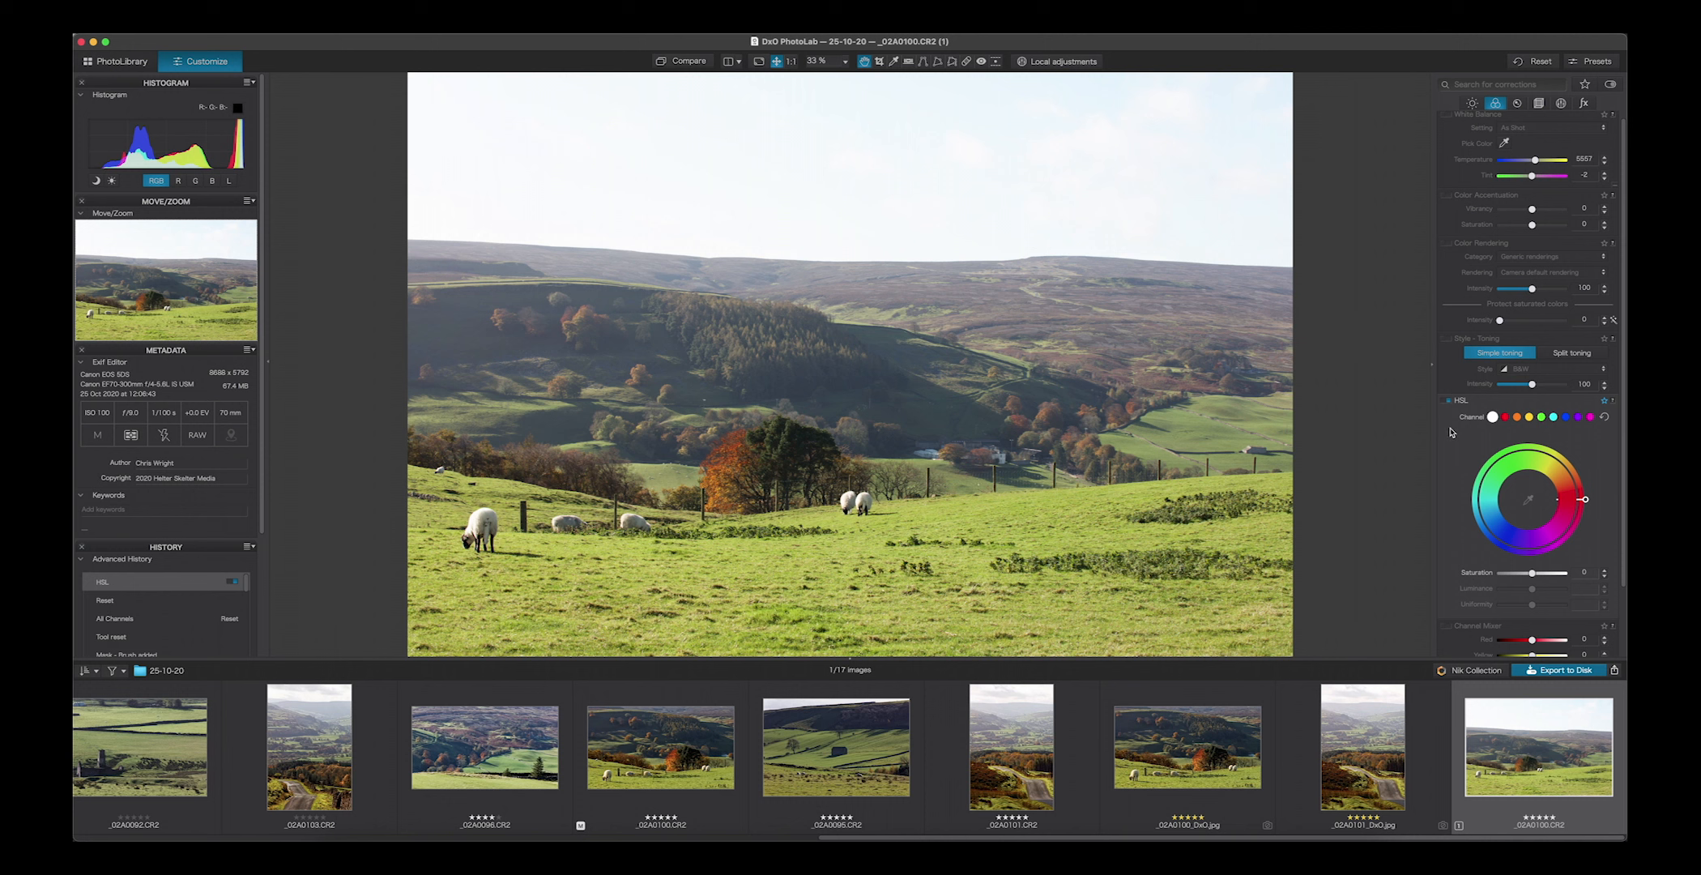
mouse_move(1500, 435)
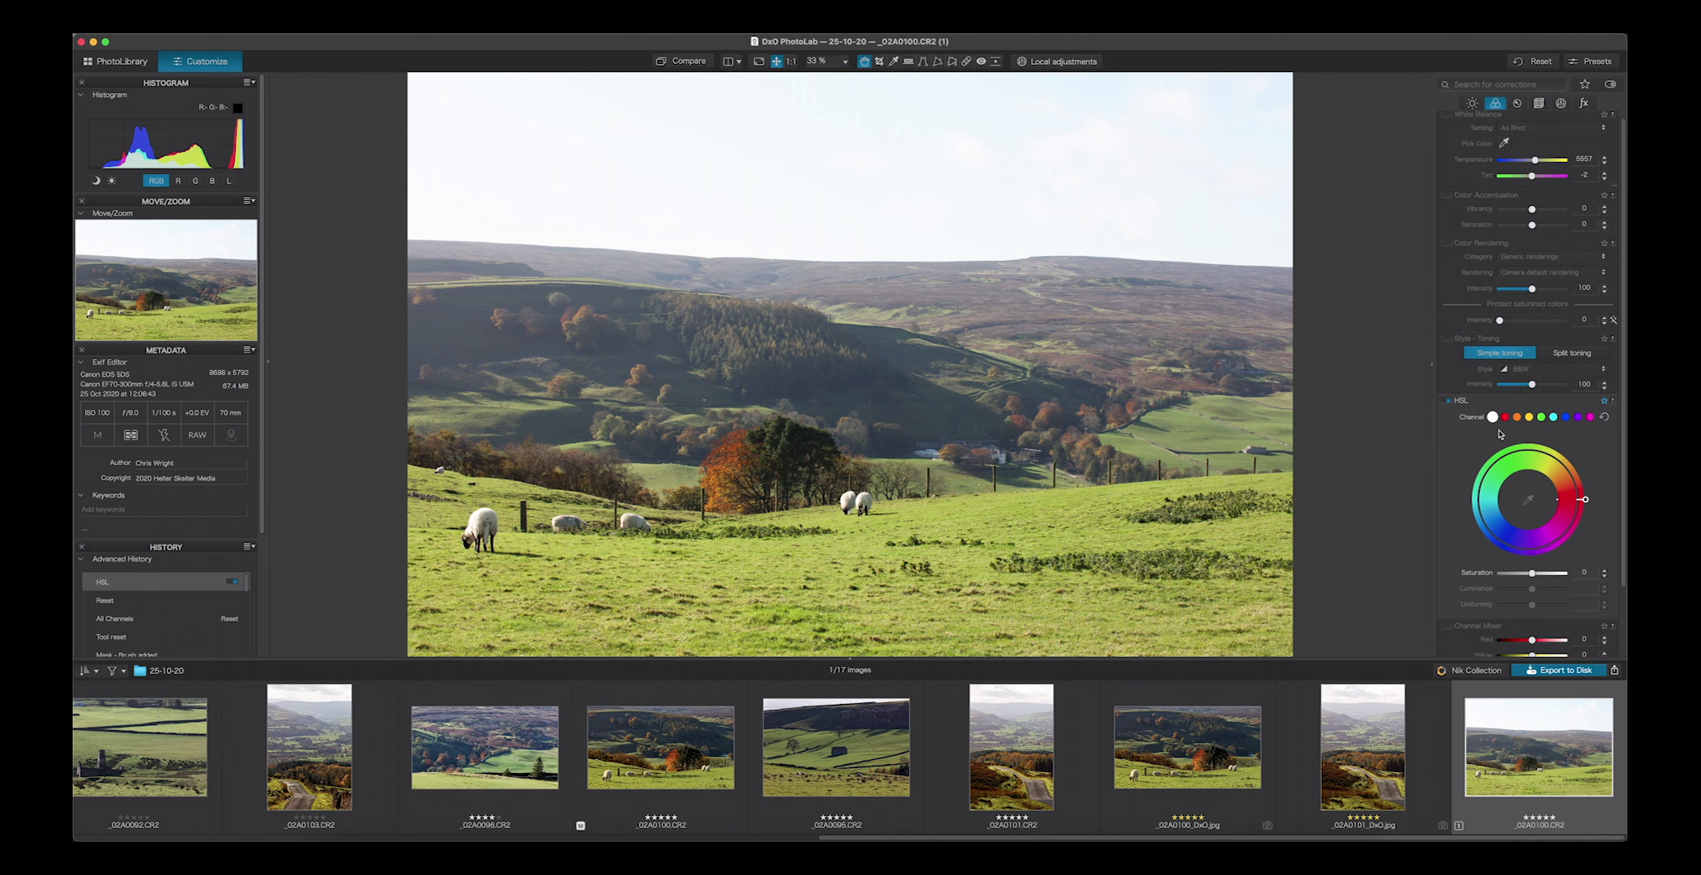
mouse_move(1515, 431)
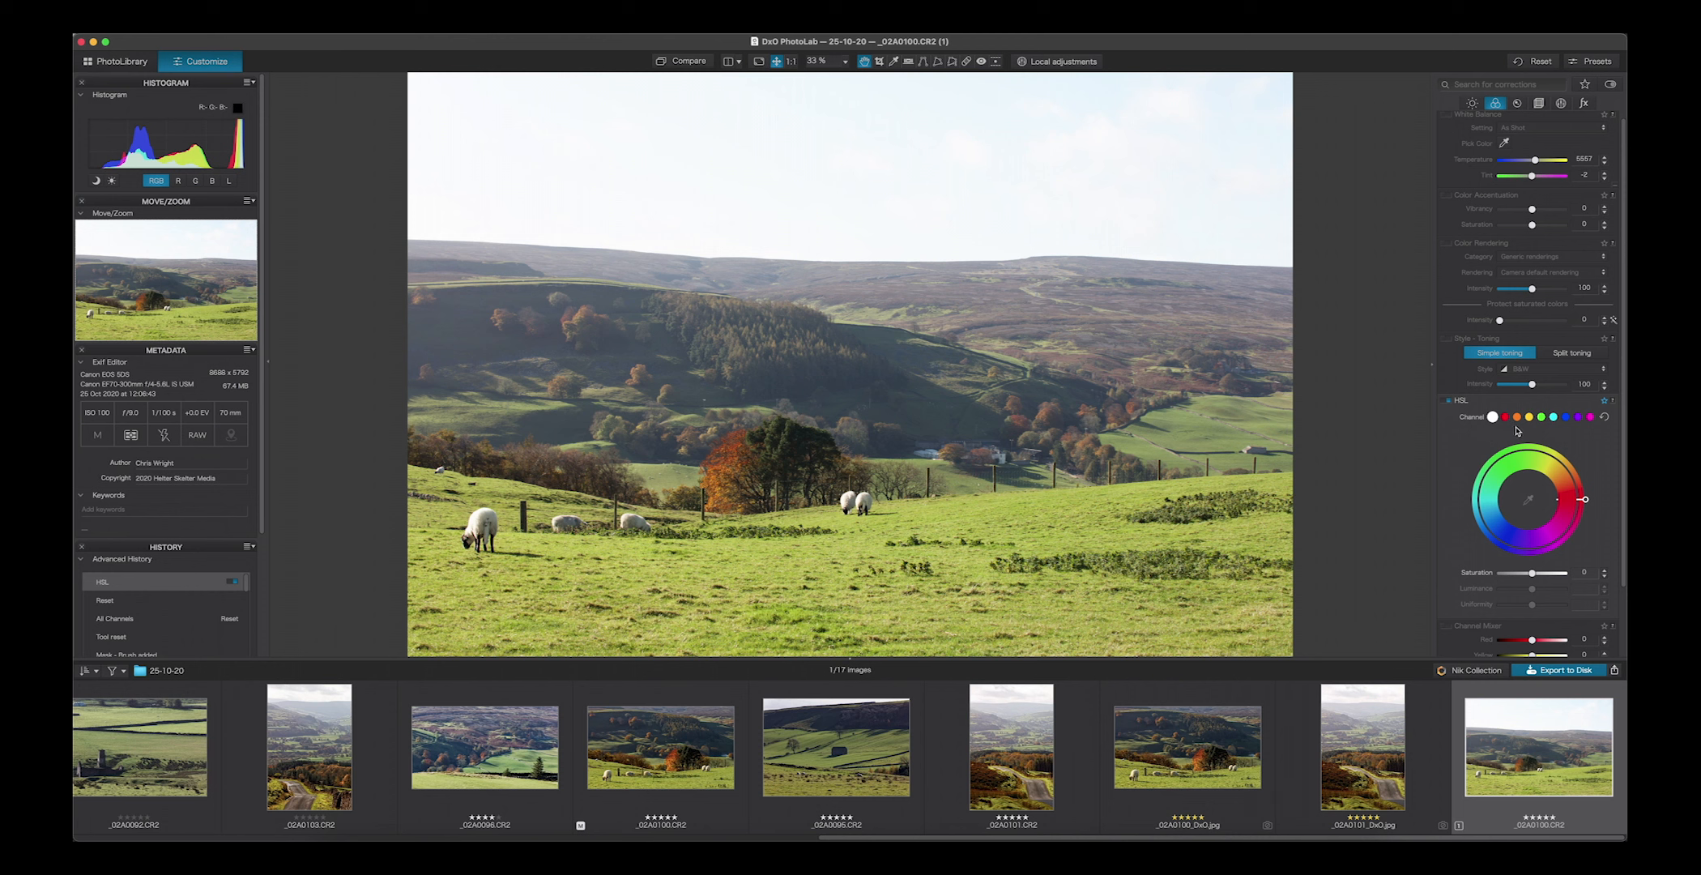
mouse_move(1537, 431)
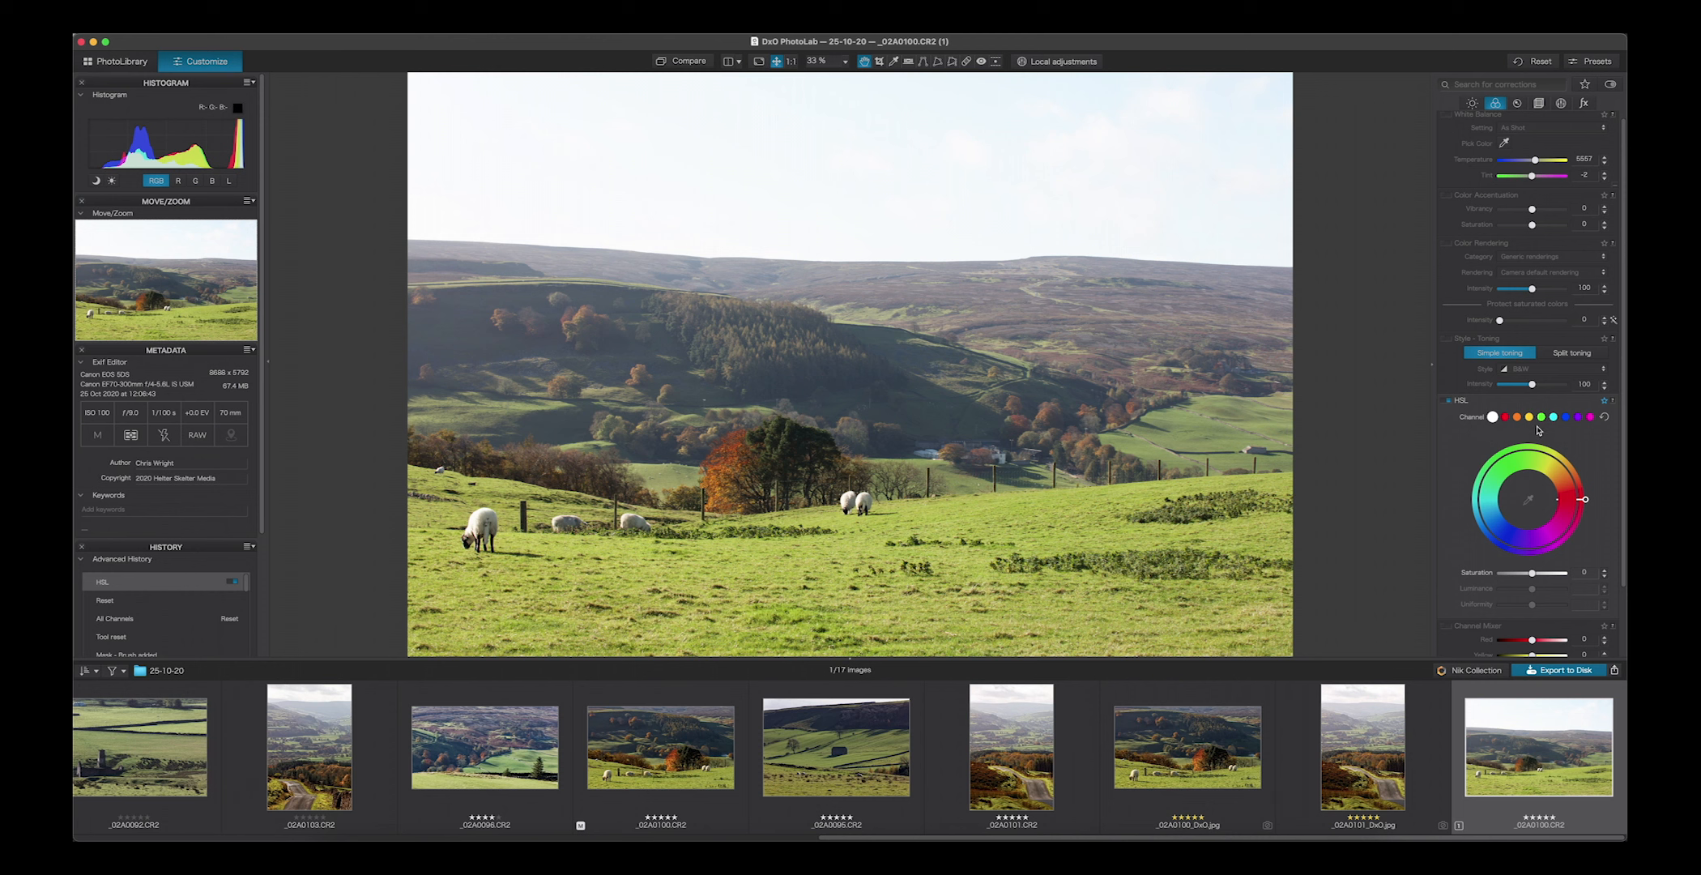
mouse_move(1550, 433)
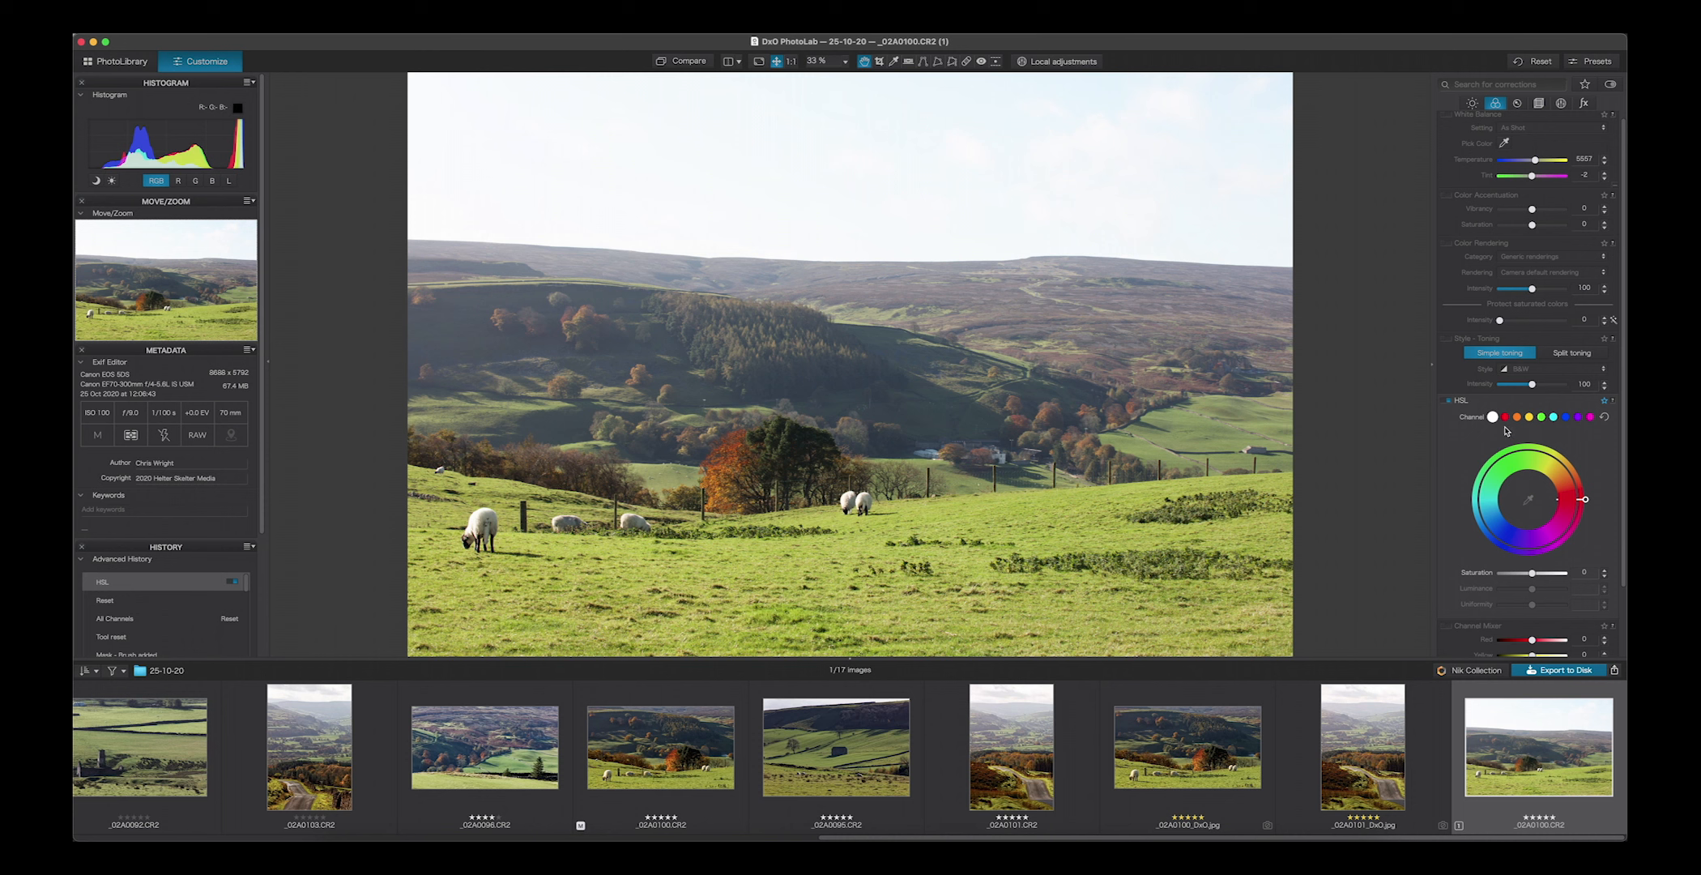
mouse_move(1507, 431)
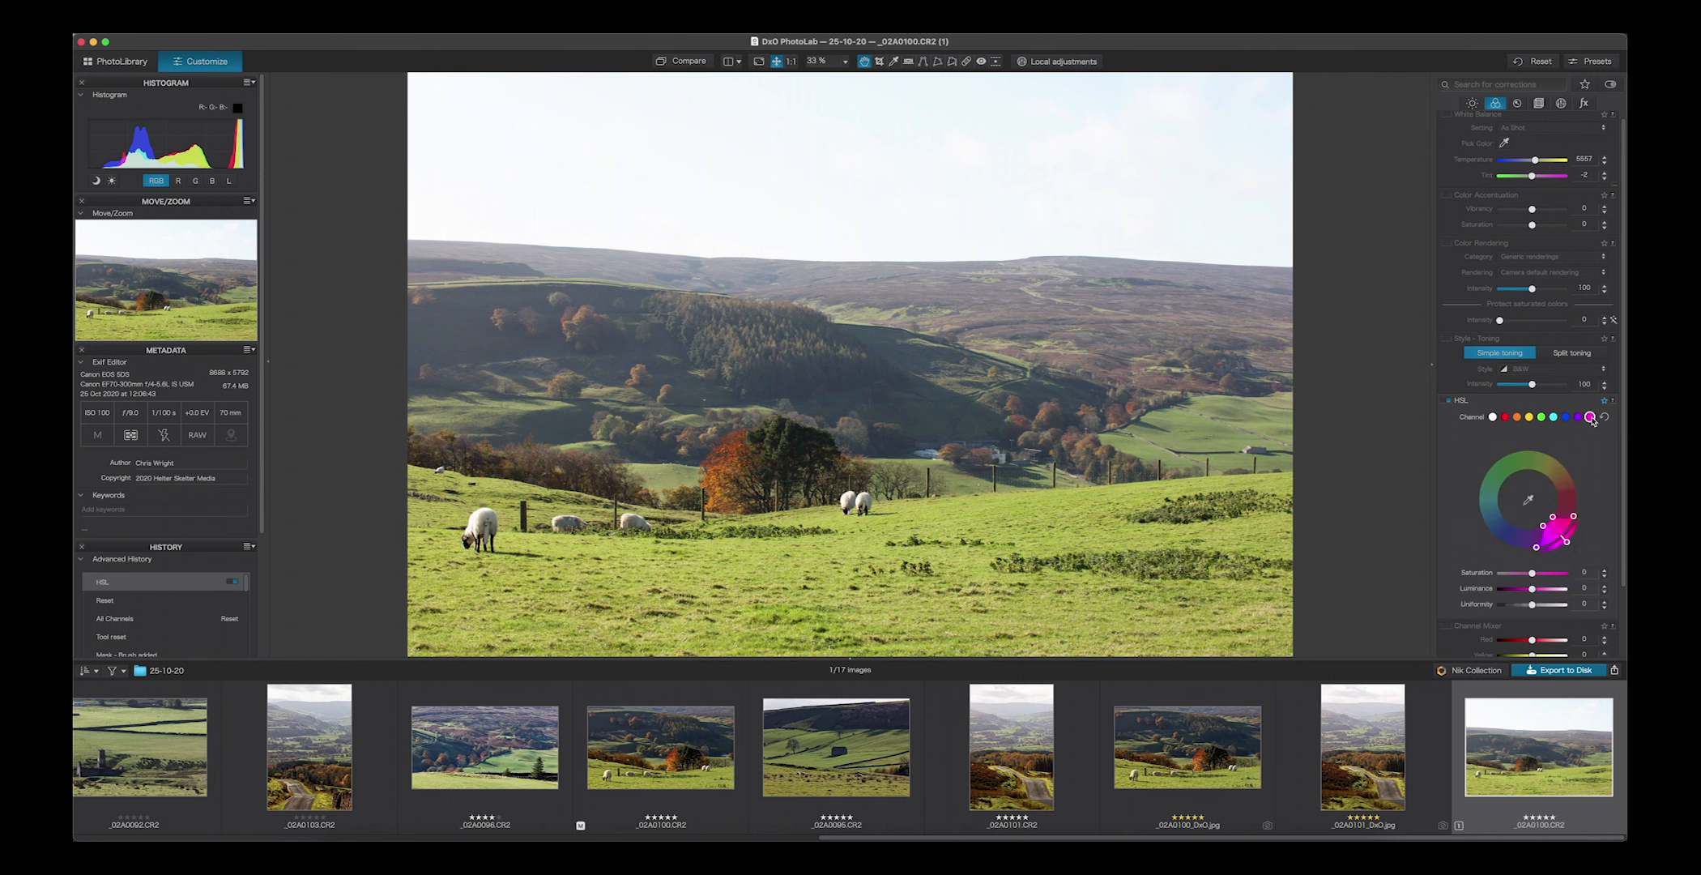
mouse_move(1587, 522)
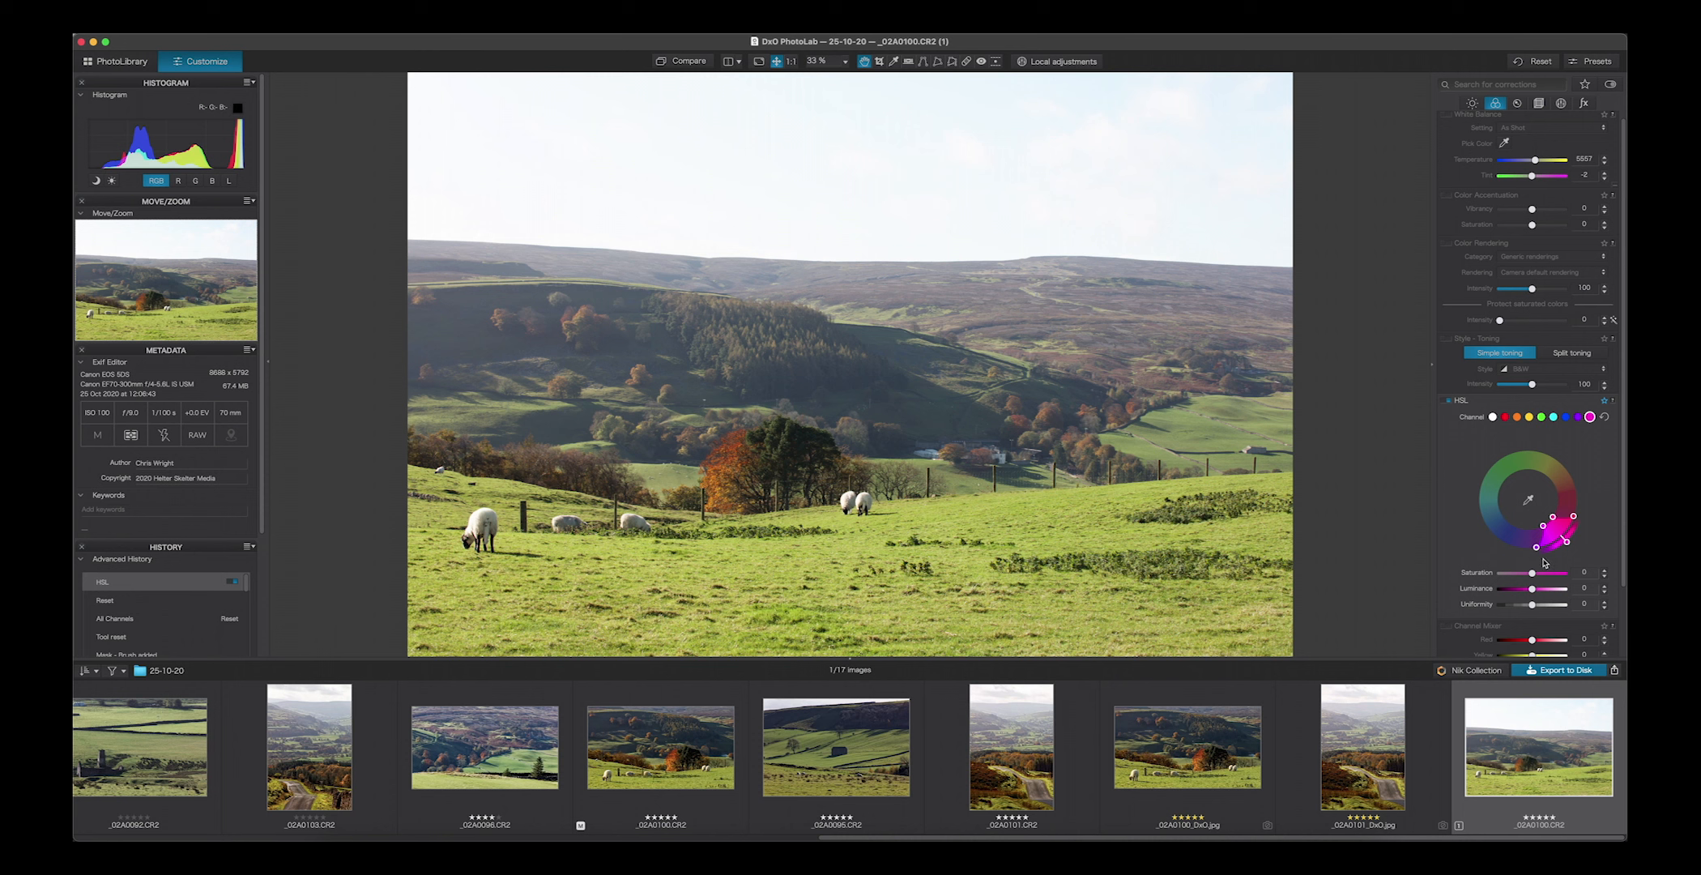
mouse_move(1590, 521)
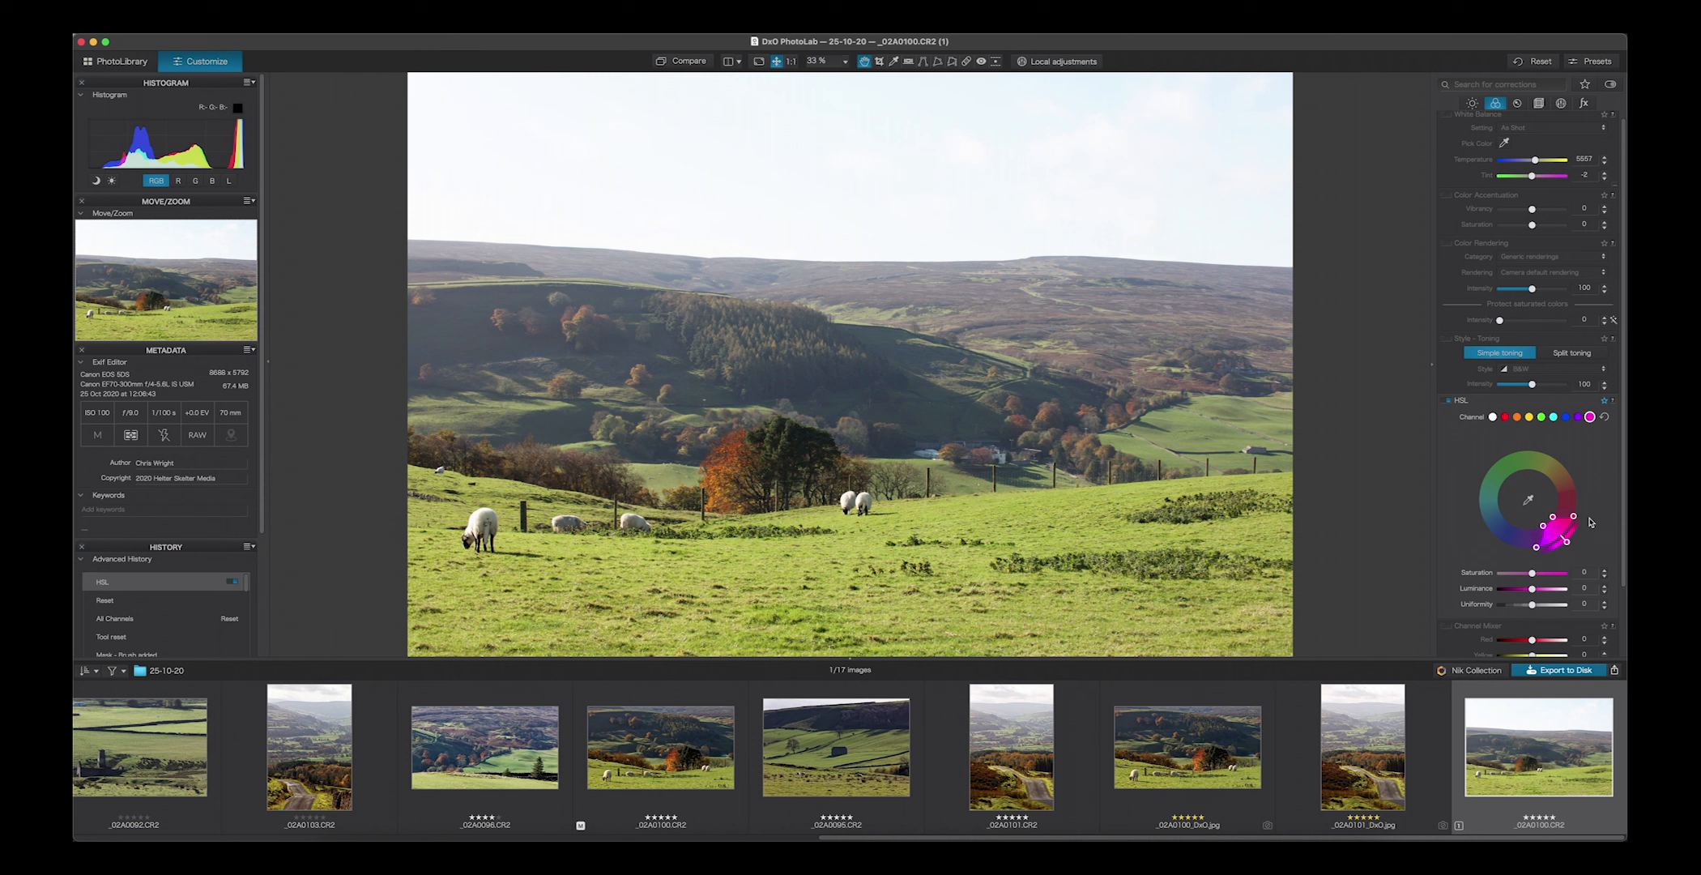
mouse_move(1585, 536)
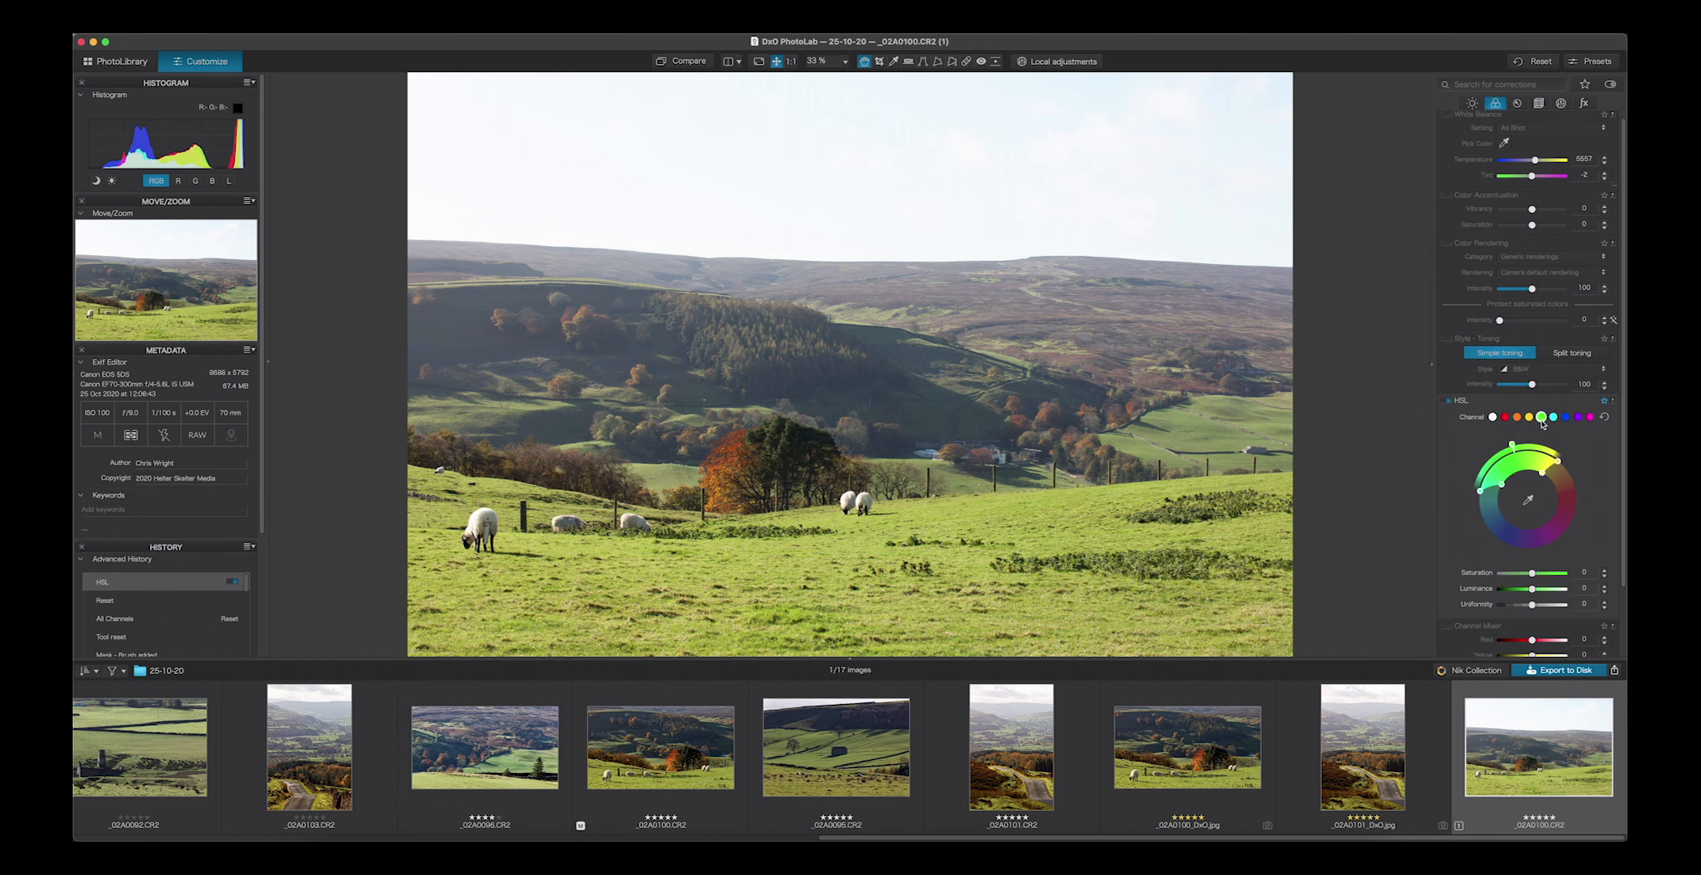
mouse_move(1559, 428)
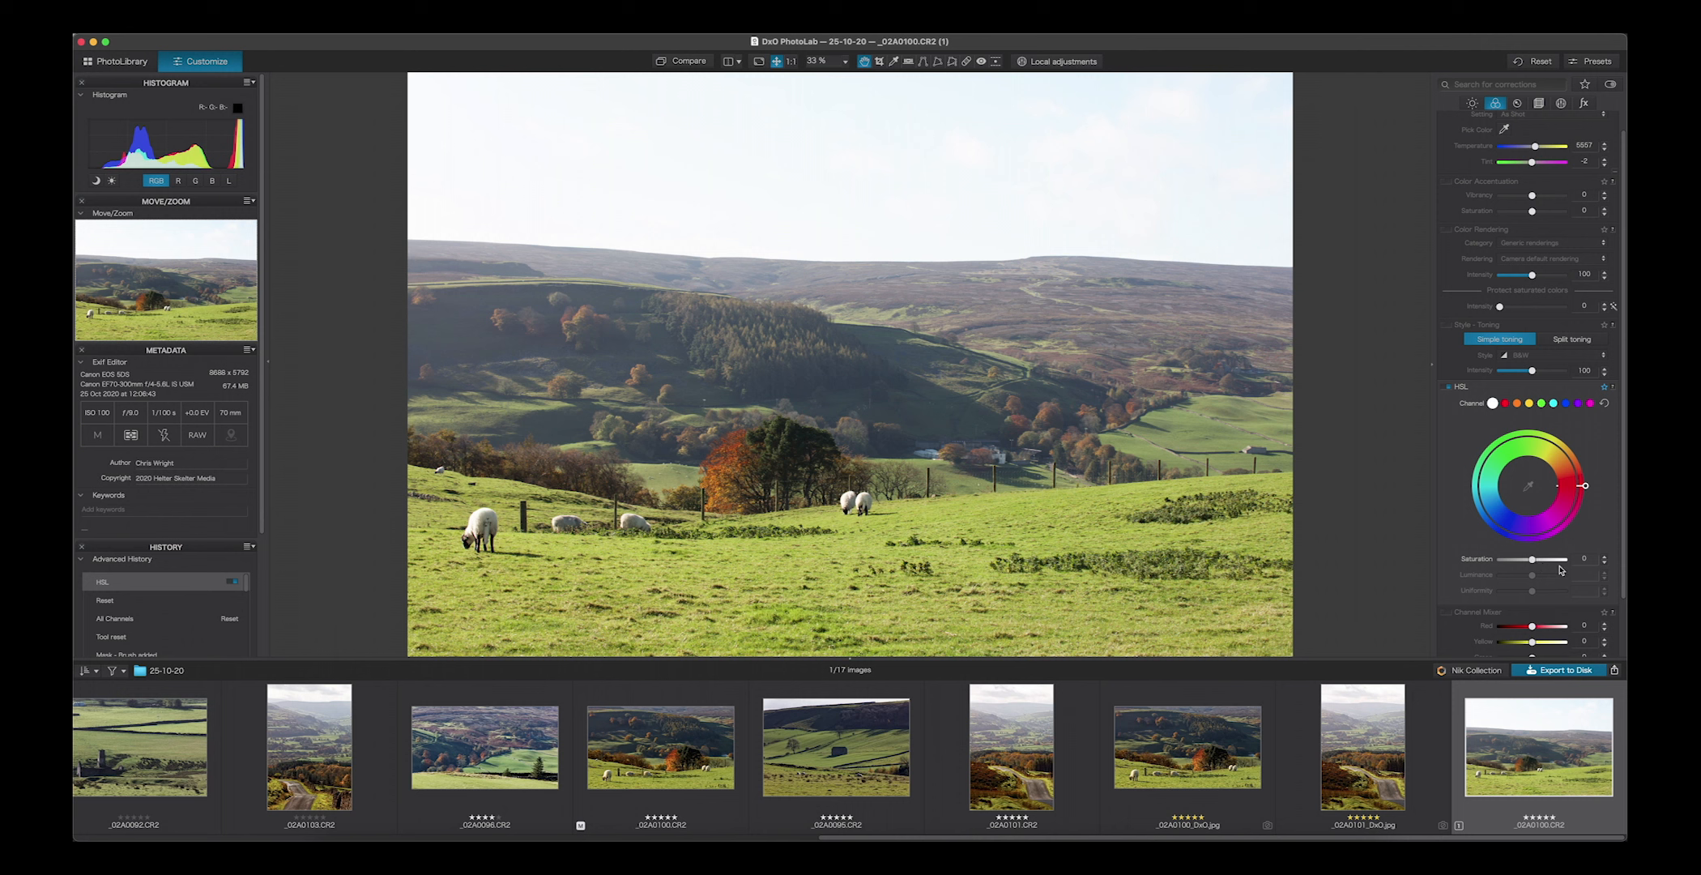
Step: Select the orange colour range and settle on a slight Saturation boost for the foliage
left_click(1506, 403)
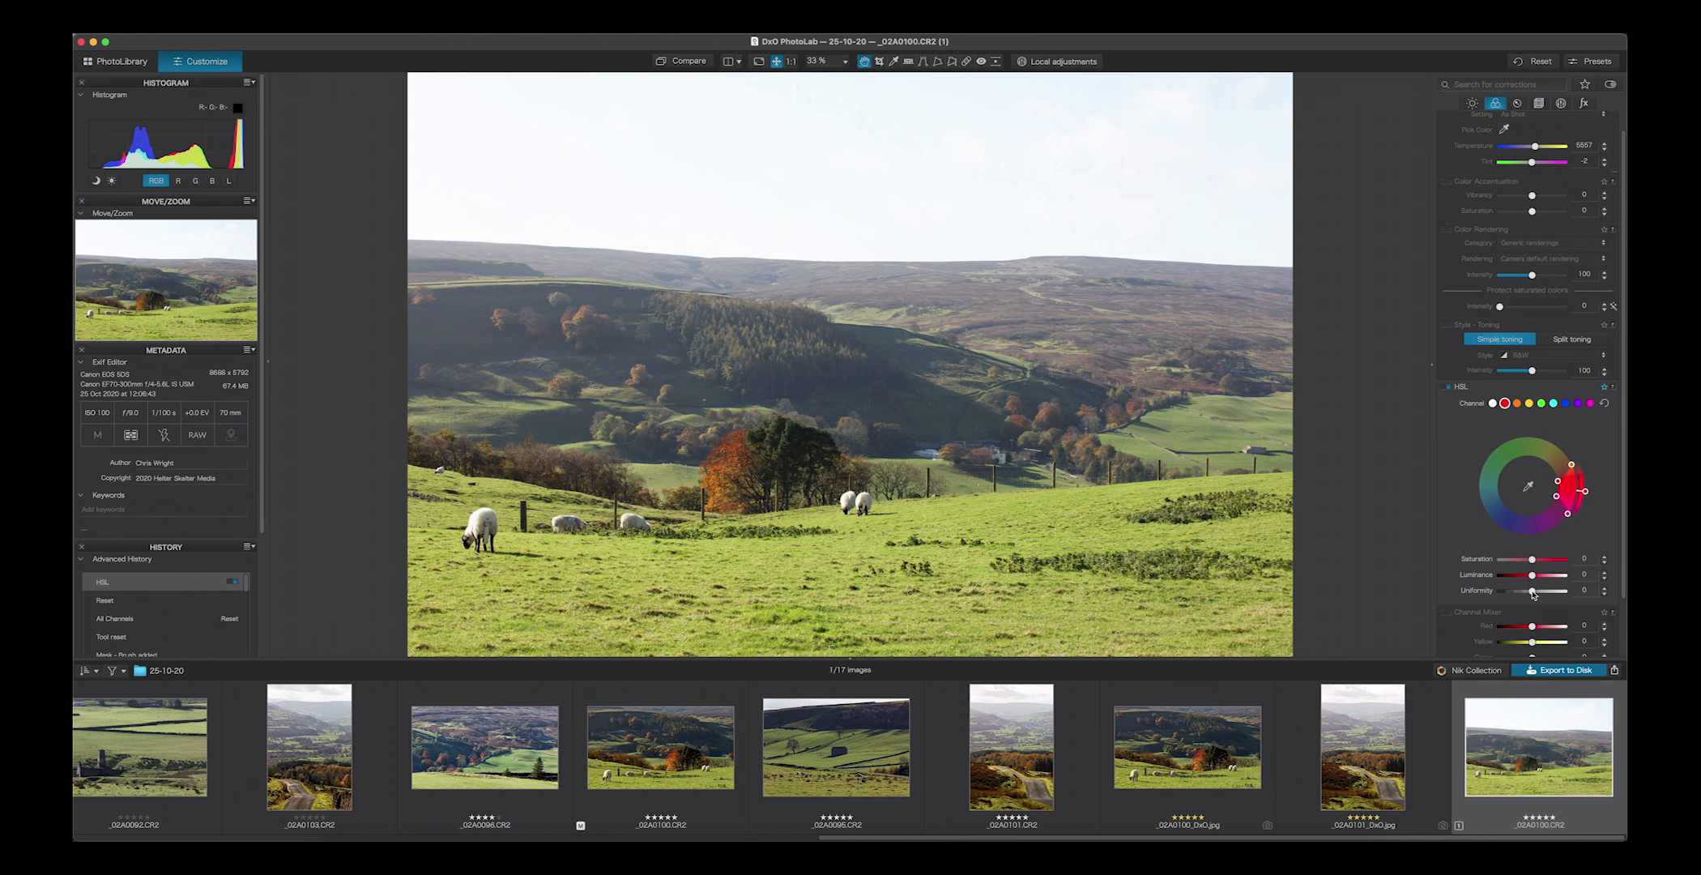
mouse_move(1464, 507)
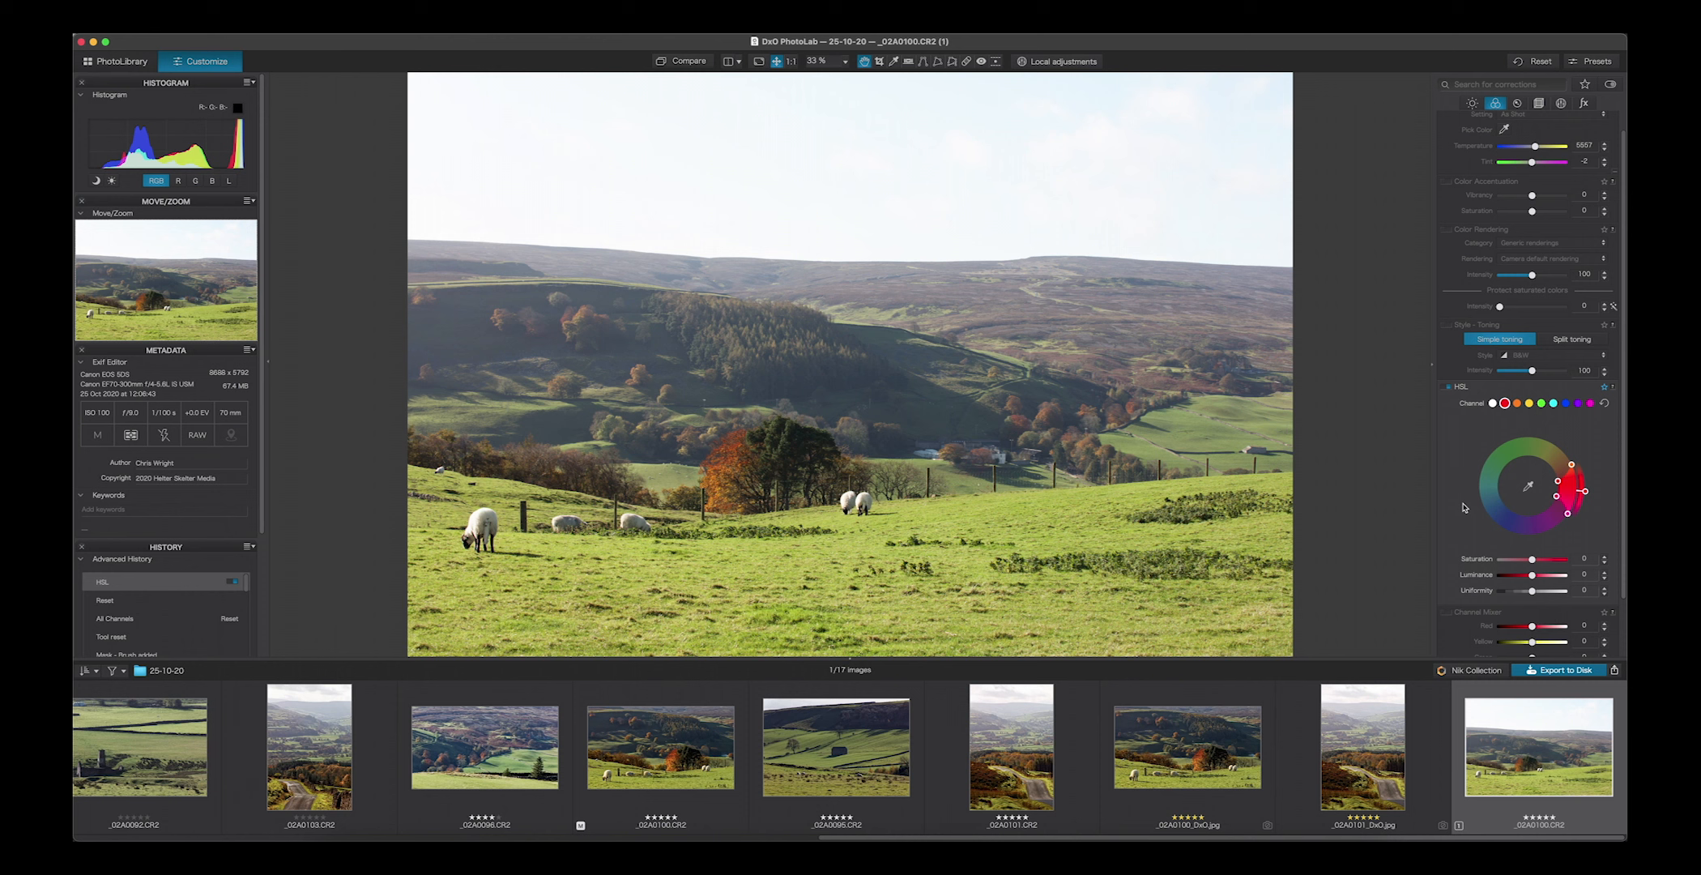
mouse_move(1471, 497)
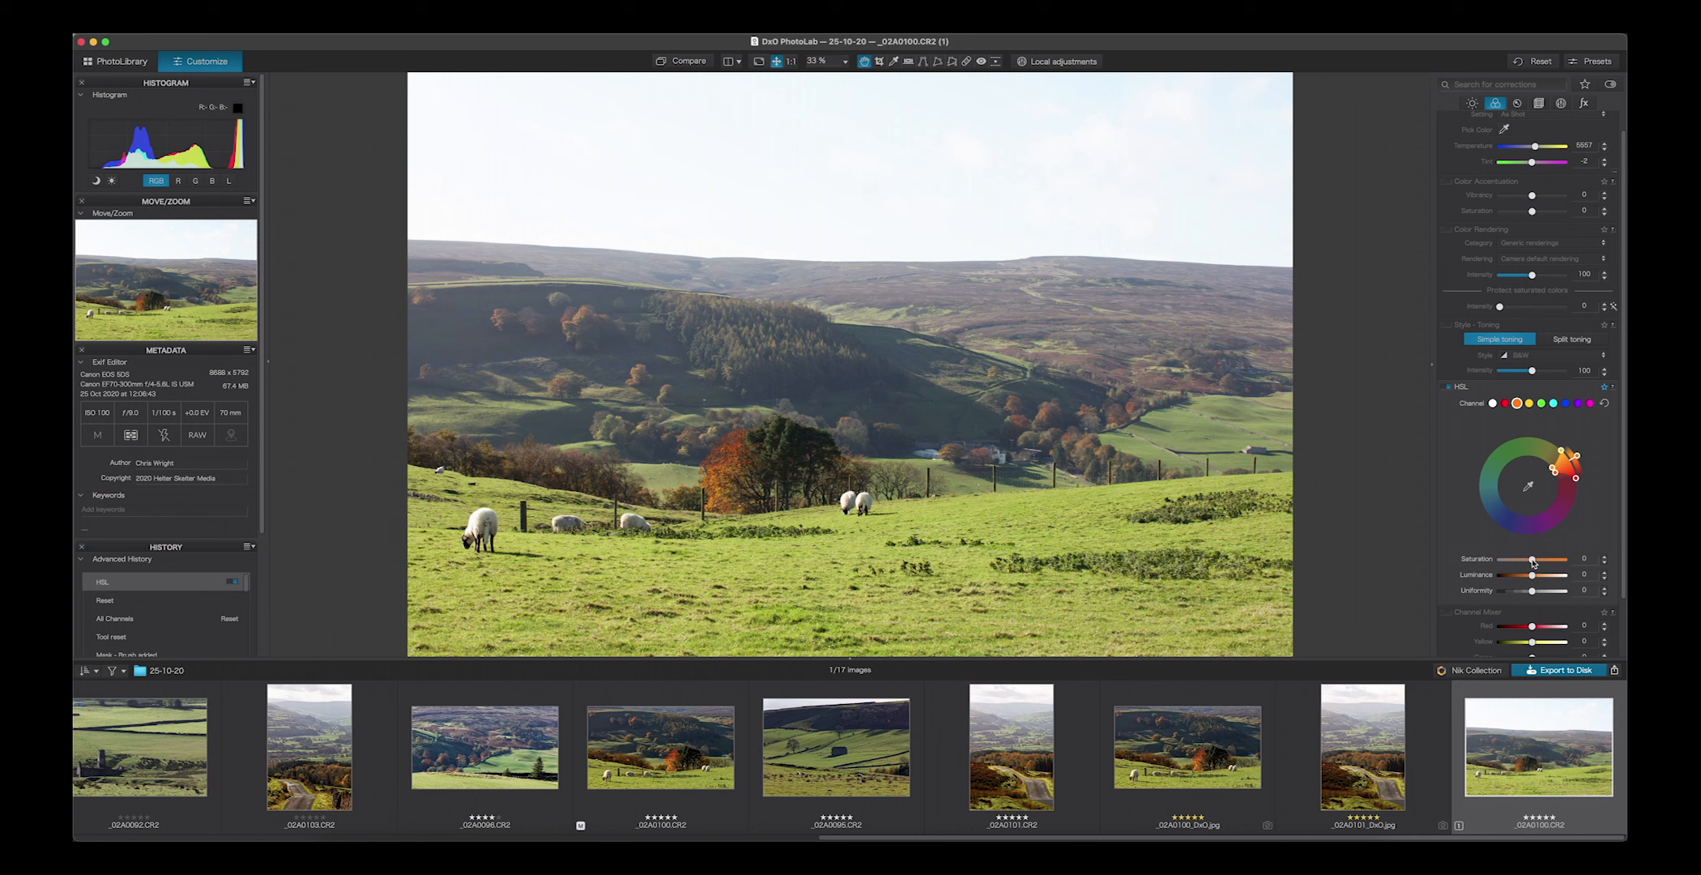
left_click_drag(1531, 558, 1554, 559)
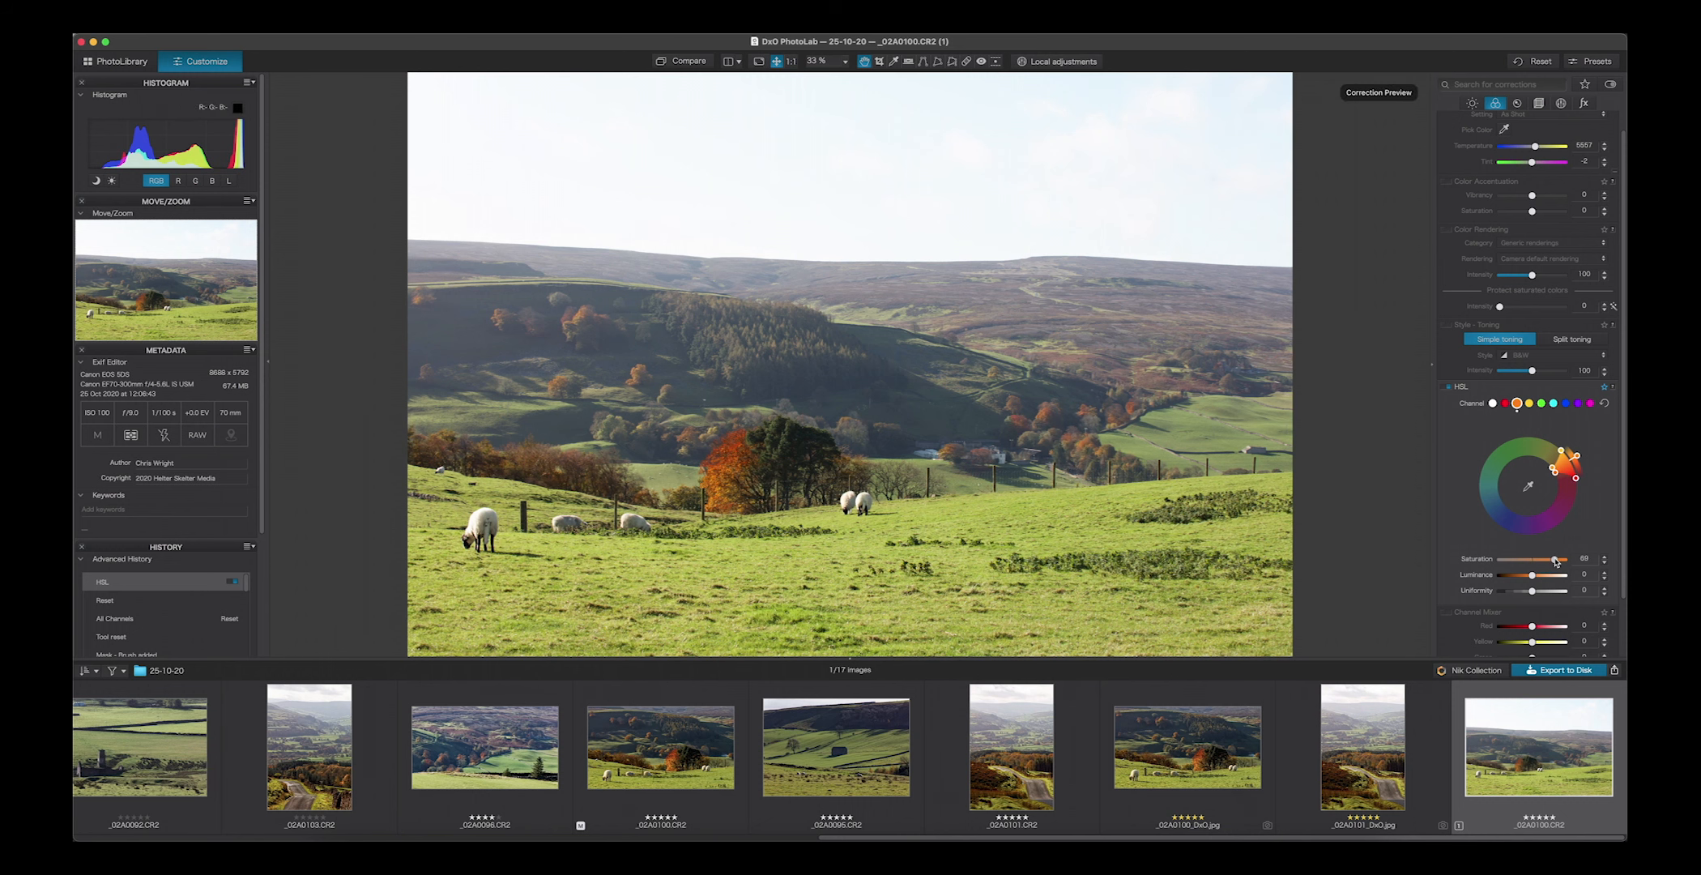
left_click_drag(1564, 558, 1560, 559)
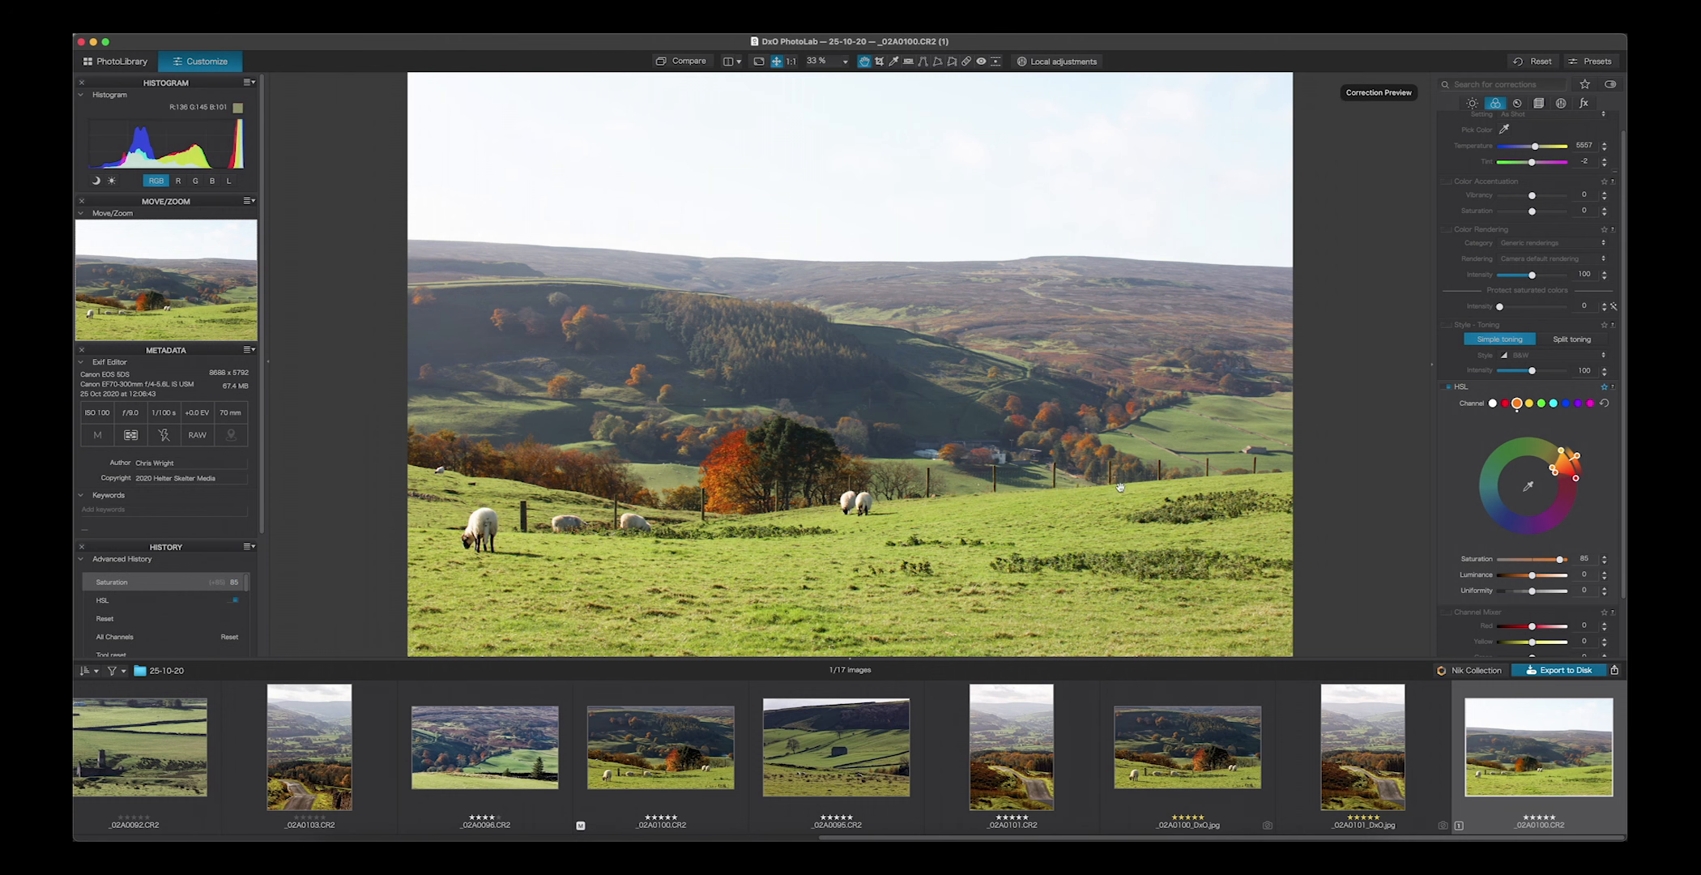
left_click_drag(1573, 559, 1527, 559)
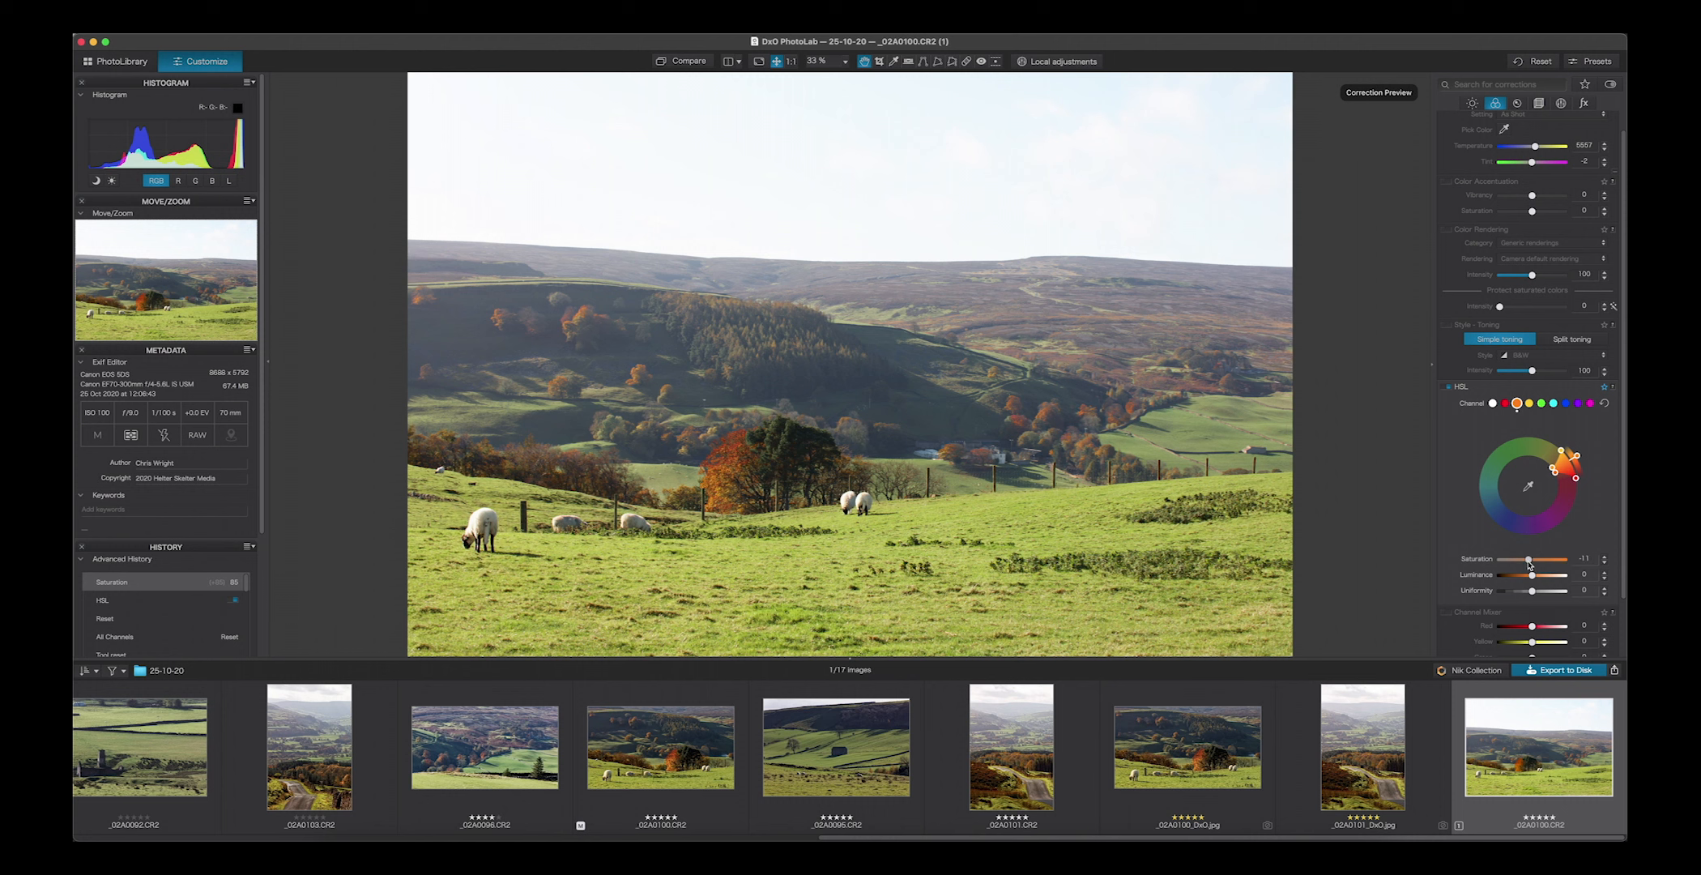
left_click_drag(1529, 559, 1535, 559)
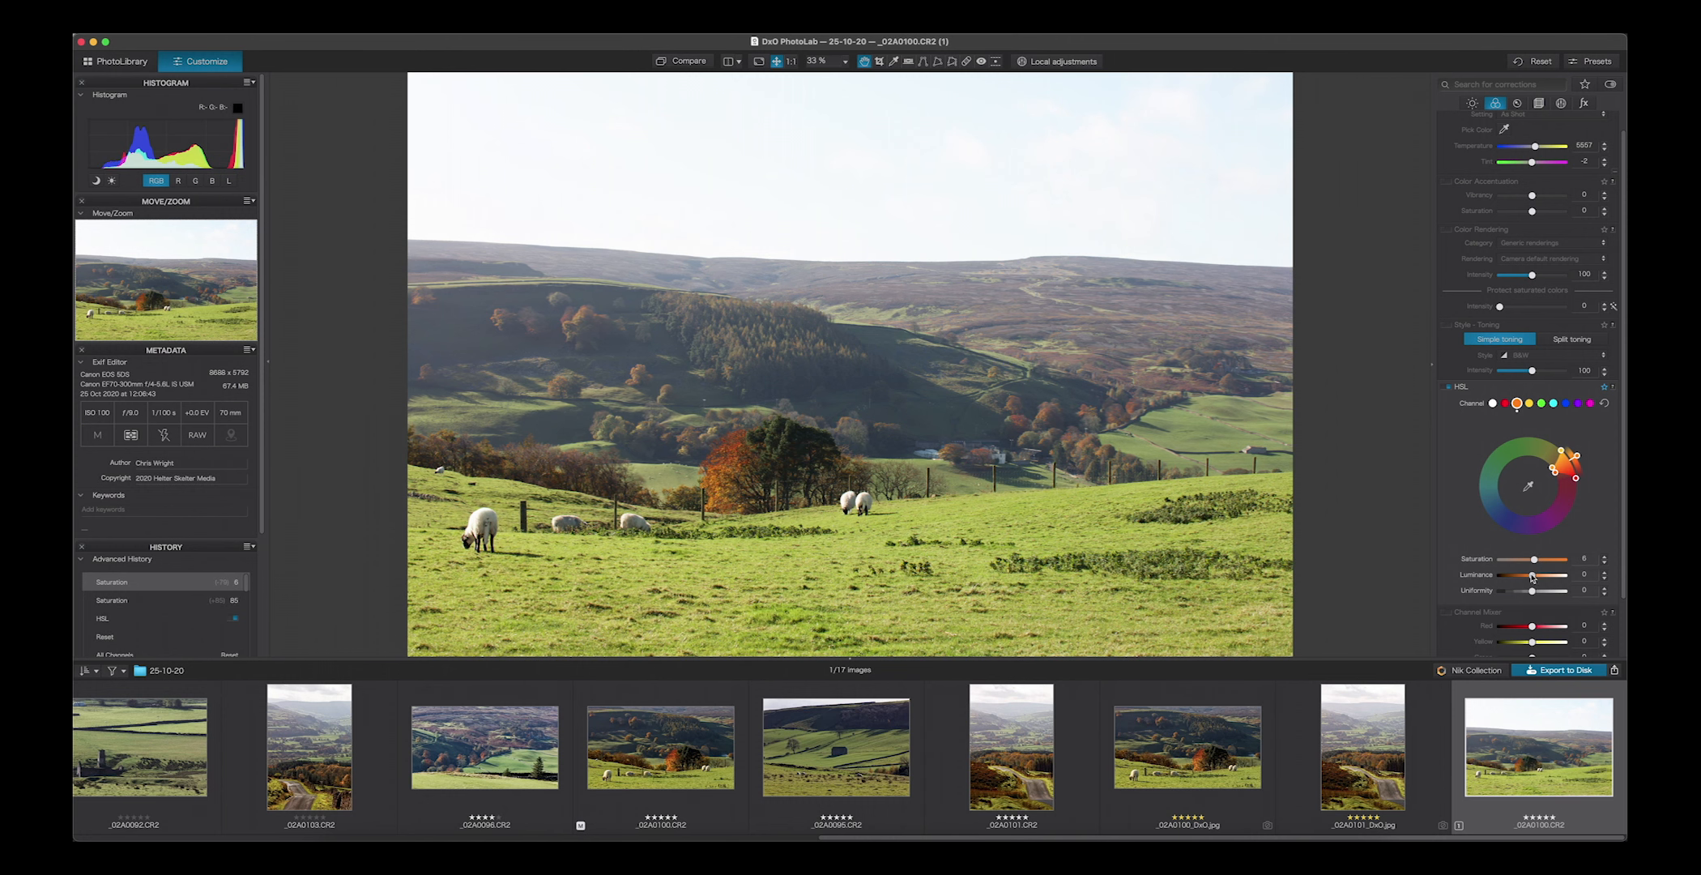
Step: Lower the orange Luminance slightly below zero for a rich, deep orange tree
left_click_drag(1531, 575, 1508, 575)
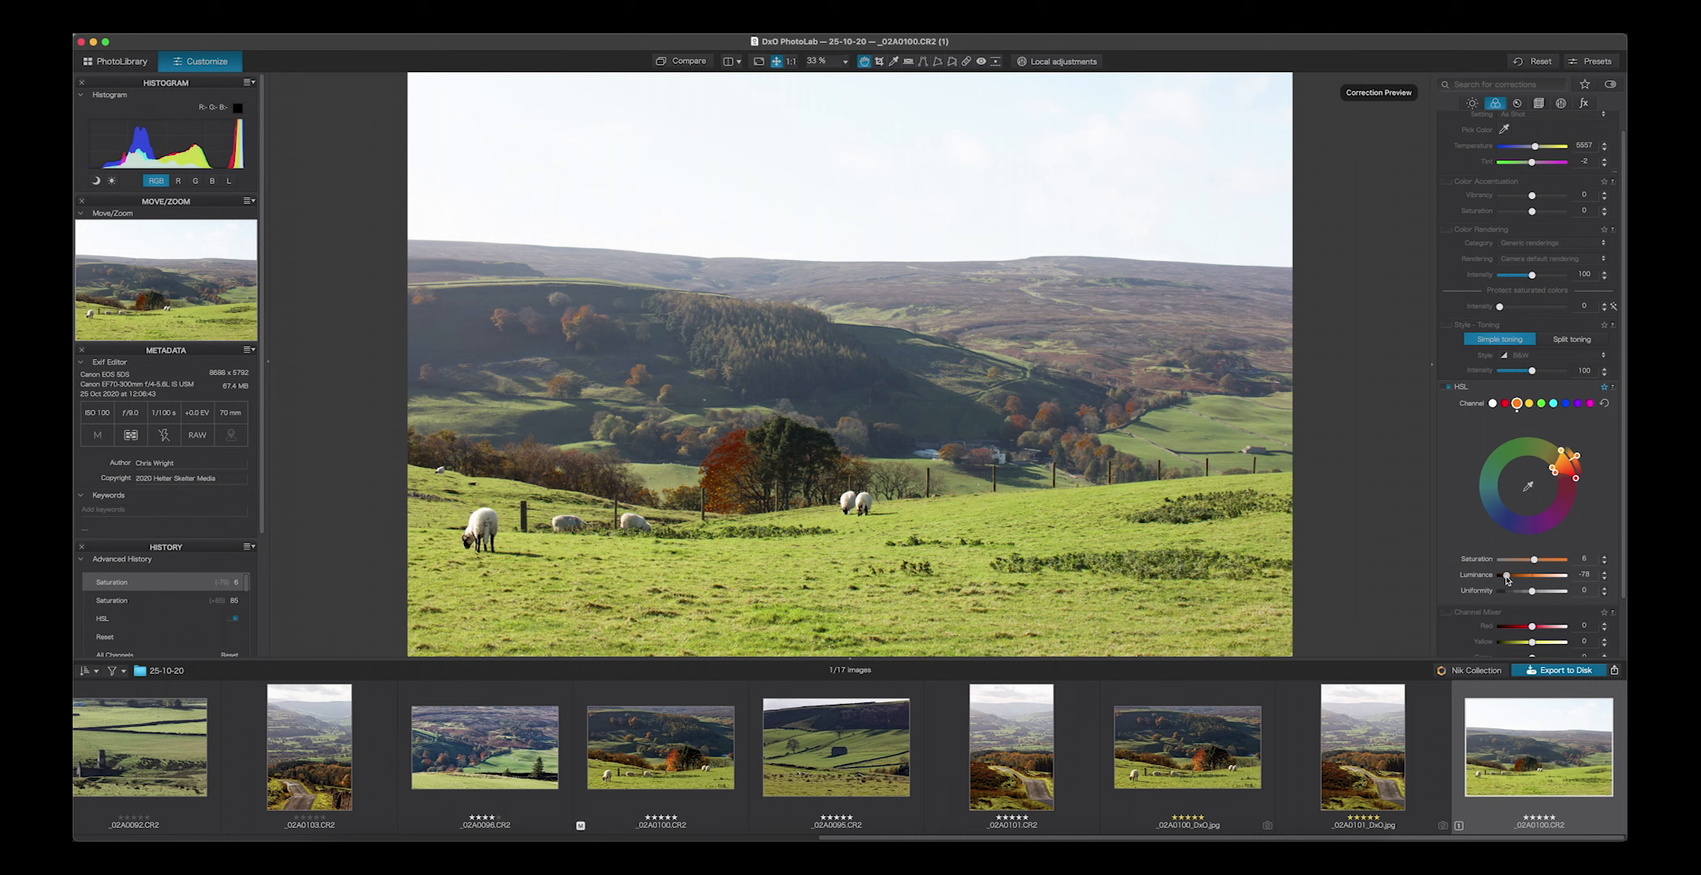
left_click_drag(1508, 576, 1555, 575)
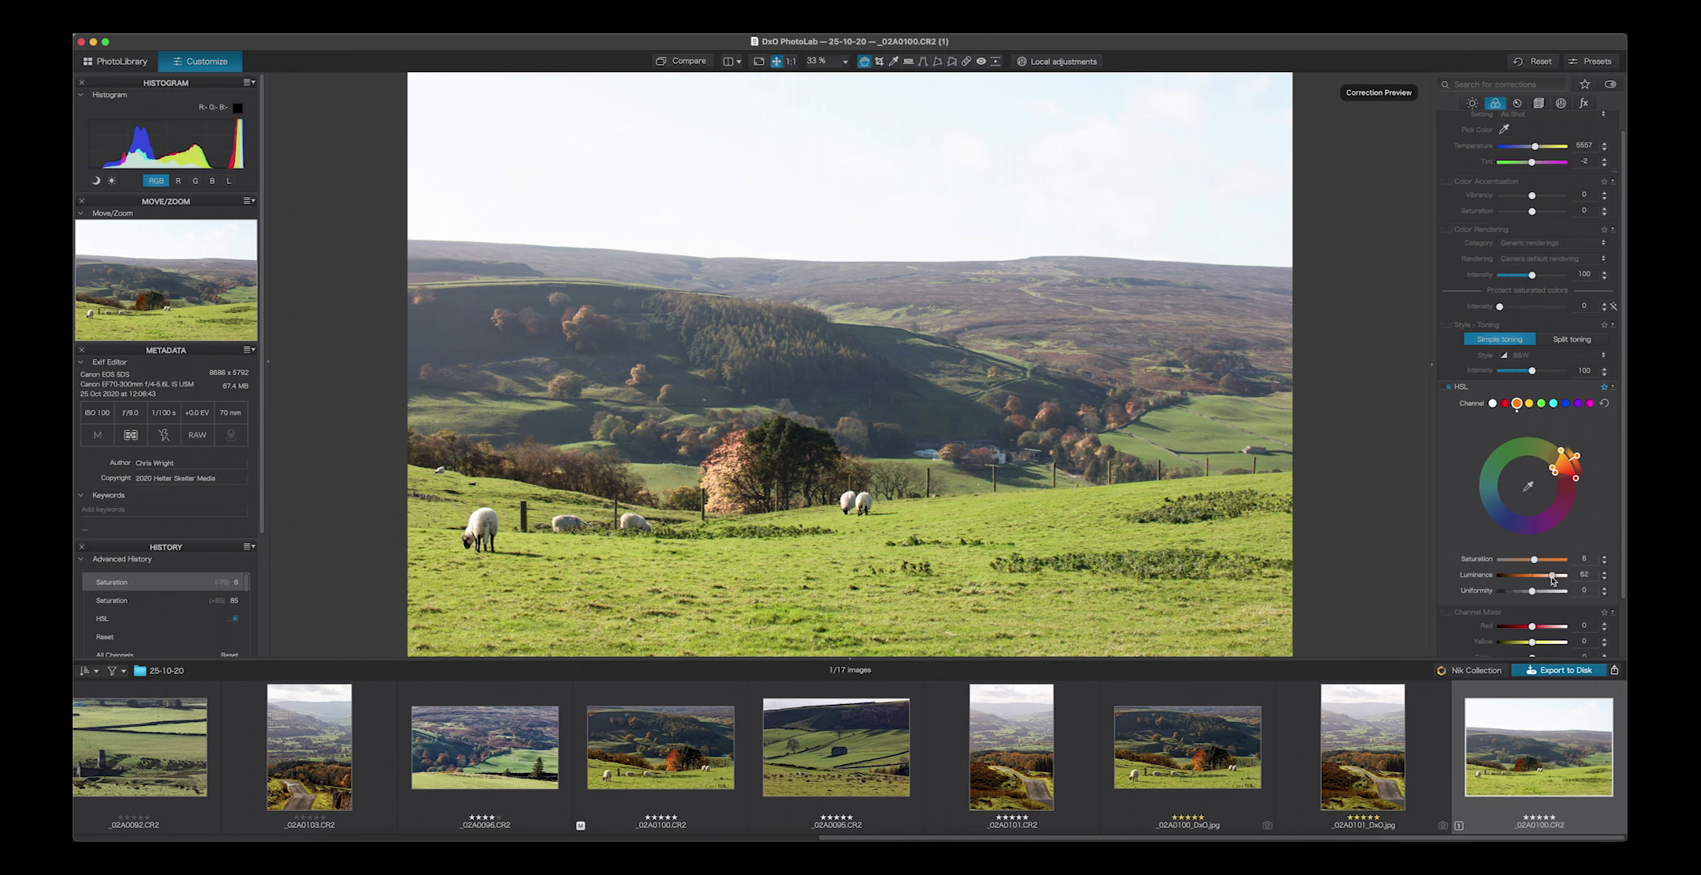
left_click_drag(1560, 575, 1530, 575)
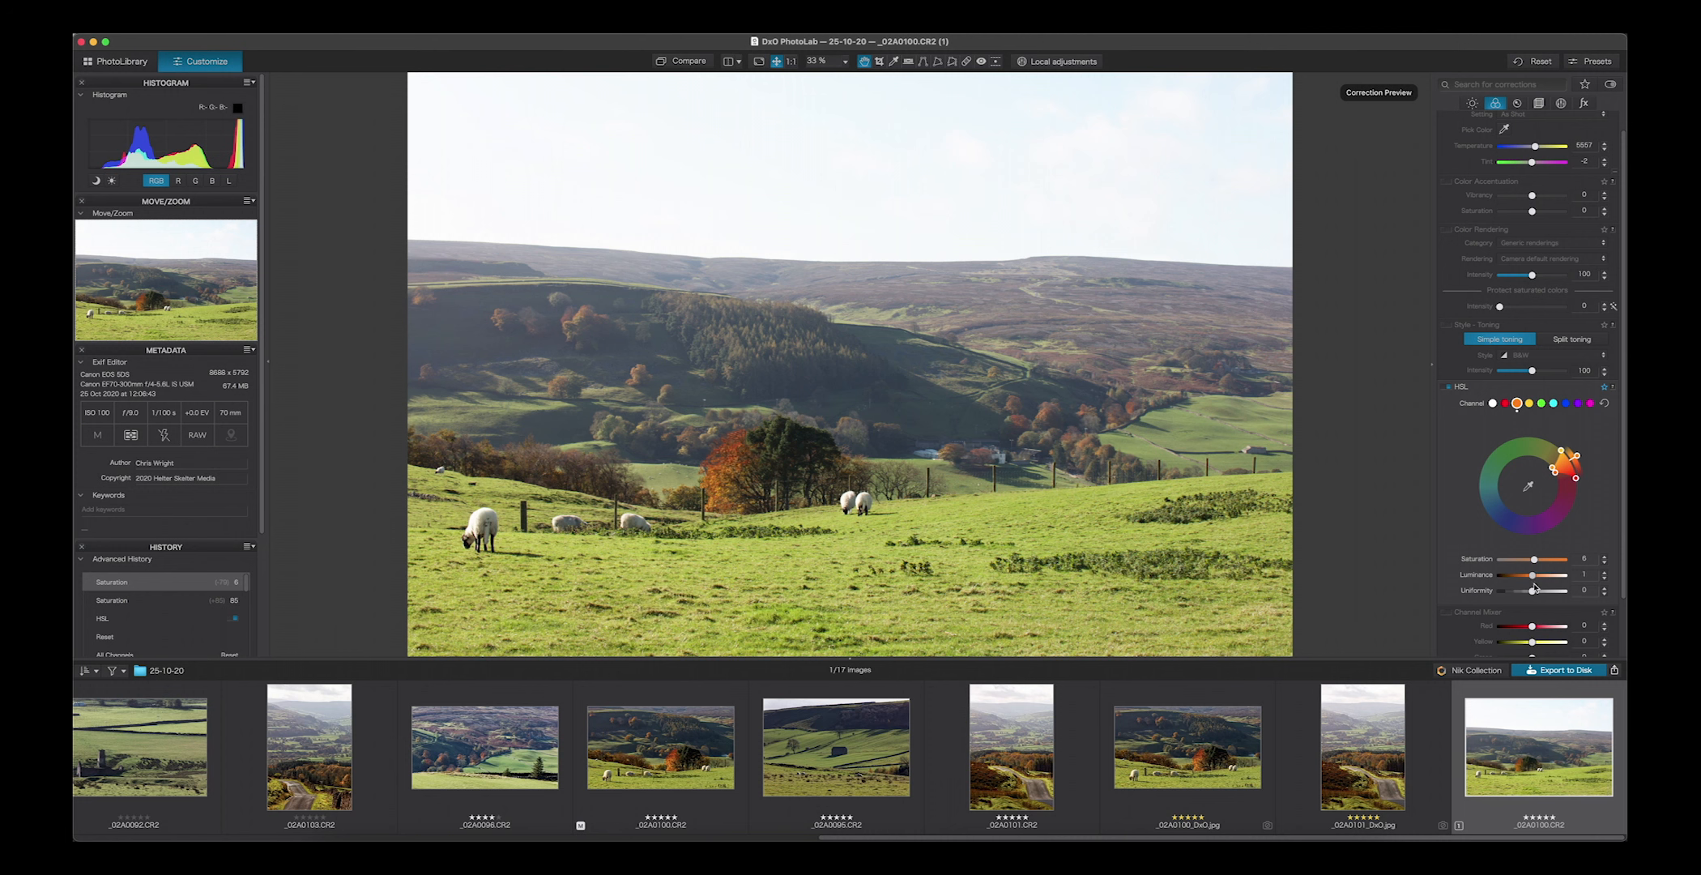
left_click_drag(1551, 575, 1529, 575)
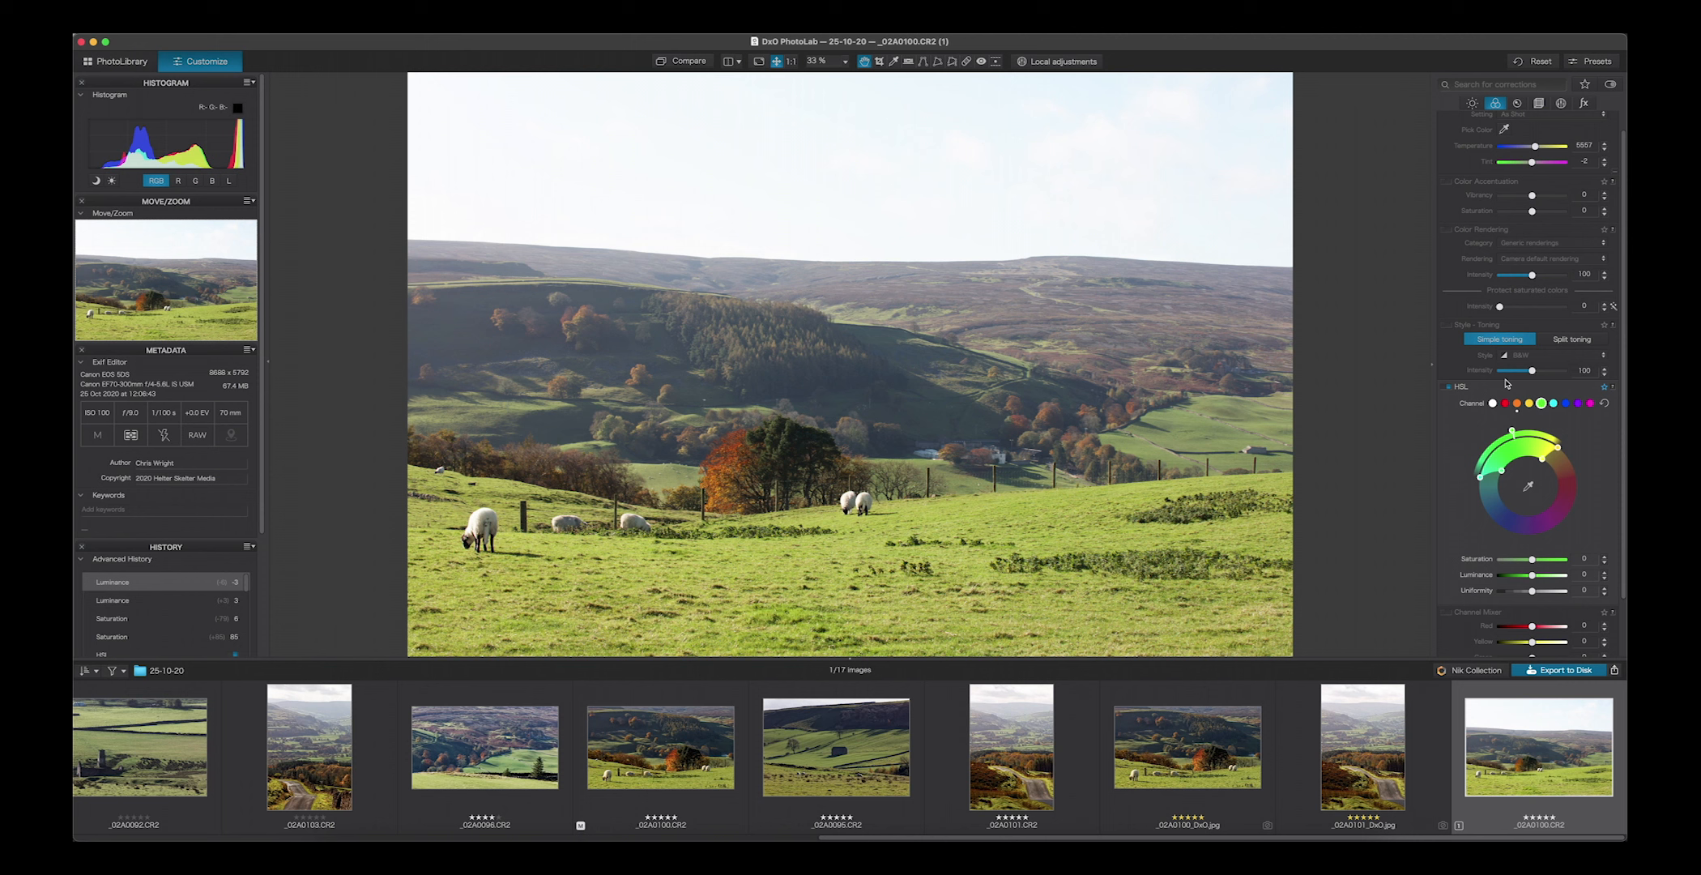
mouse_move(1510, 384)
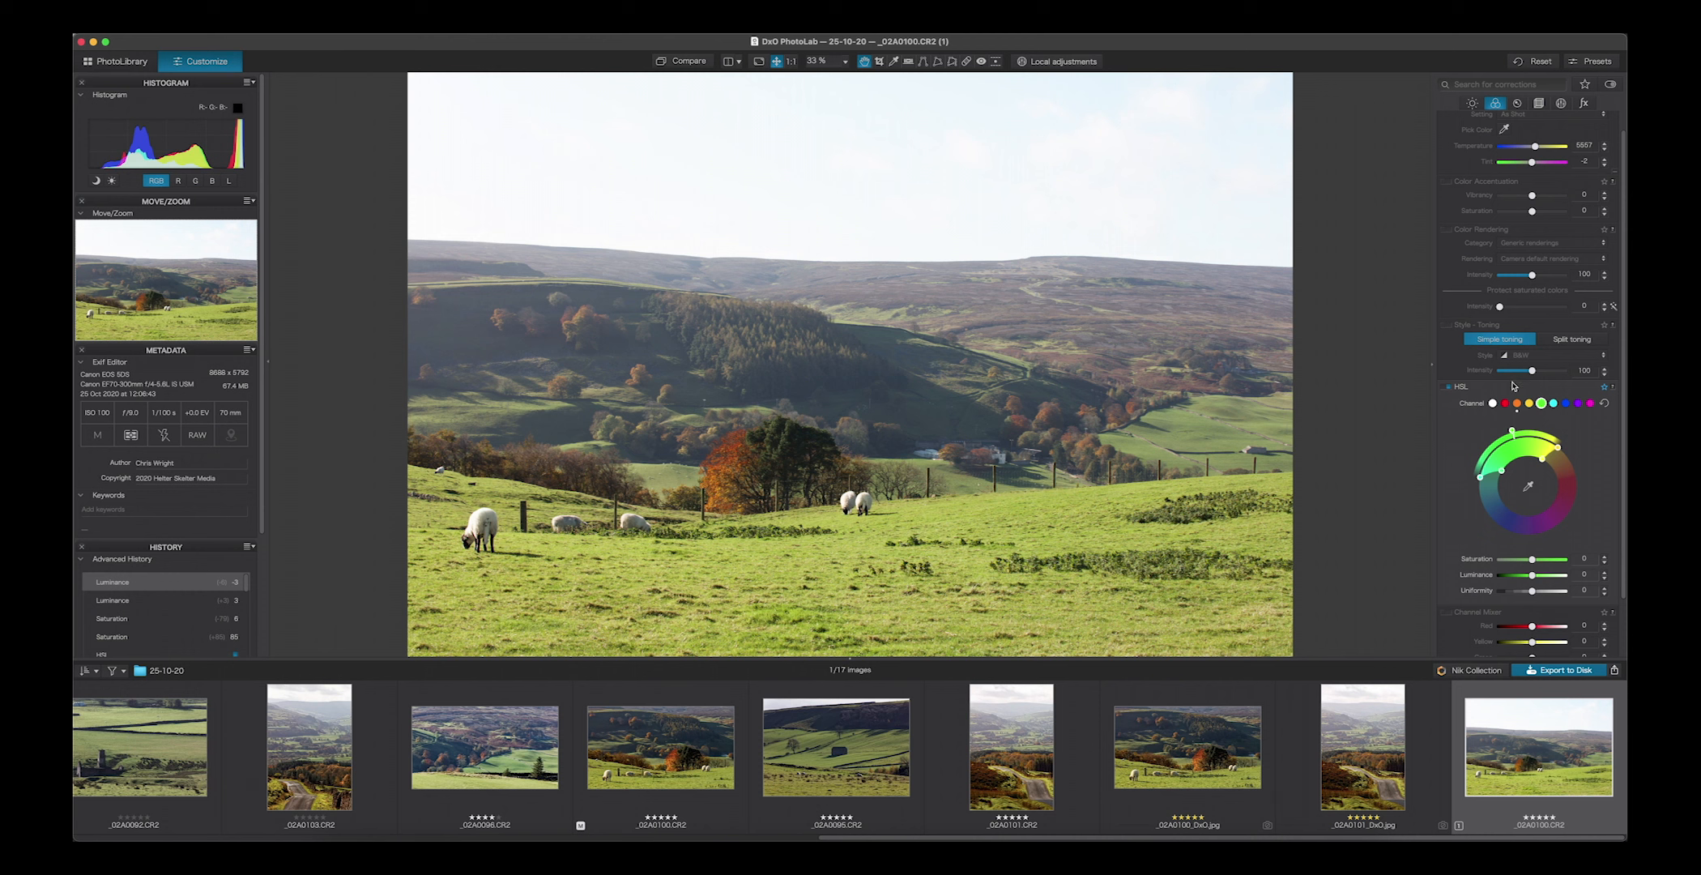
mouse_move(1232, 545)
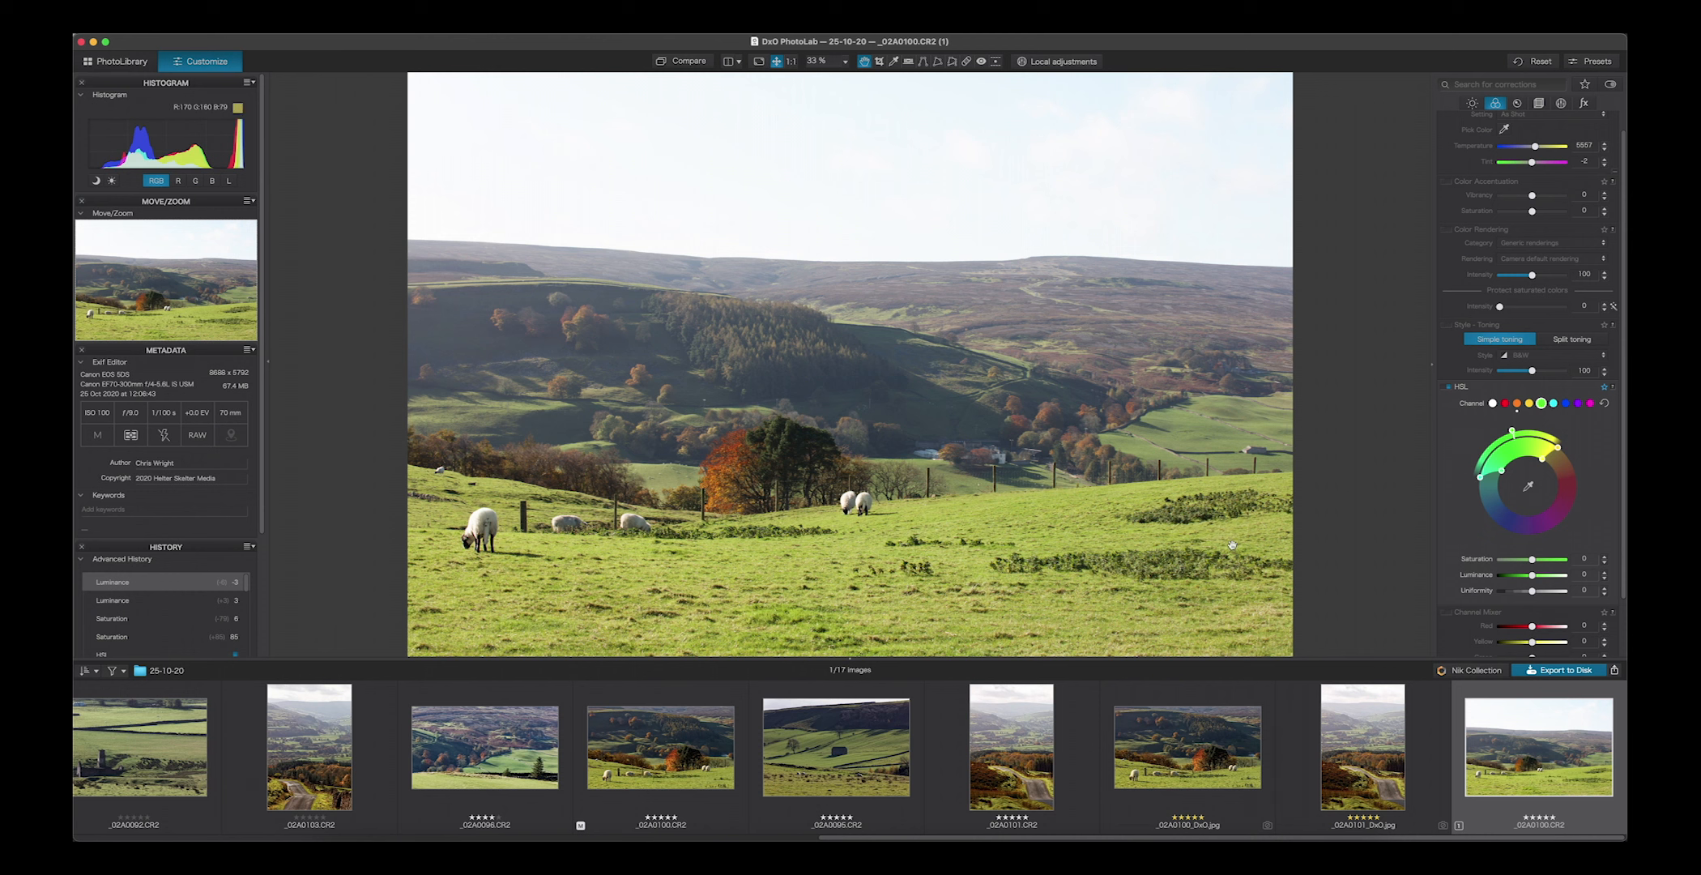
mouse_move(1055, 488)
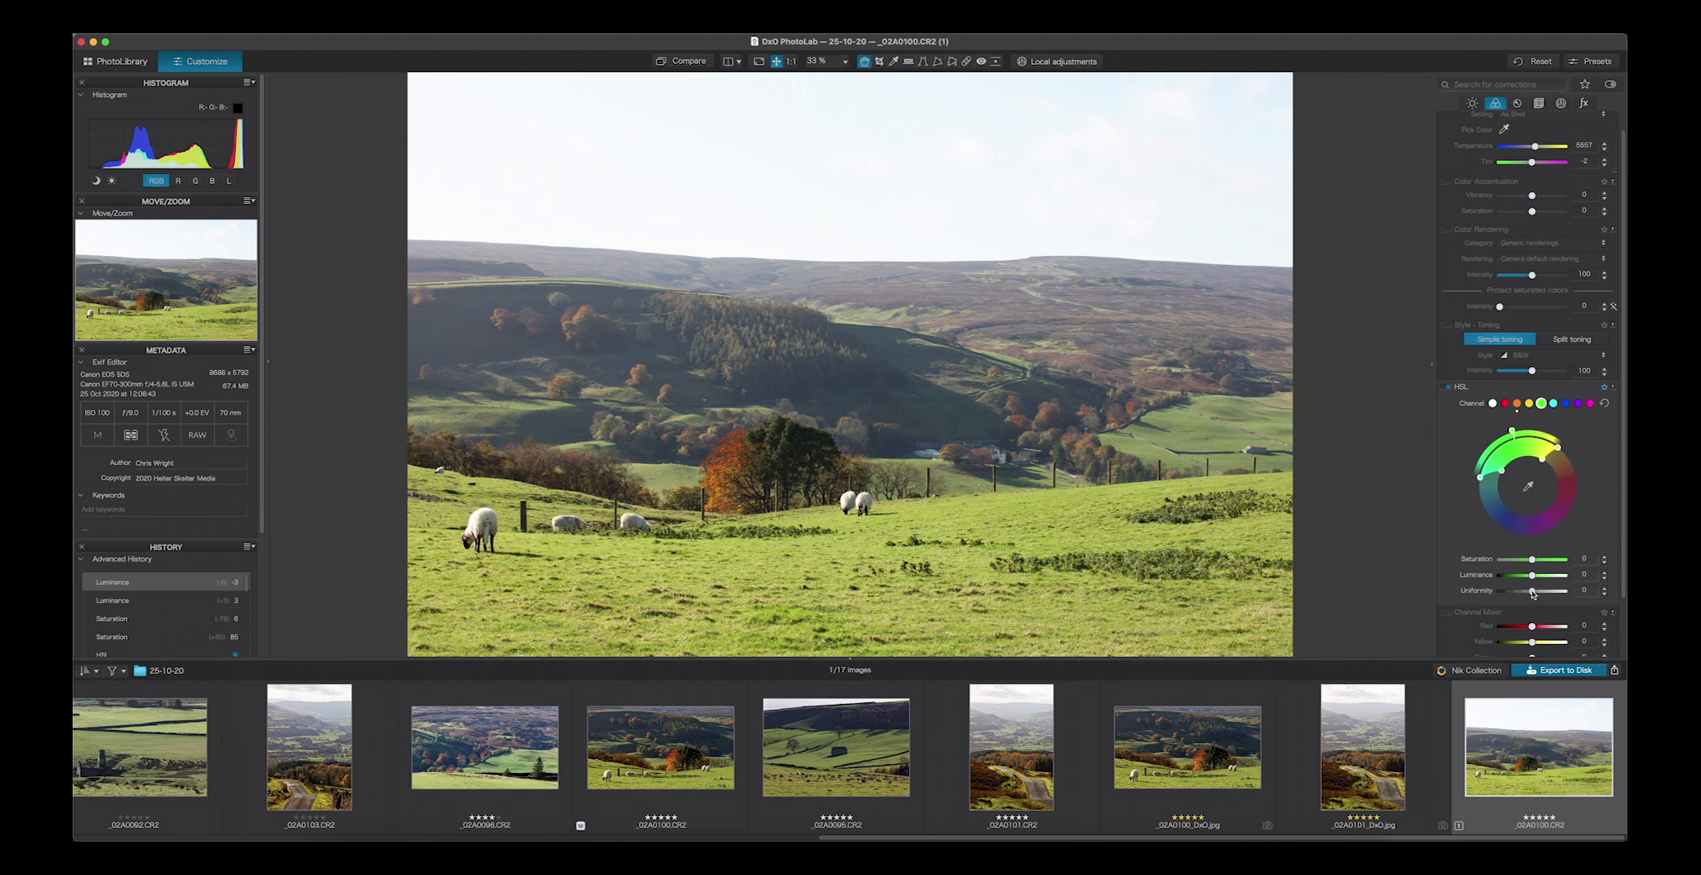
left_click_drag(1535, 590, 1557, 590)
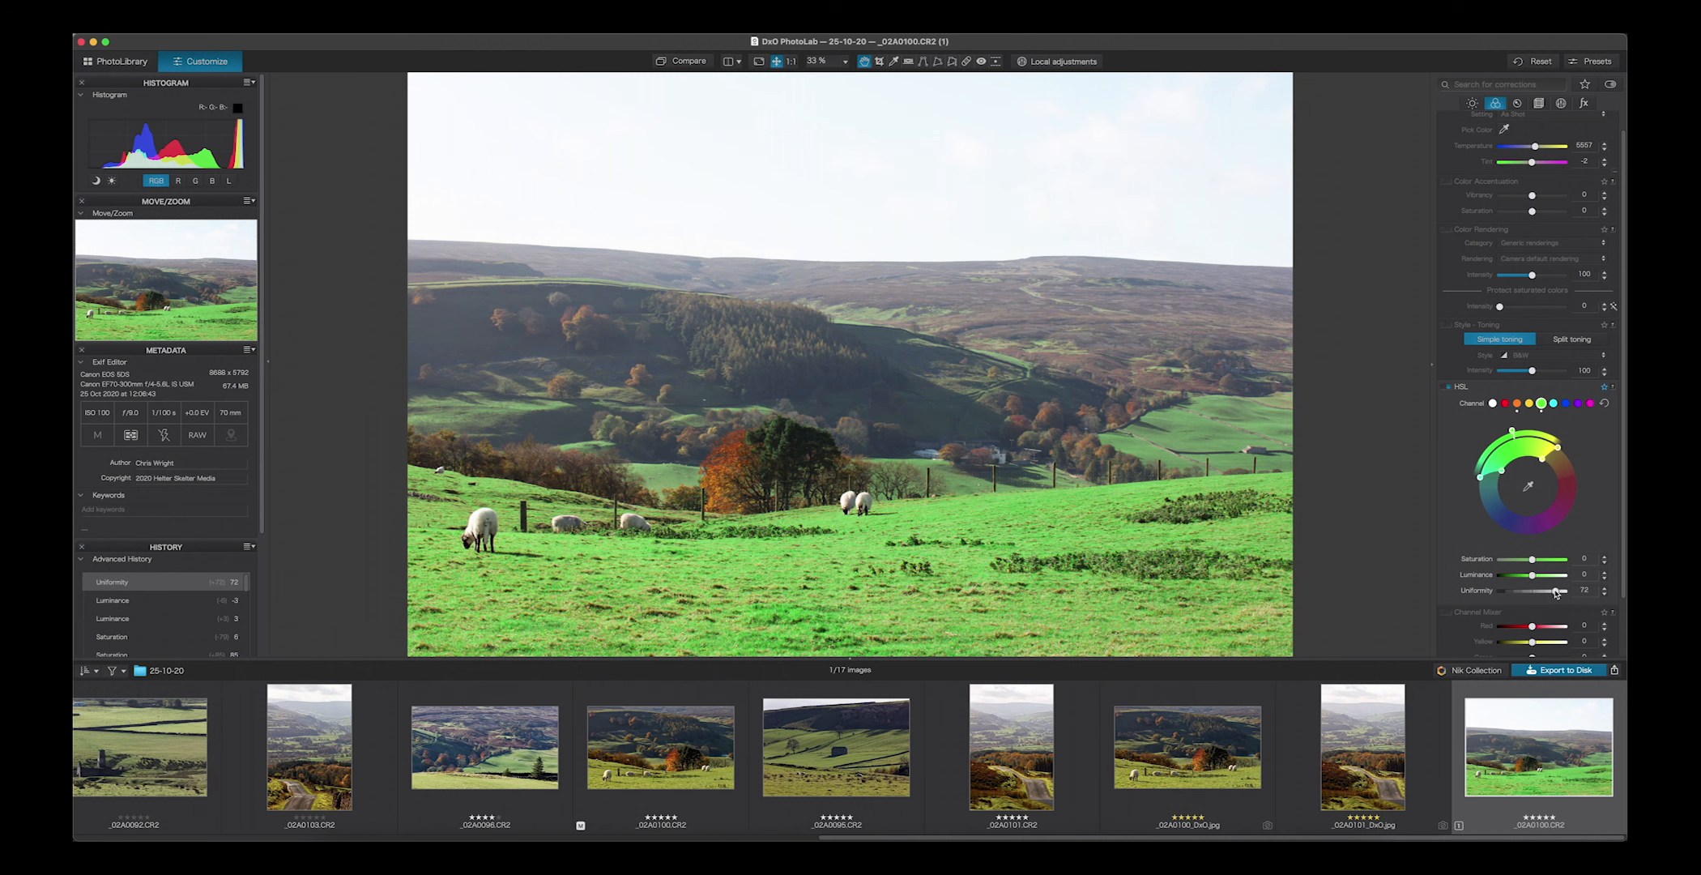
left_click_drag(1555, 590, 1533, 590)
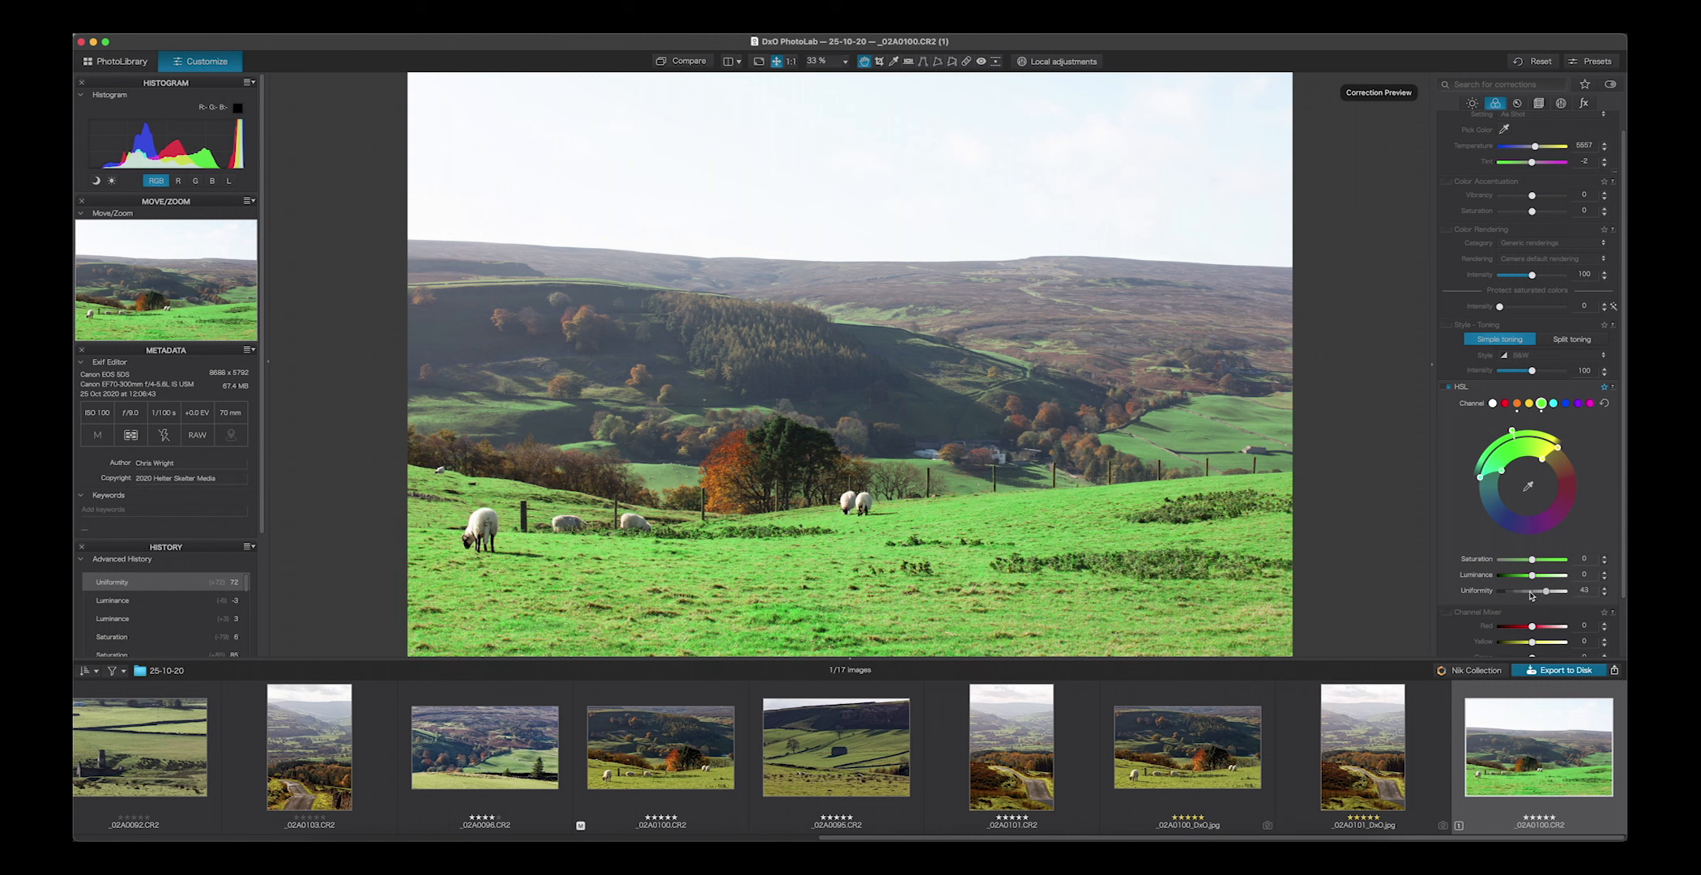
left_click_drag(1547, 591, 1522, 591)
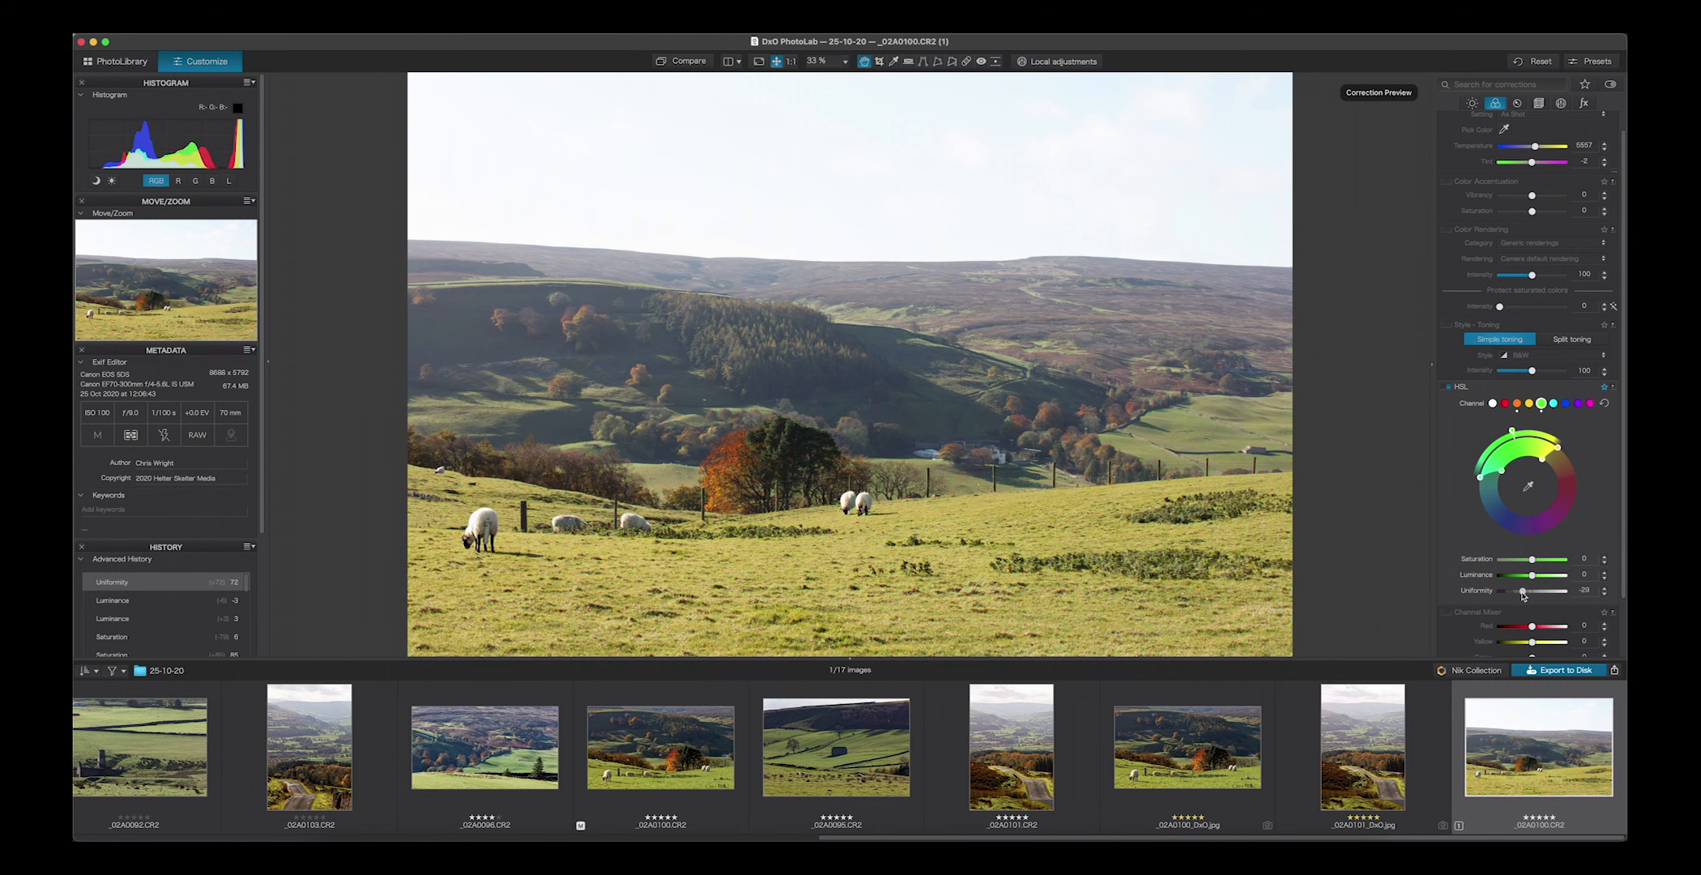
left_click_drag(1531, 593, 1532, 593)
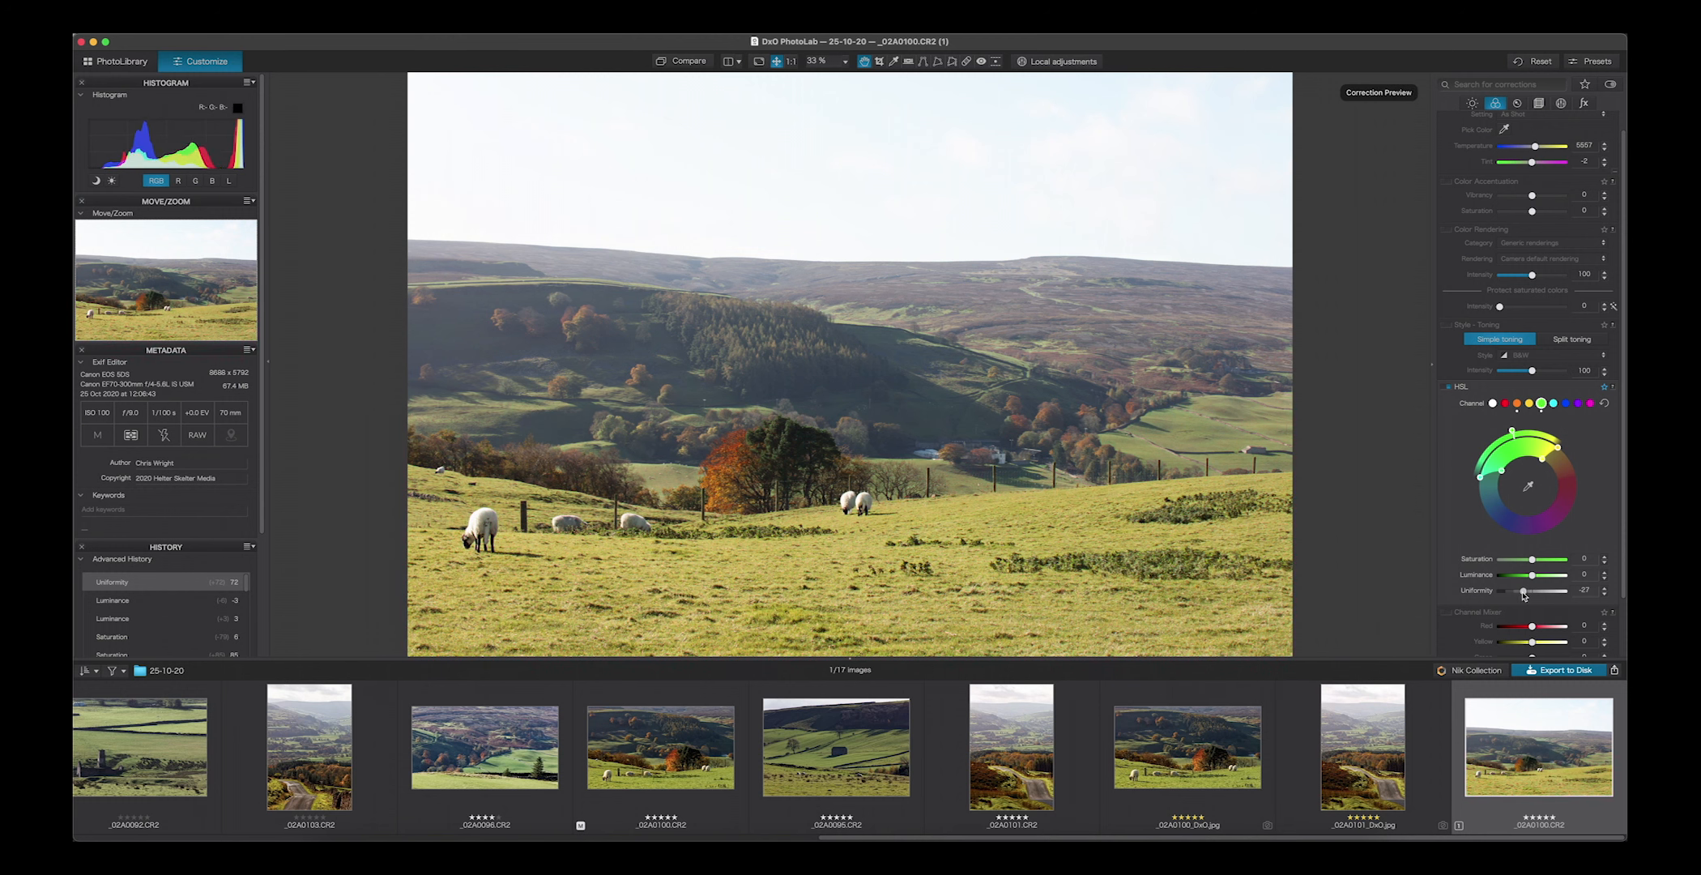
left_click_drag(1523, 591, 1532, 592)
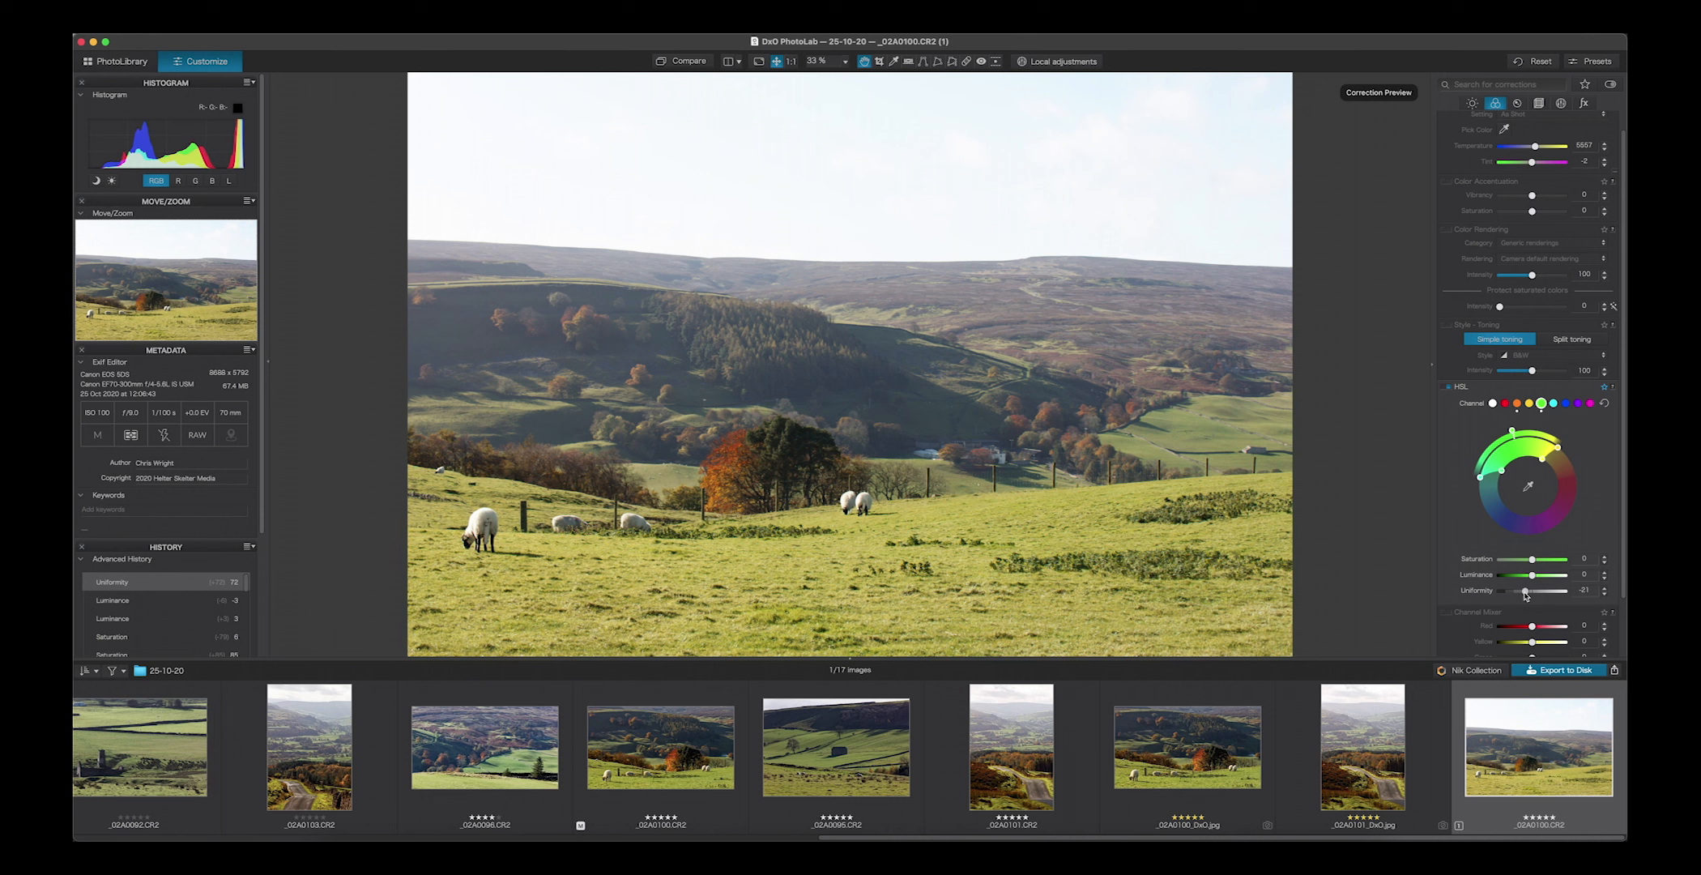
left_click_drag(1514, 591, 1532, 590)
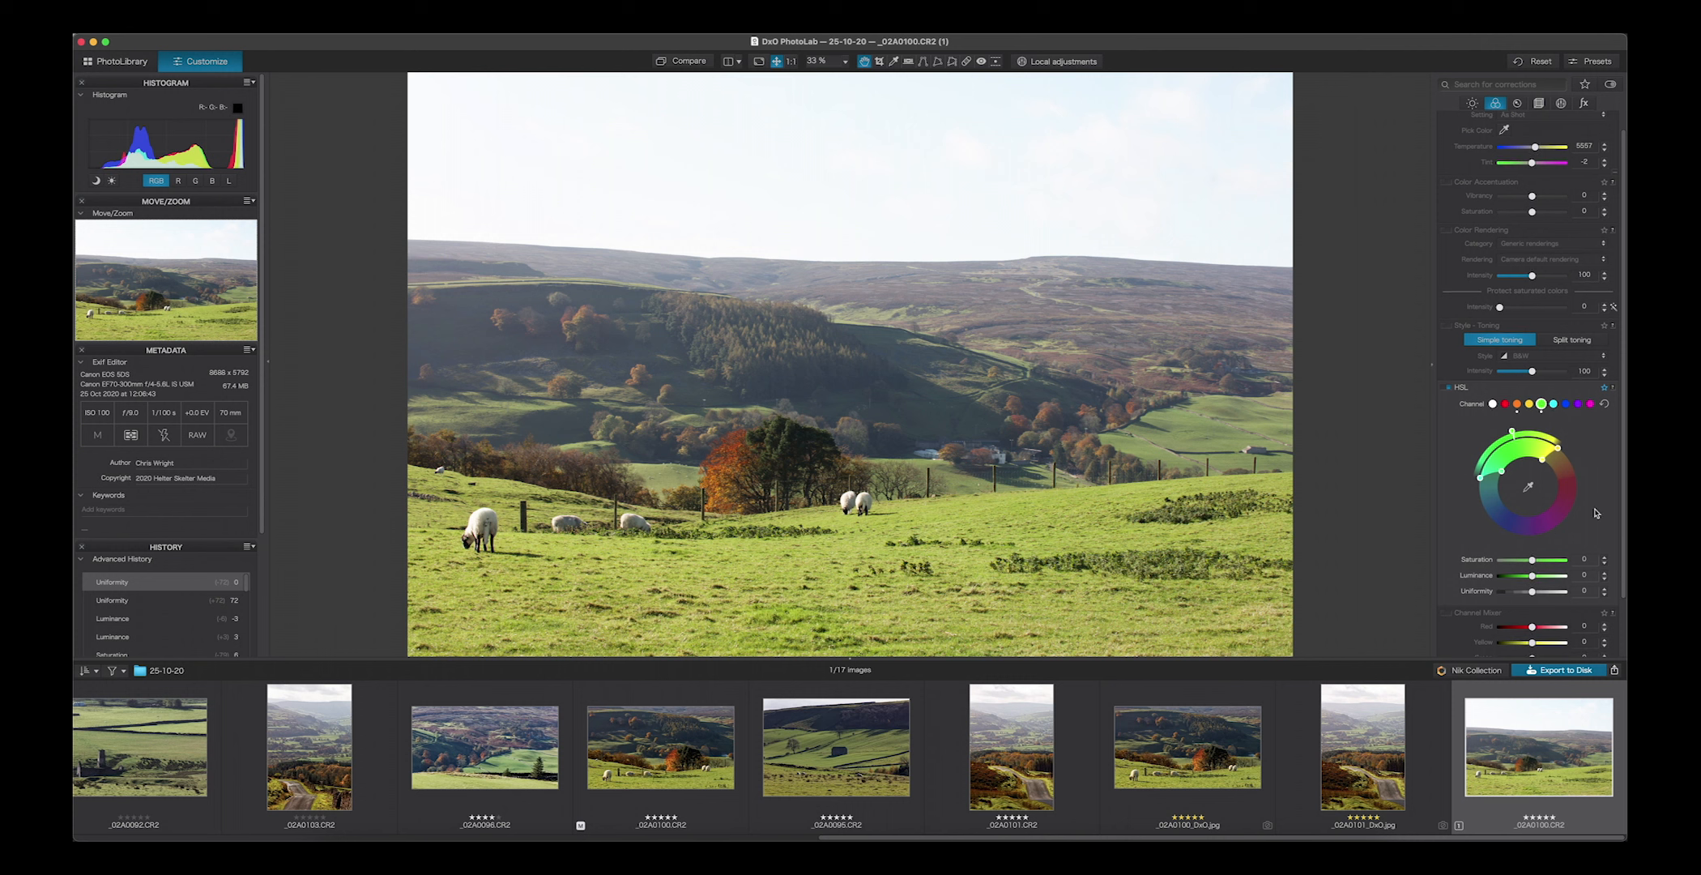
mouse_move(1588, 431)
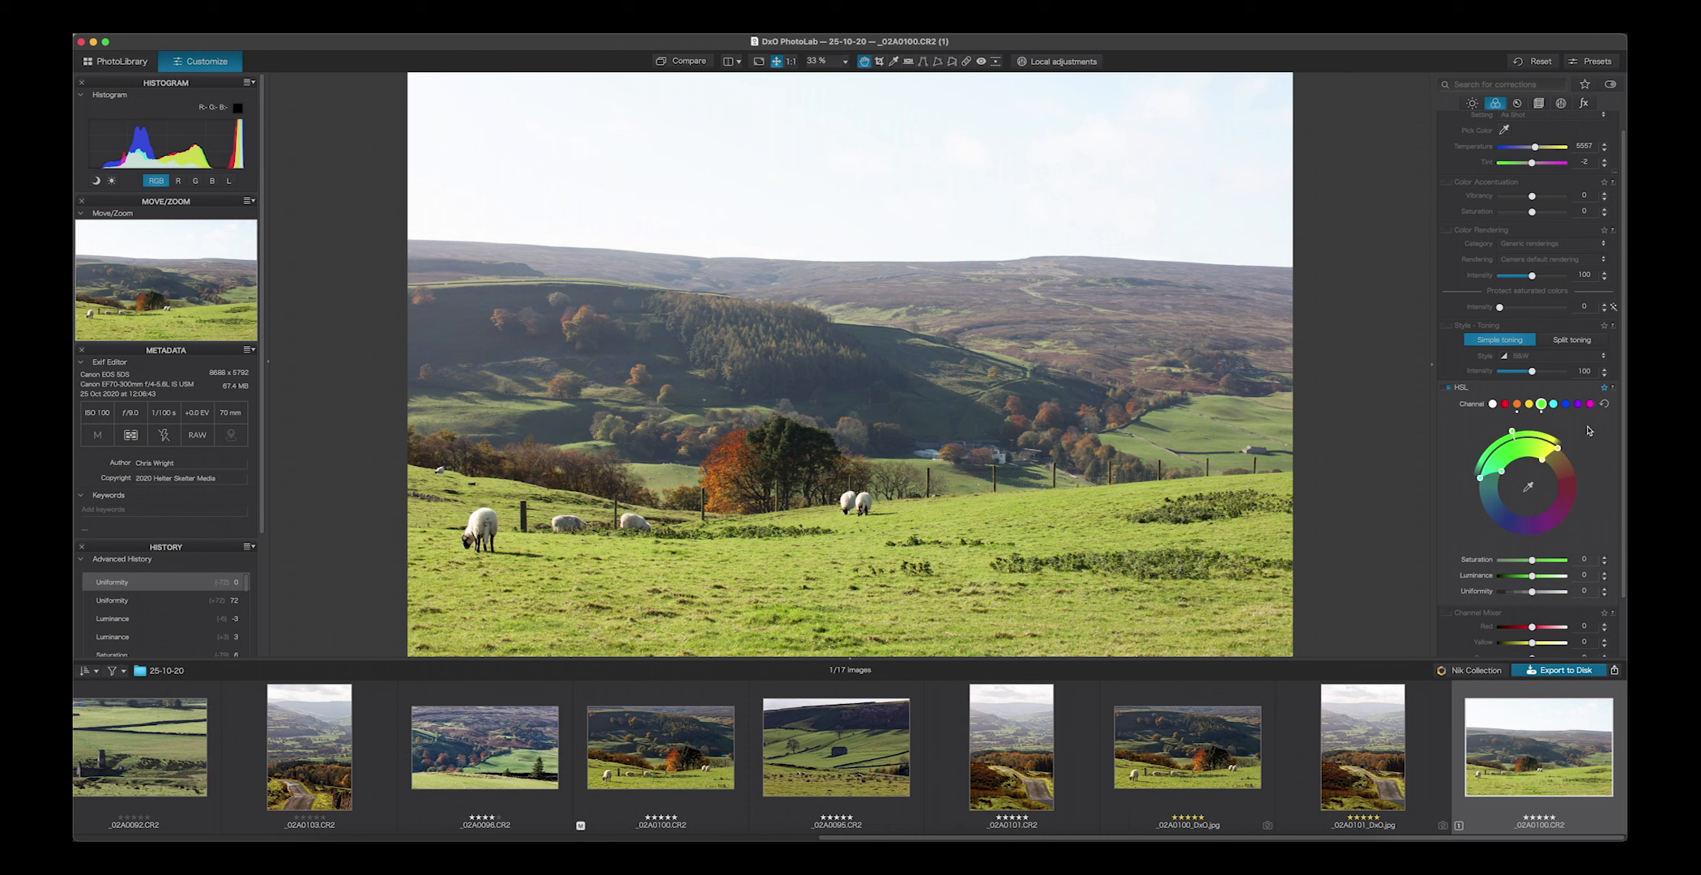
mouse_move(1518, 424)
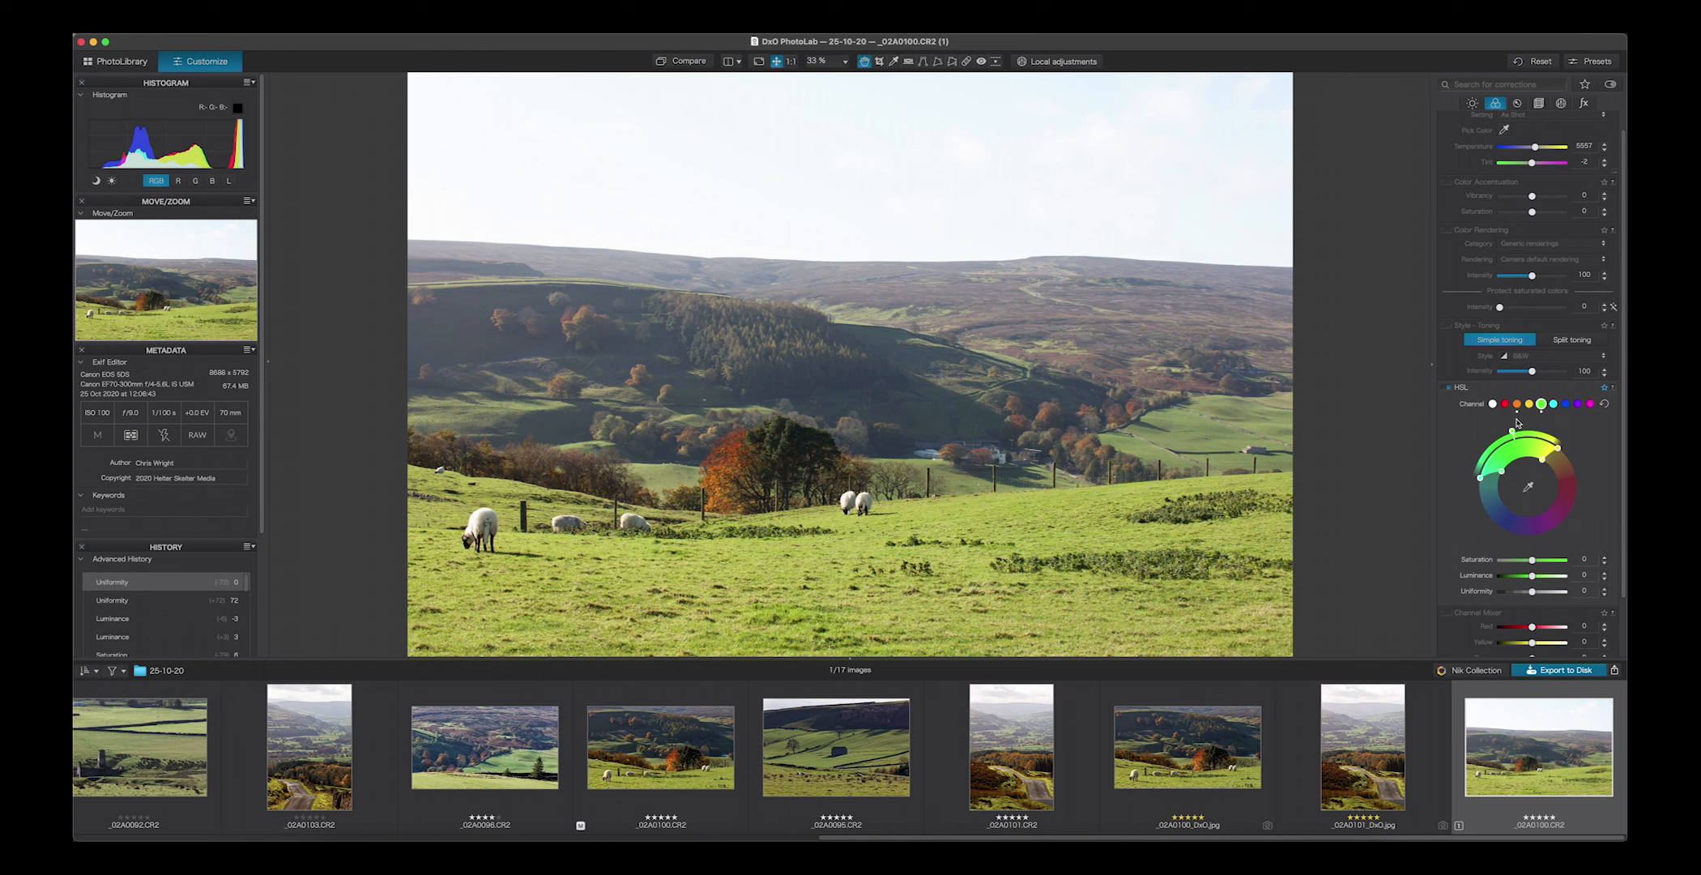
mouse_move(1541, 421)
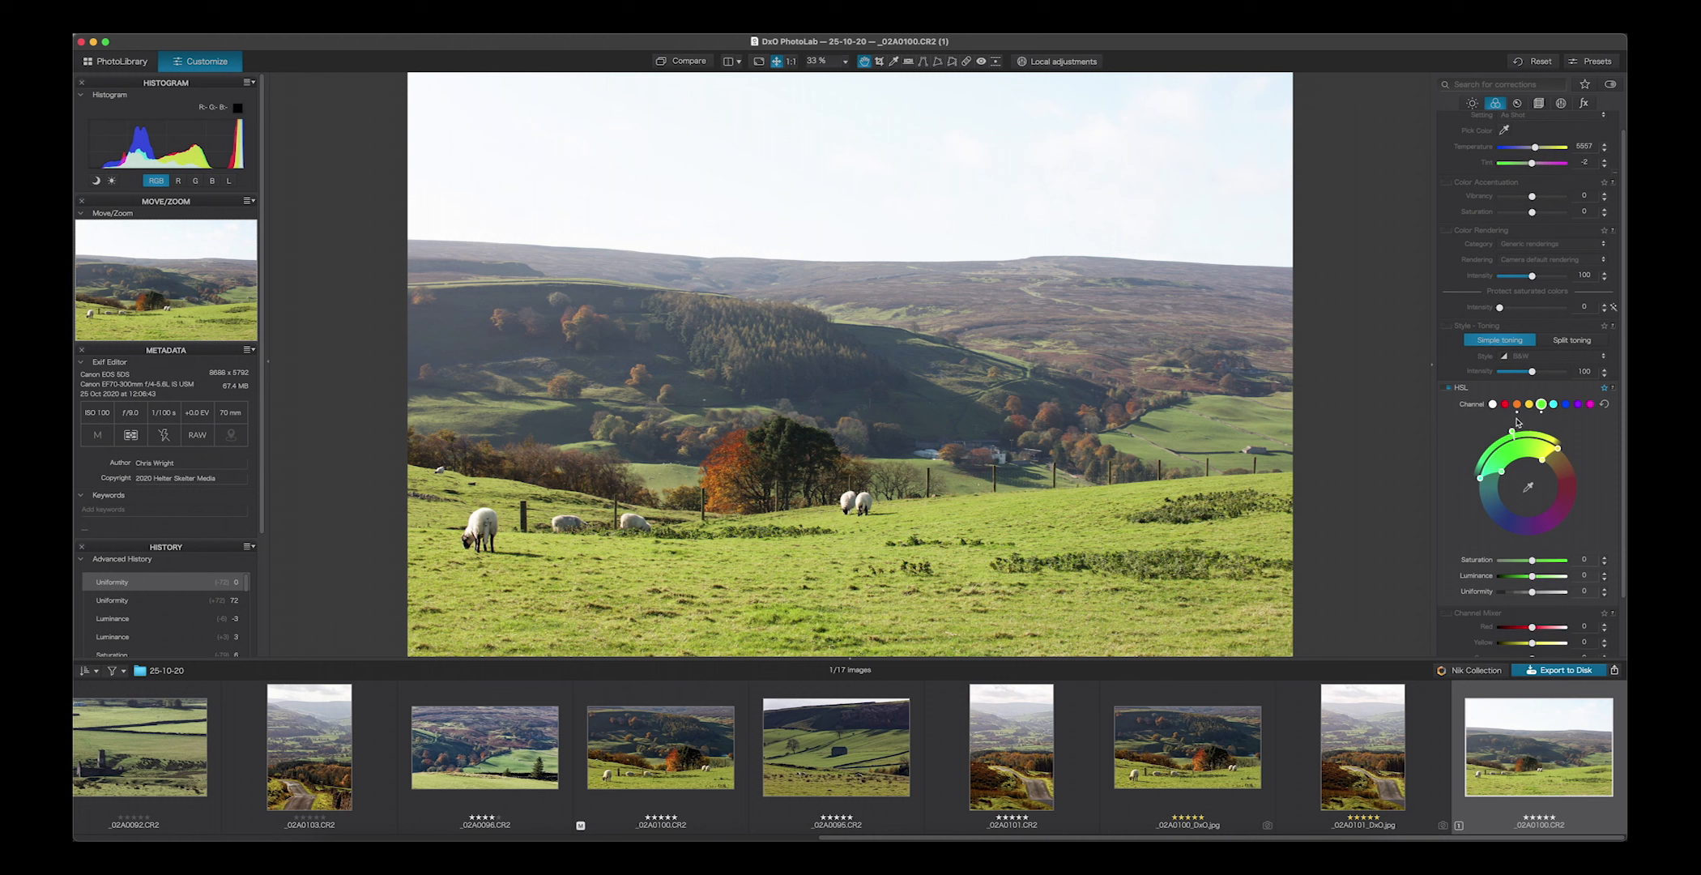
Step: Select the orange colour range in the HSL palette, its sliders at zero
left_click(1516, 404)
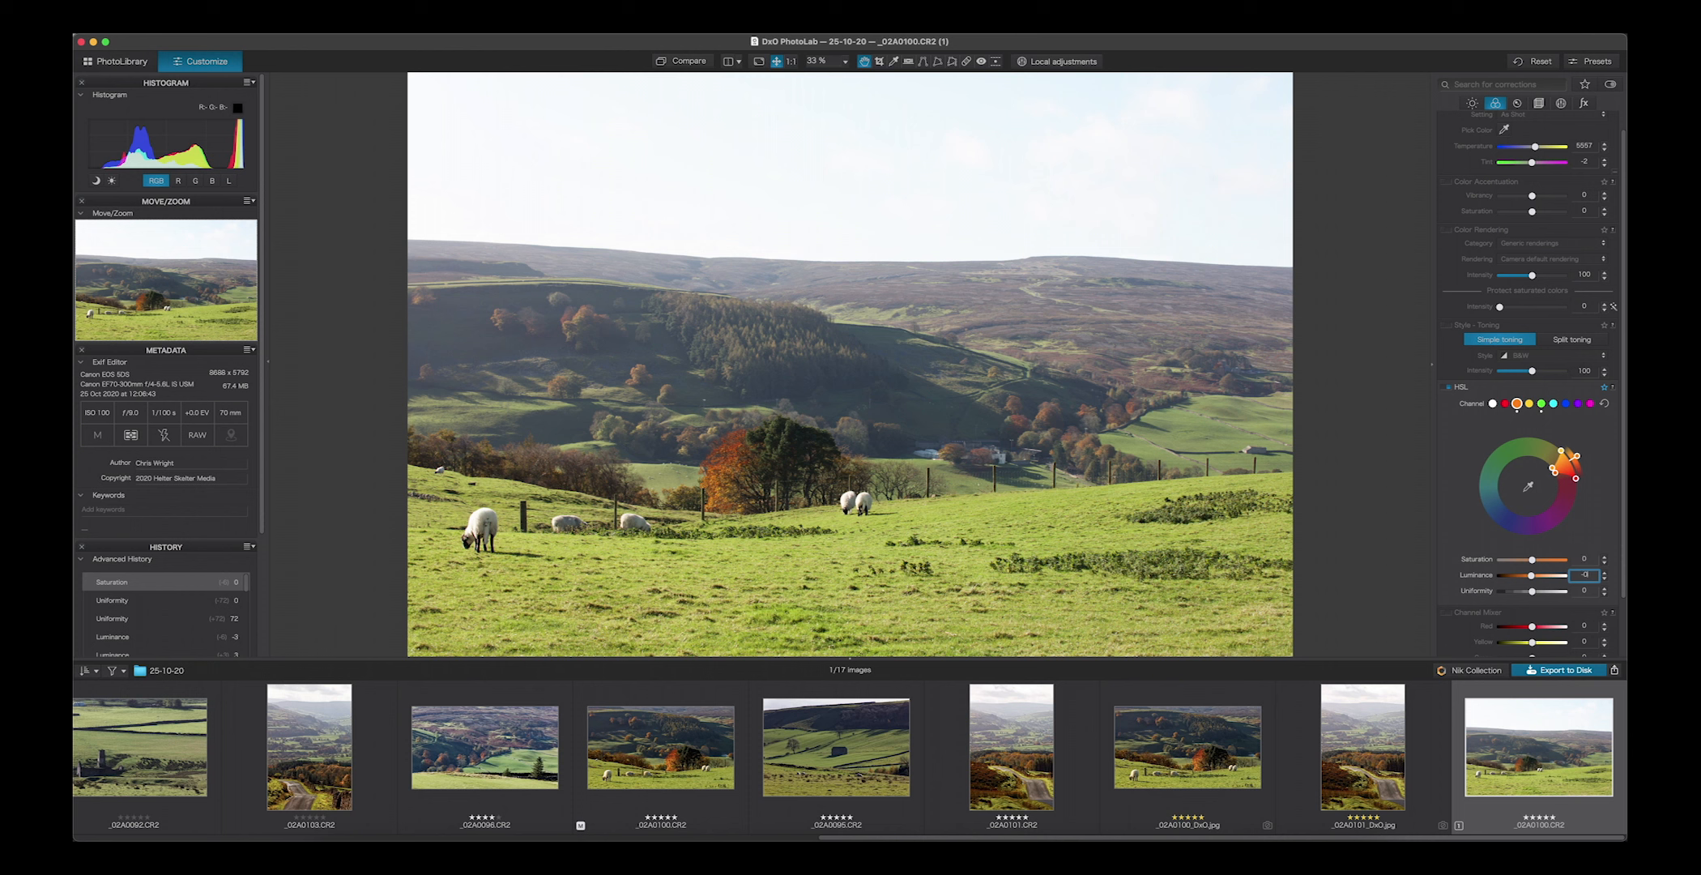
mouse_move(1451, 537)
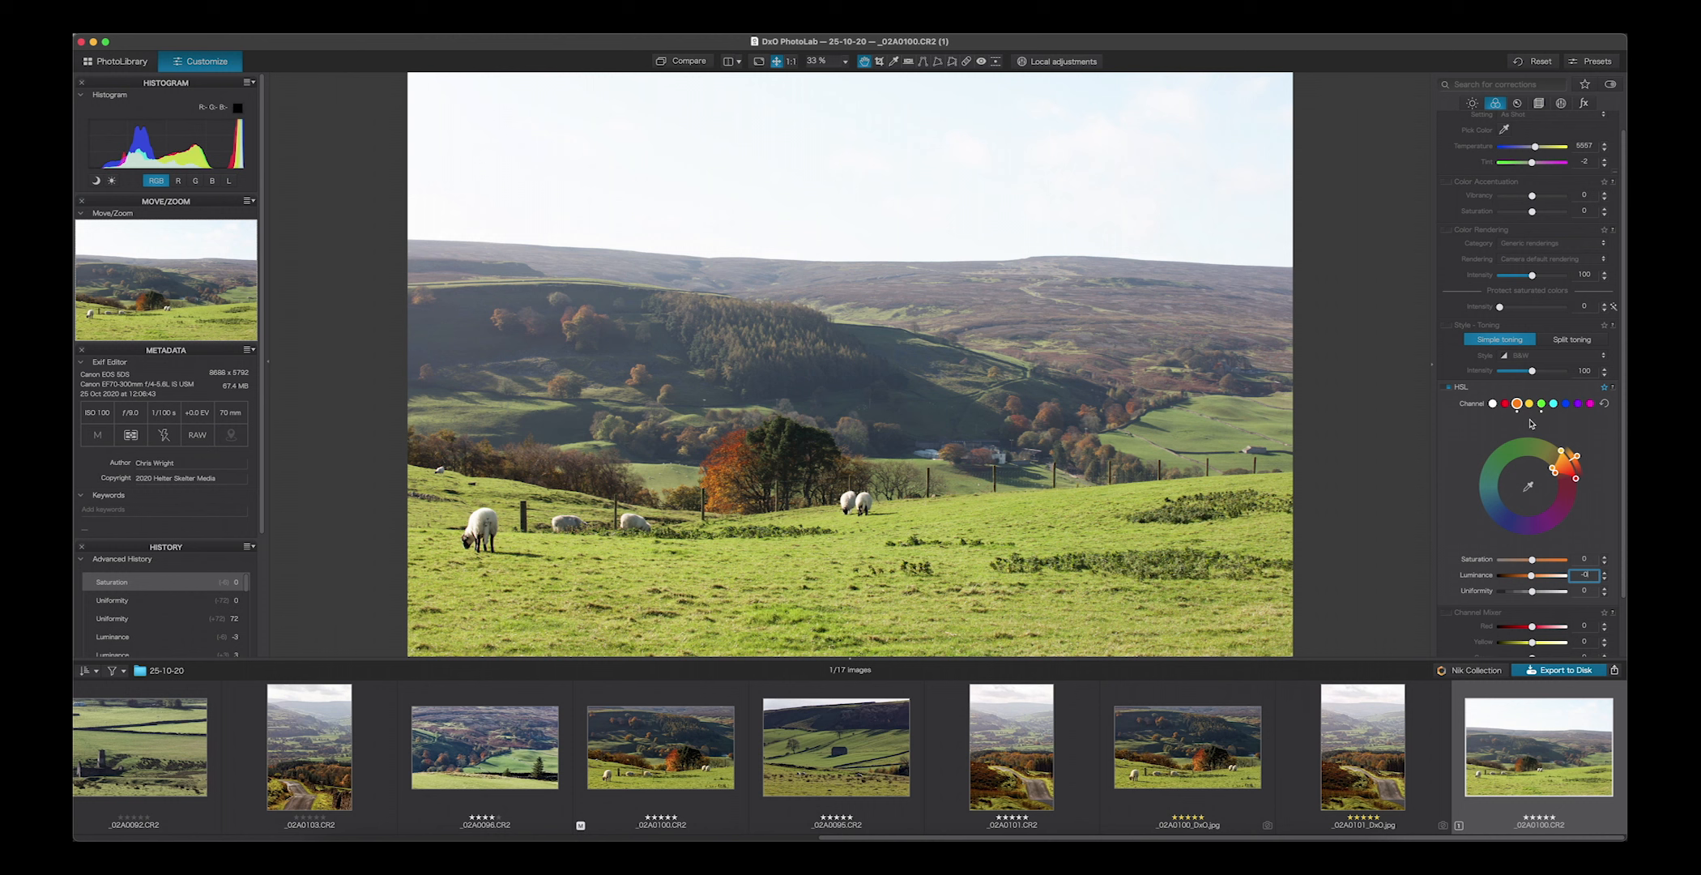
mouse_move(1608, 407)
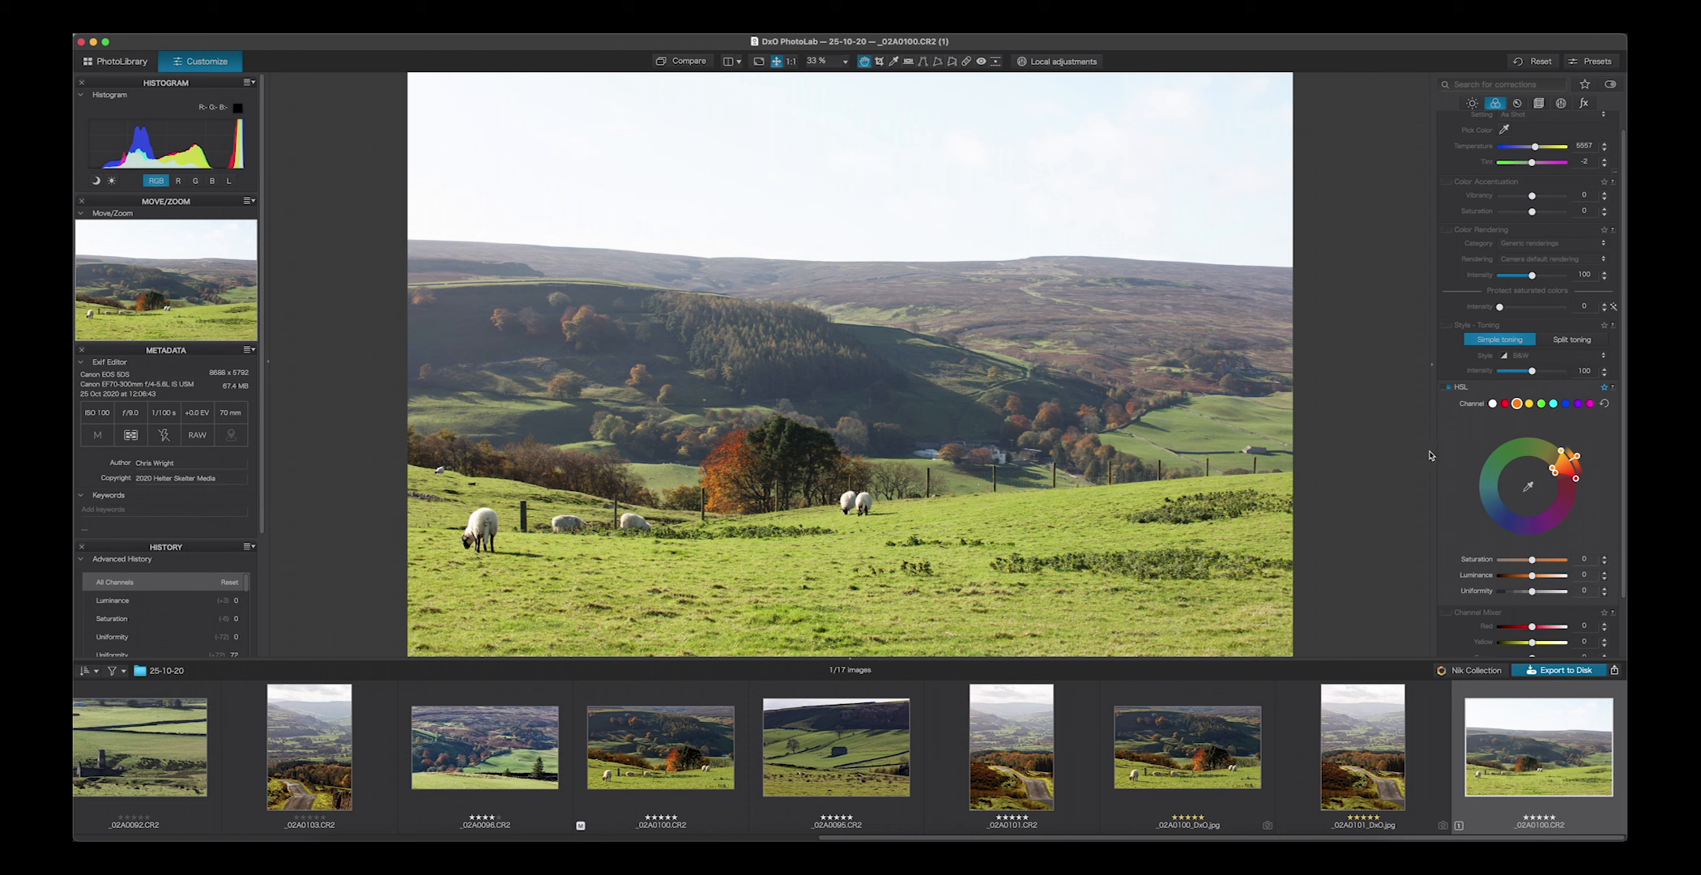
mouse_move(1382, 481)
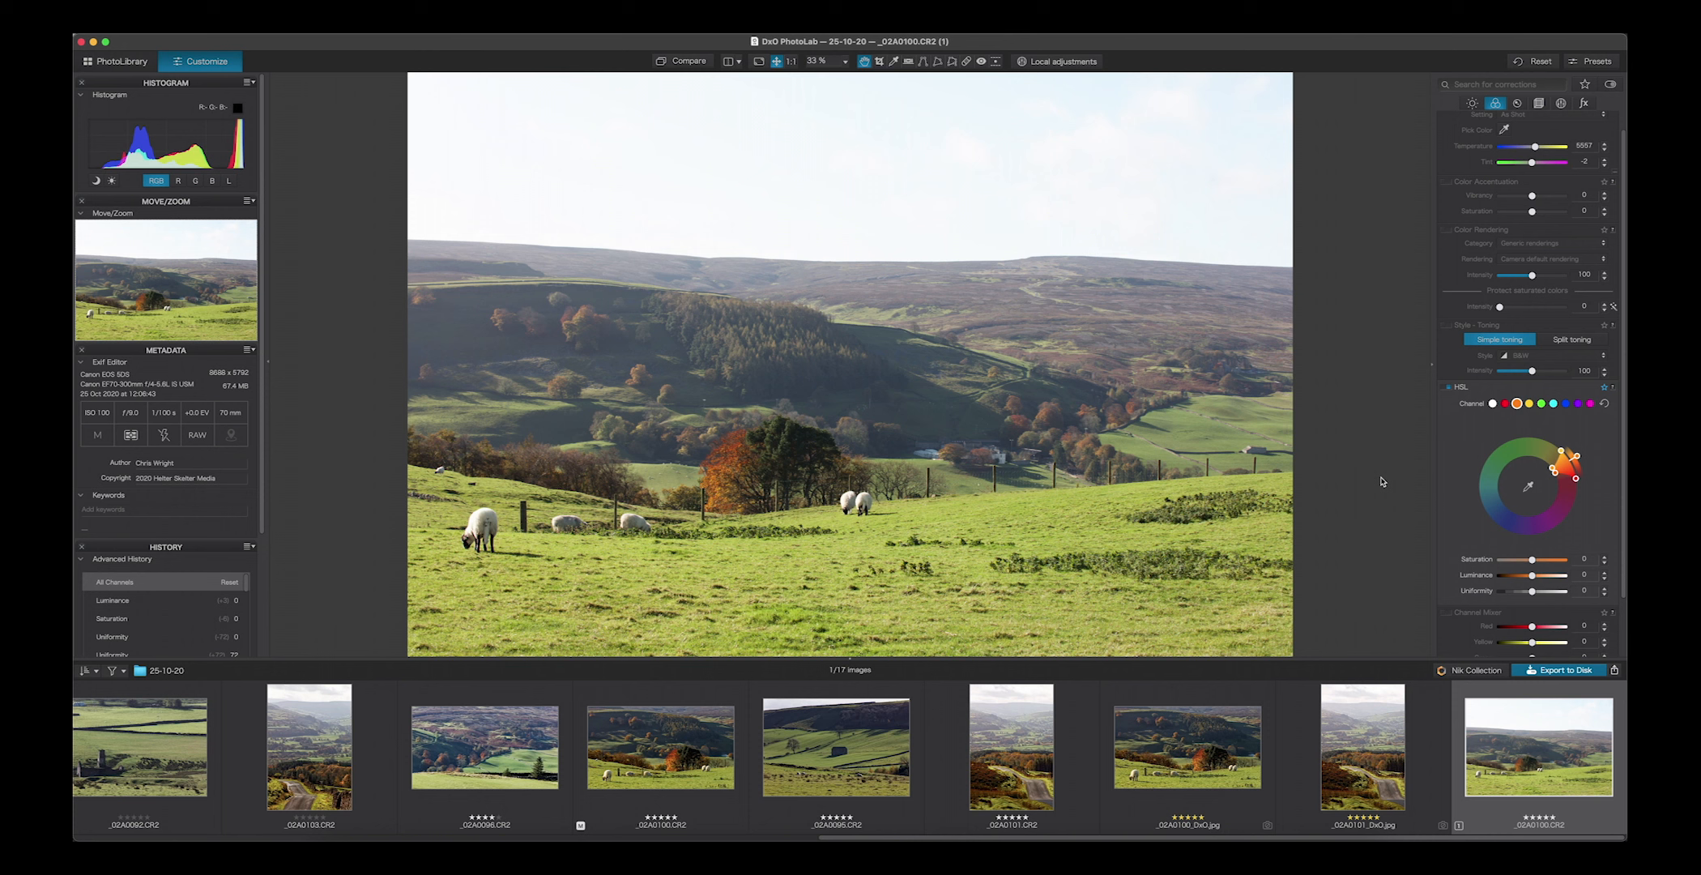
mouse_move(972, 587)
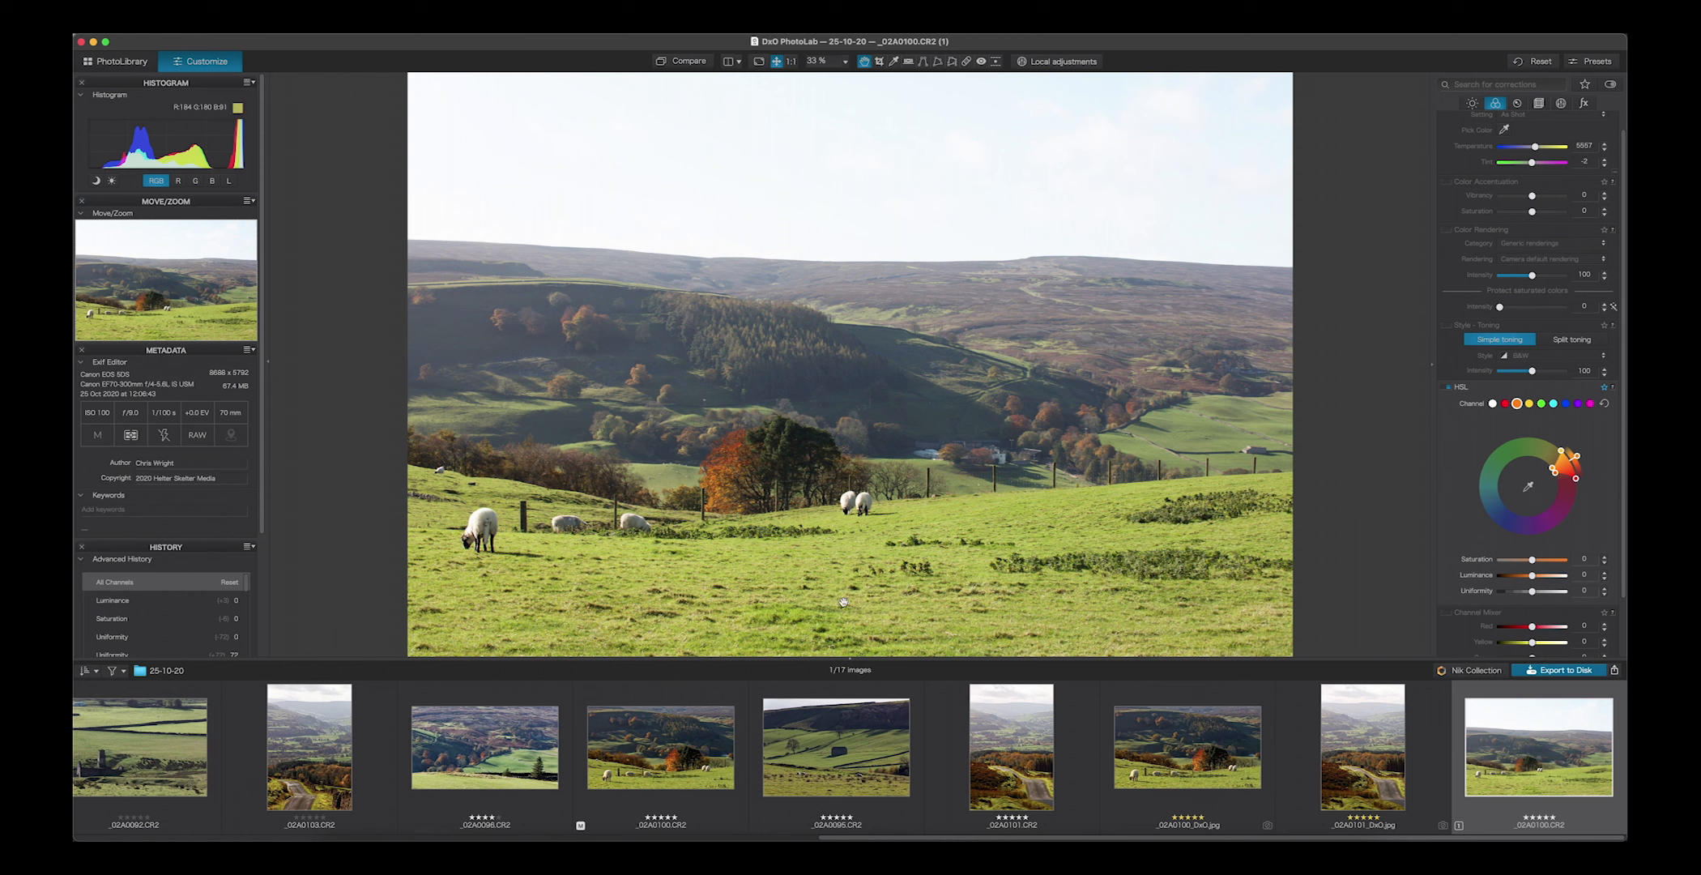
mouse_move(719, 402)
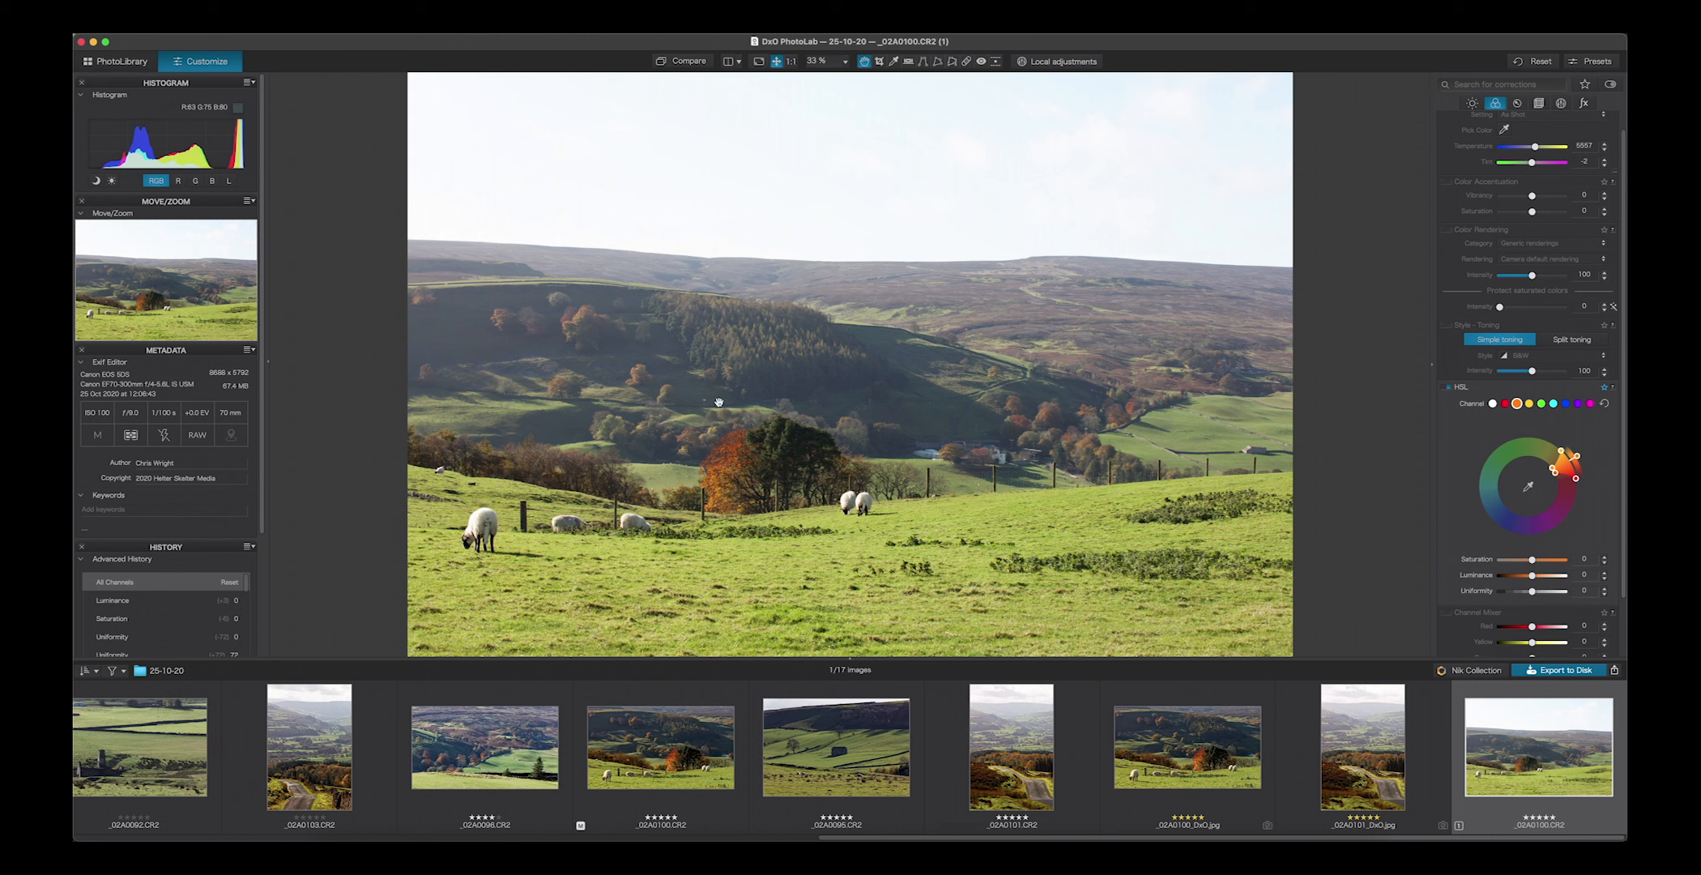
mouse_move(563, 294)
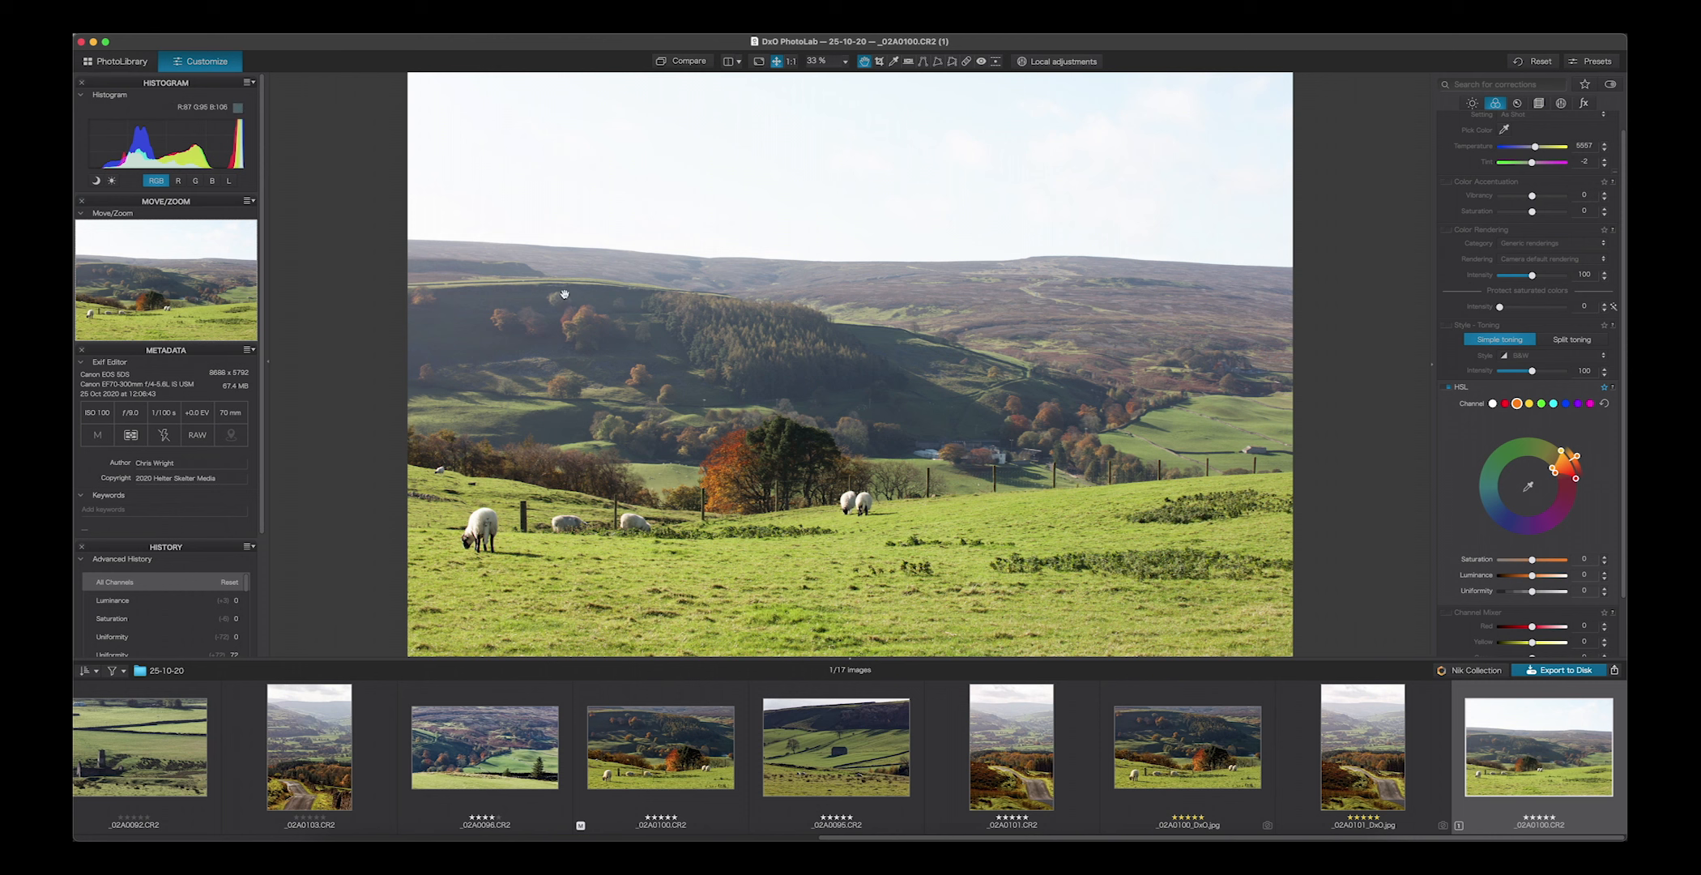
mouse_move(512, 434)
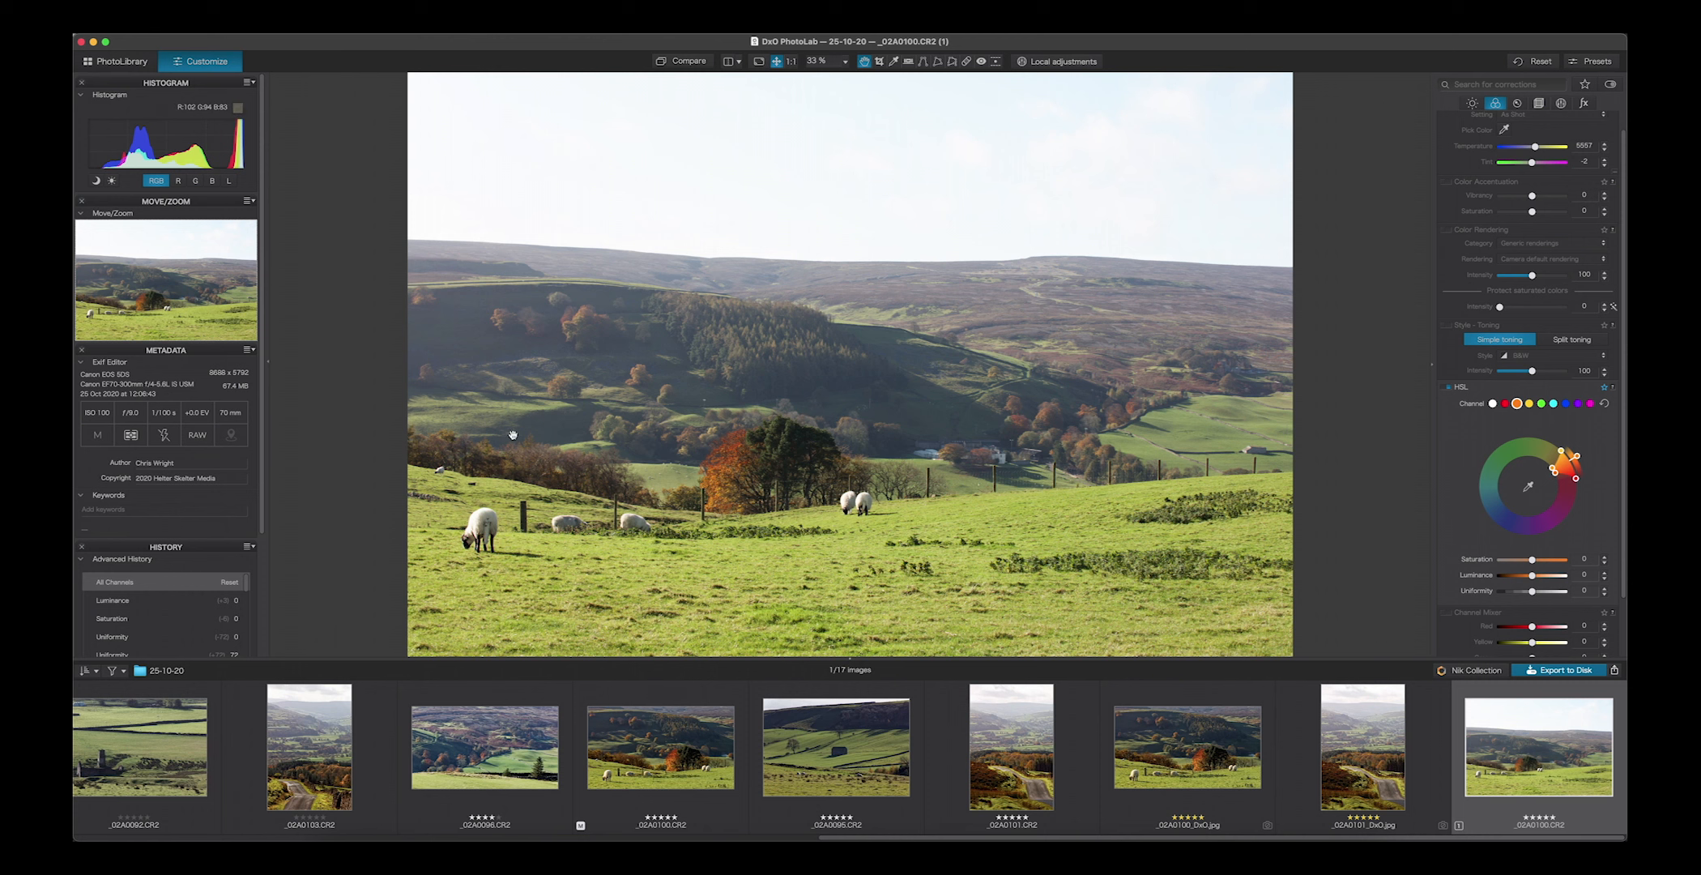
mouse_move(1042, 338)
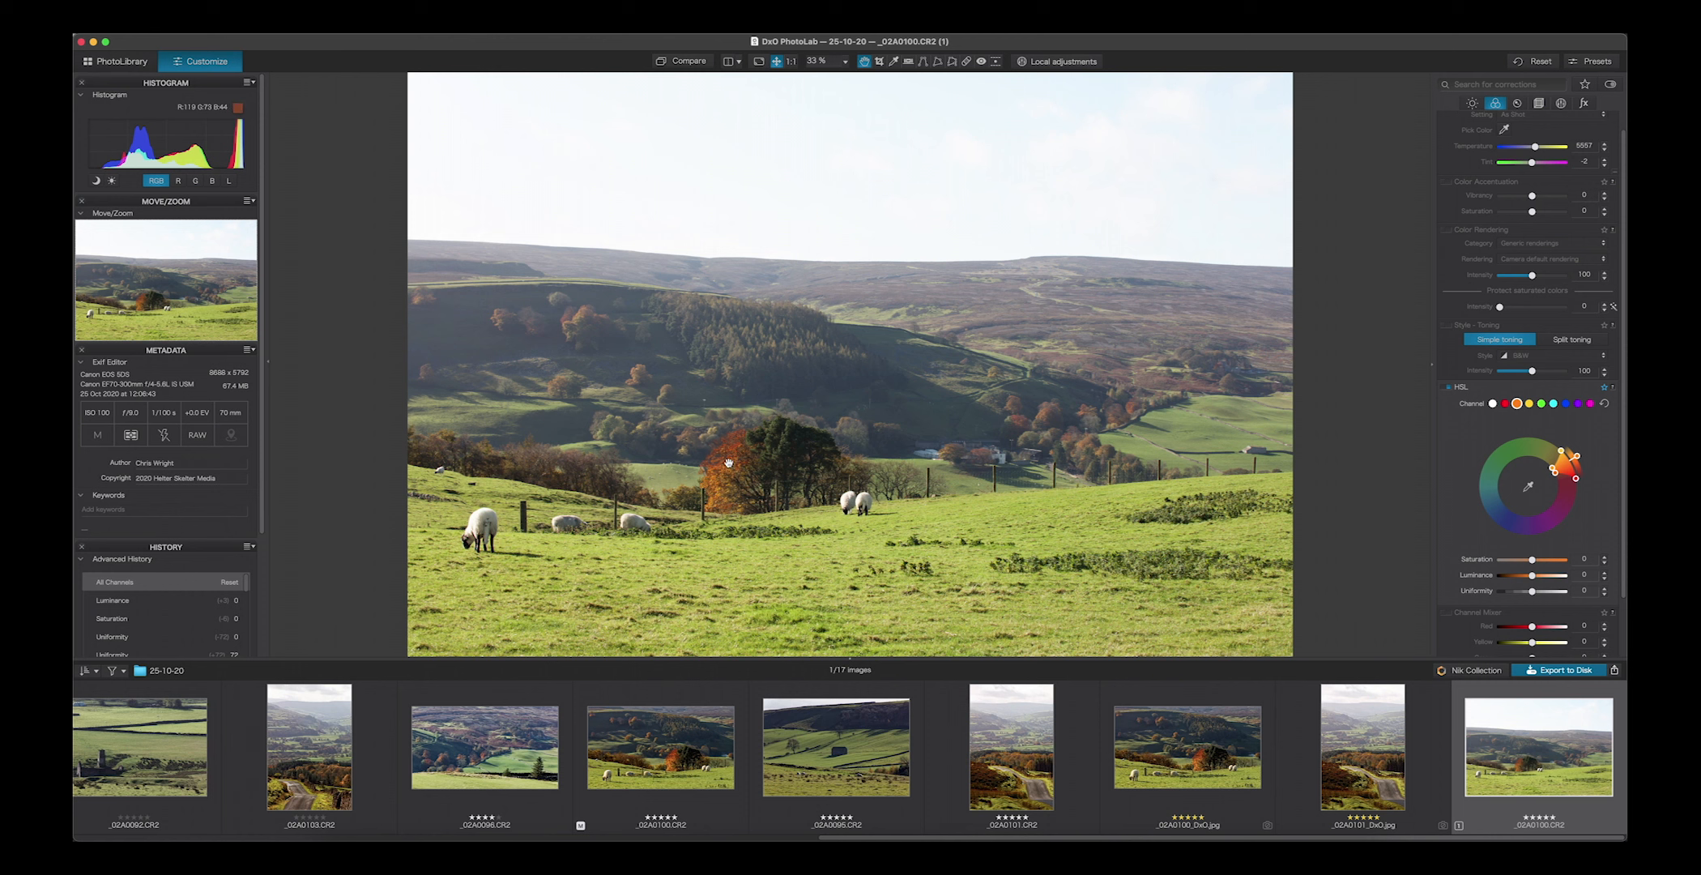
mouse_move(675, 434)
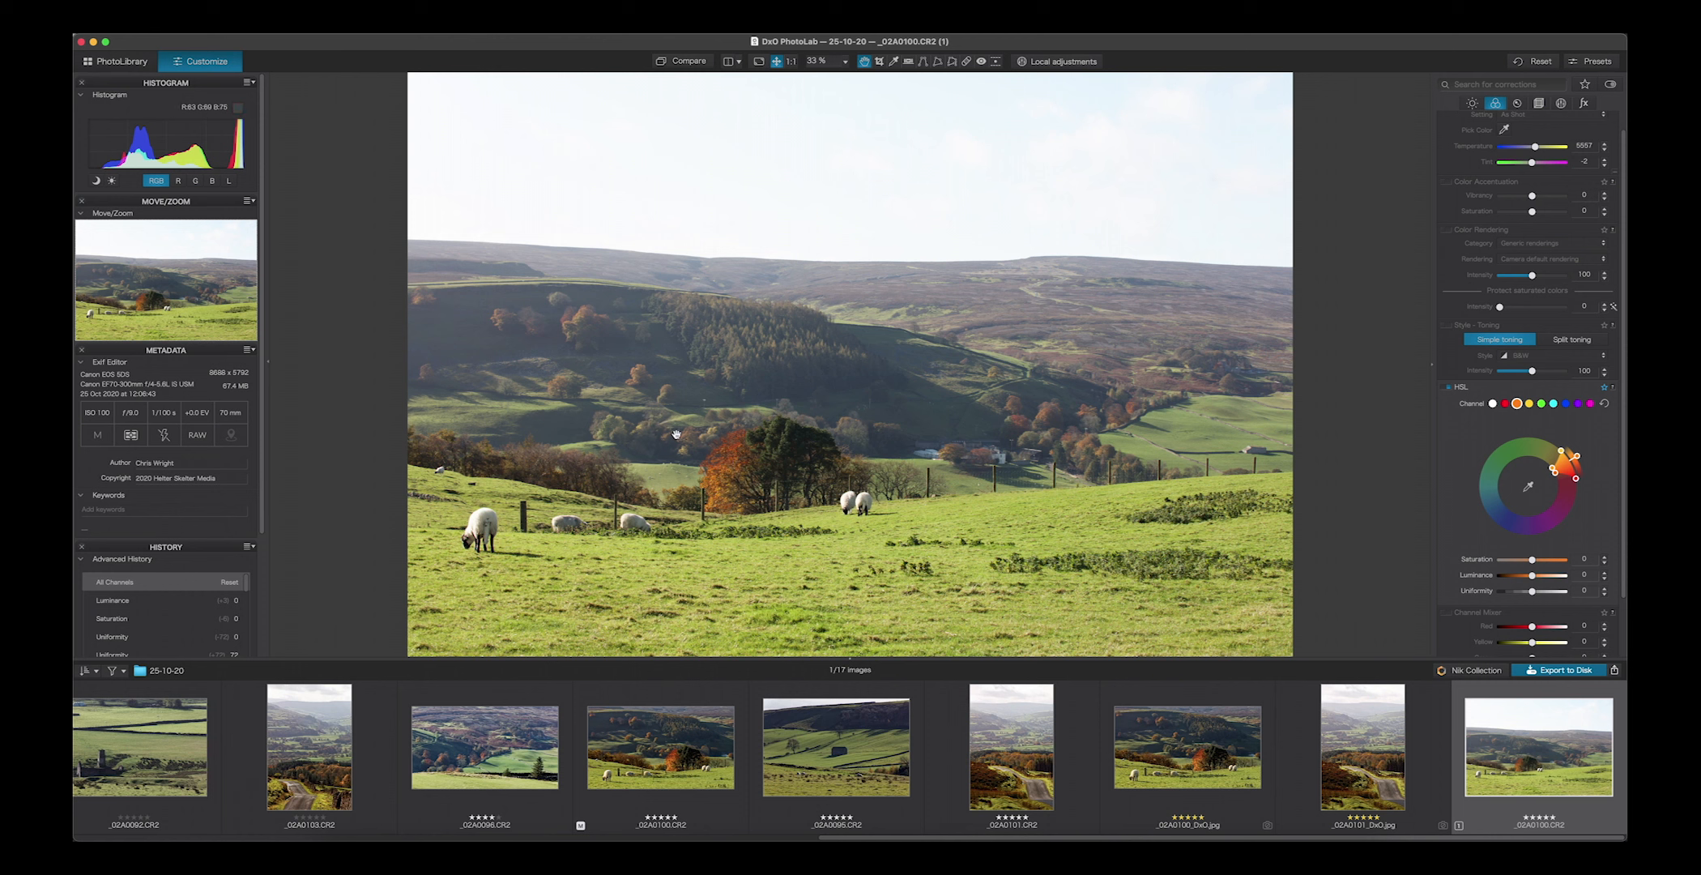
mouse_move(582, 379)
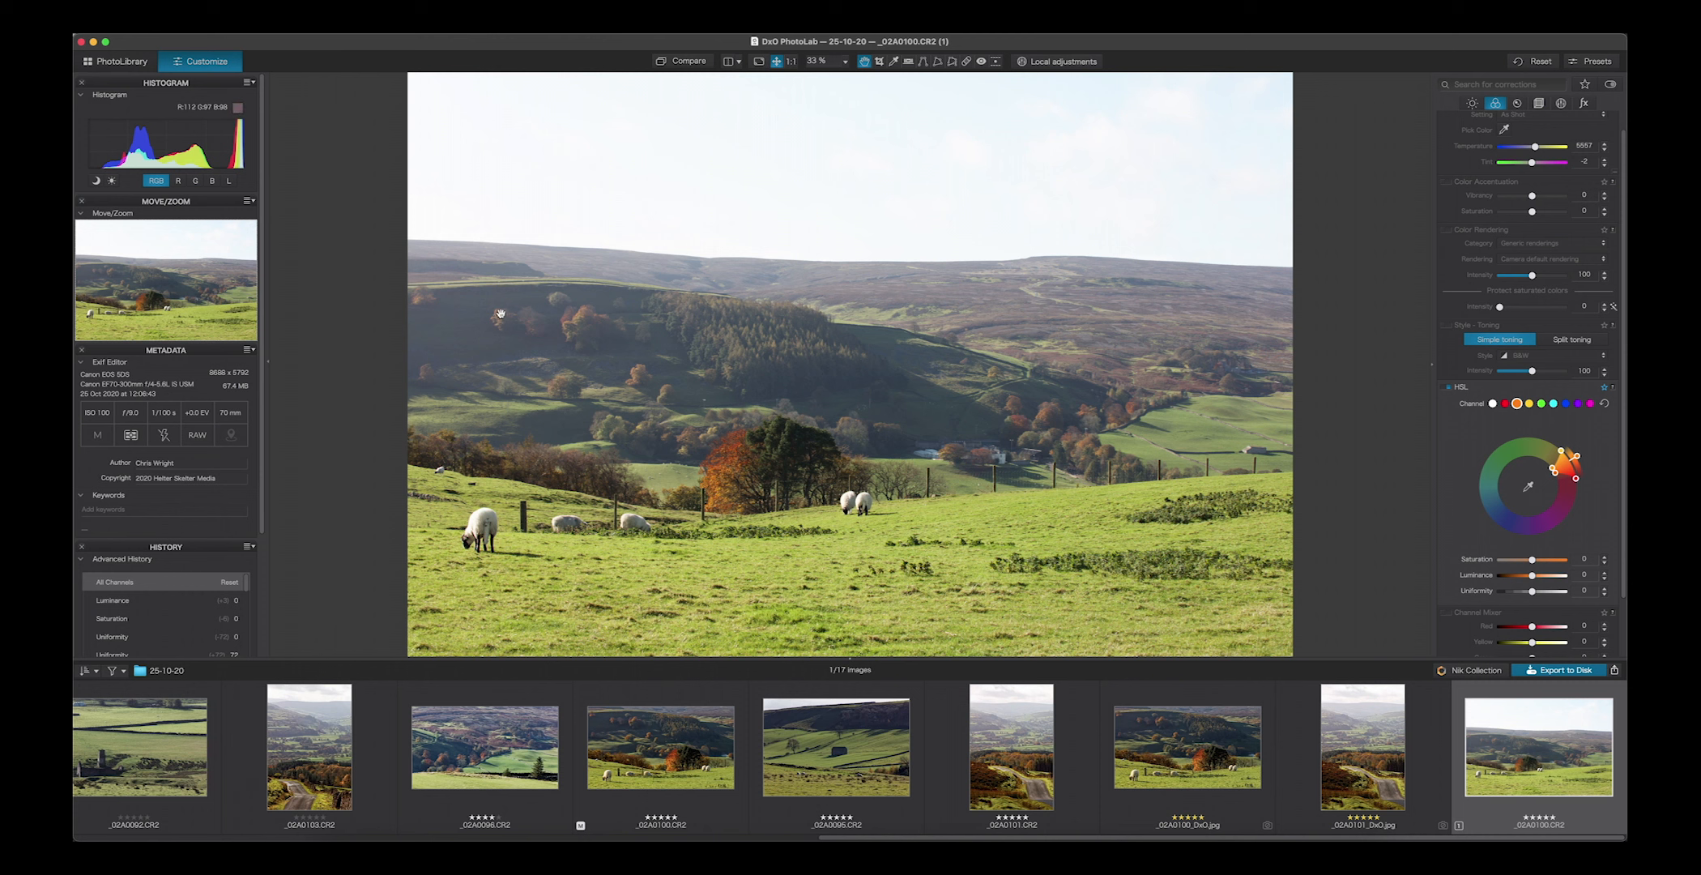
mouse_move(1013, 417)
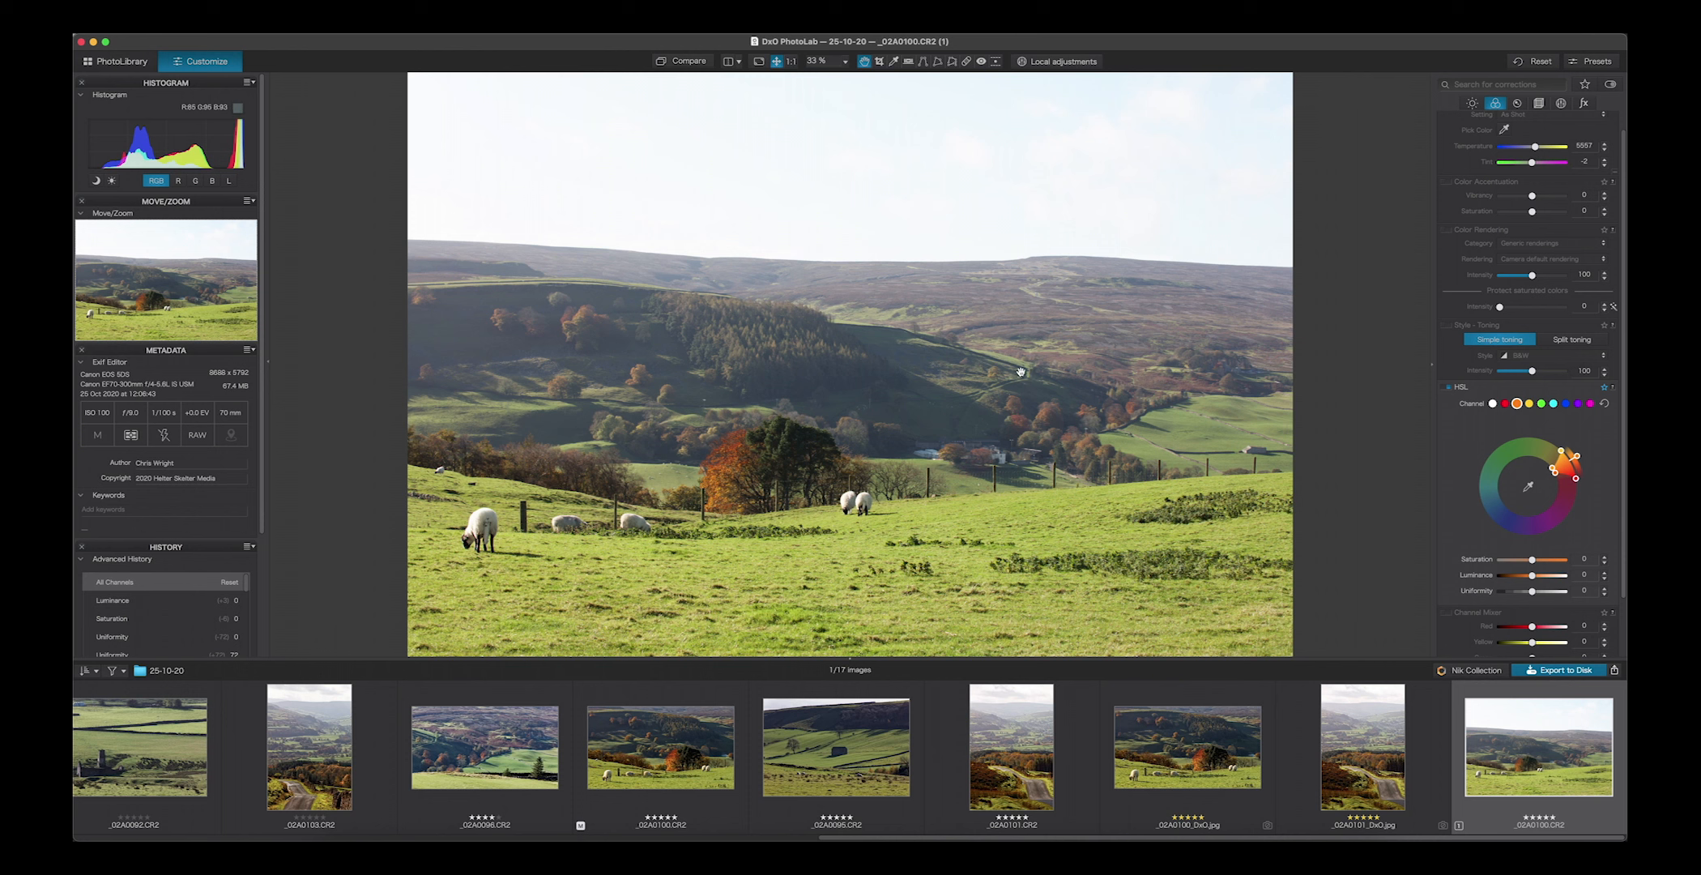
mouse_move(937, 387)
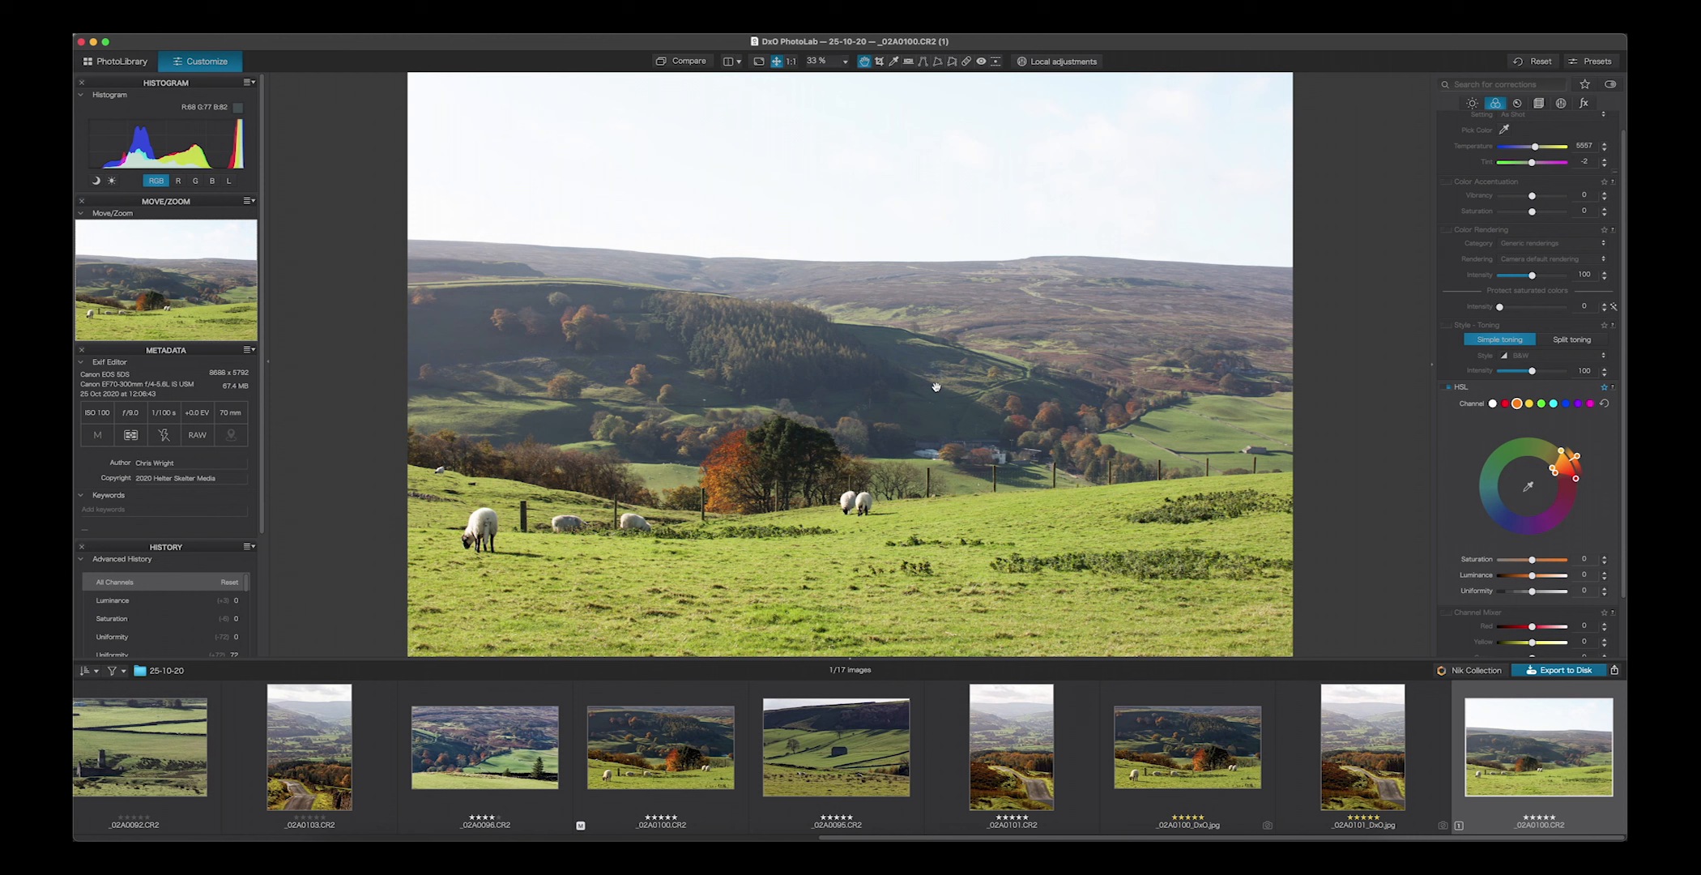
mouse_move(928, 374)
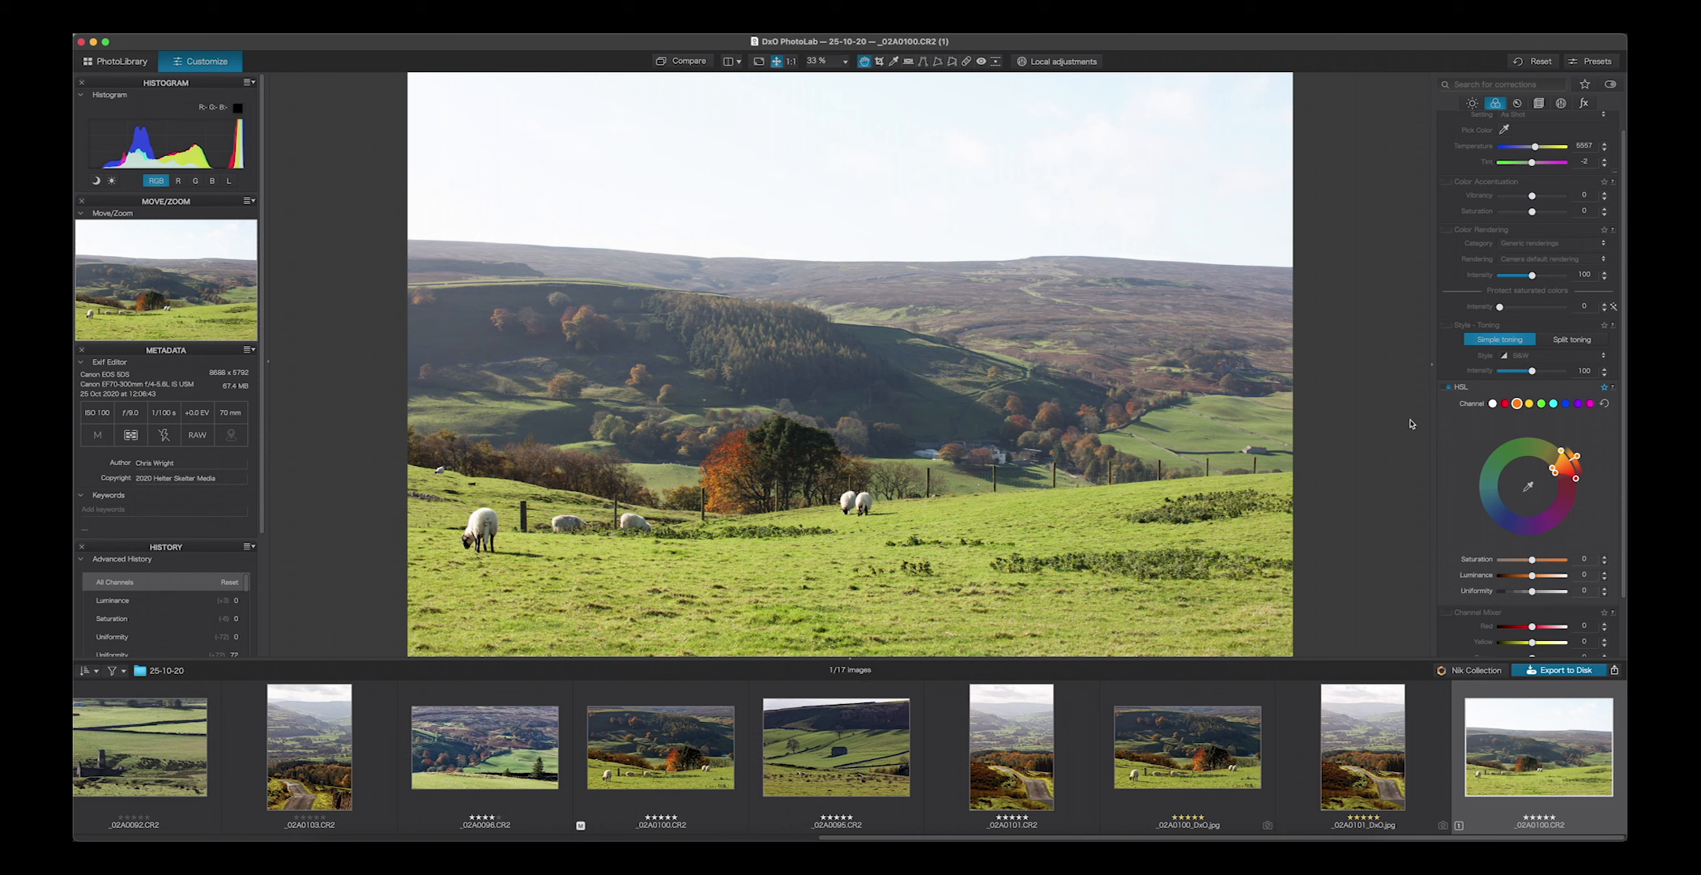
mouse_move(1525, 424)
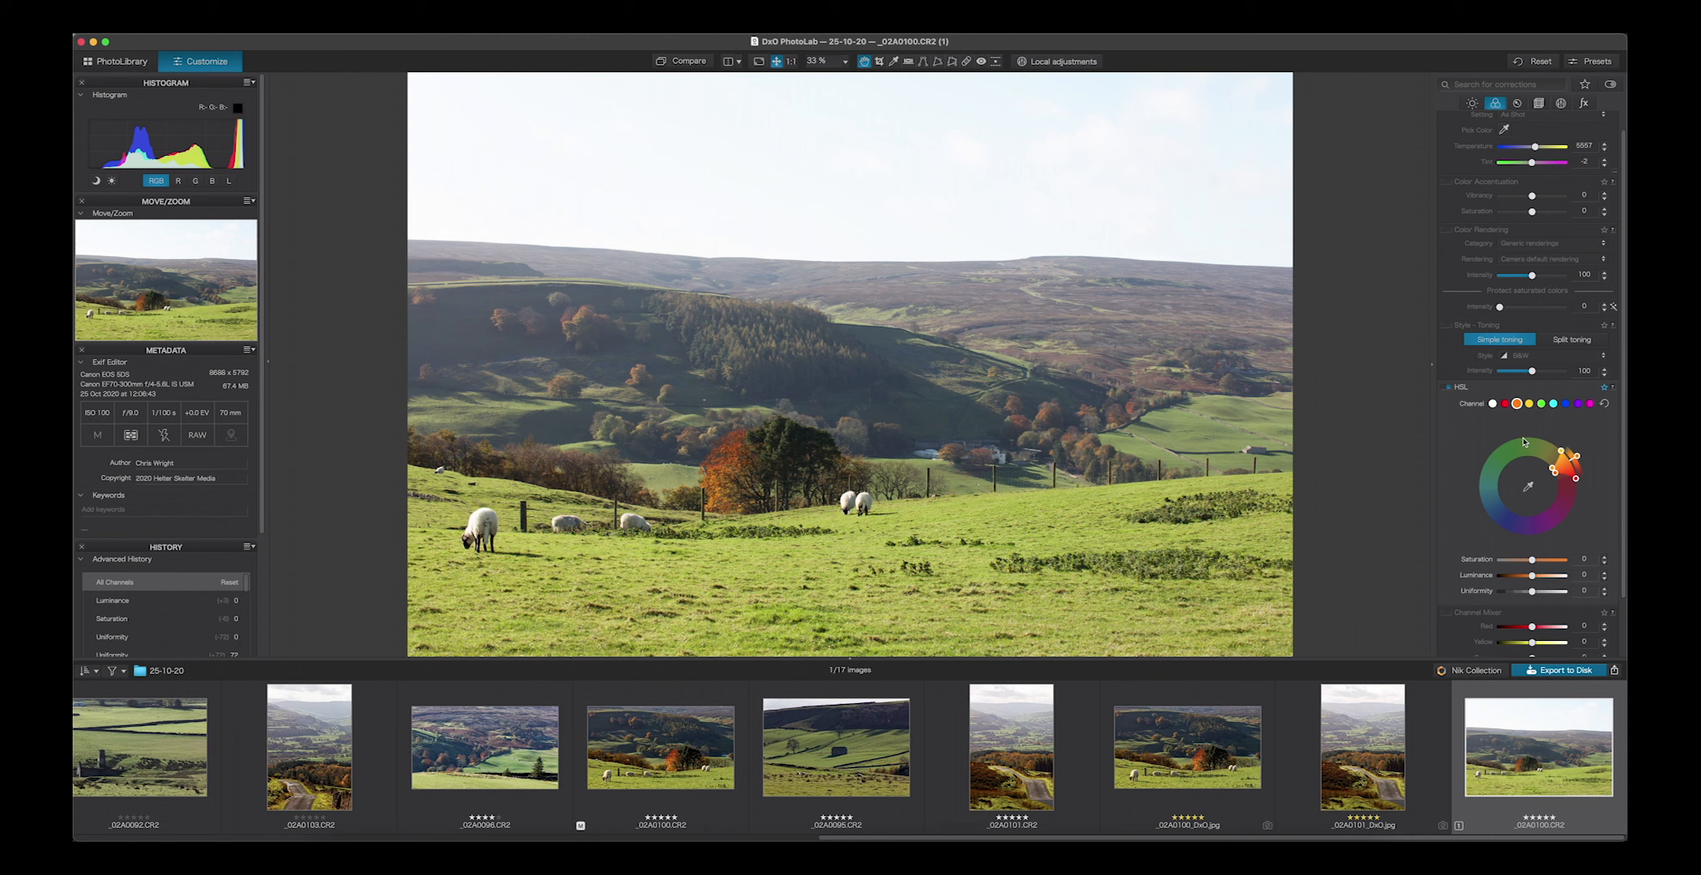
mouse_move(1525, 440)
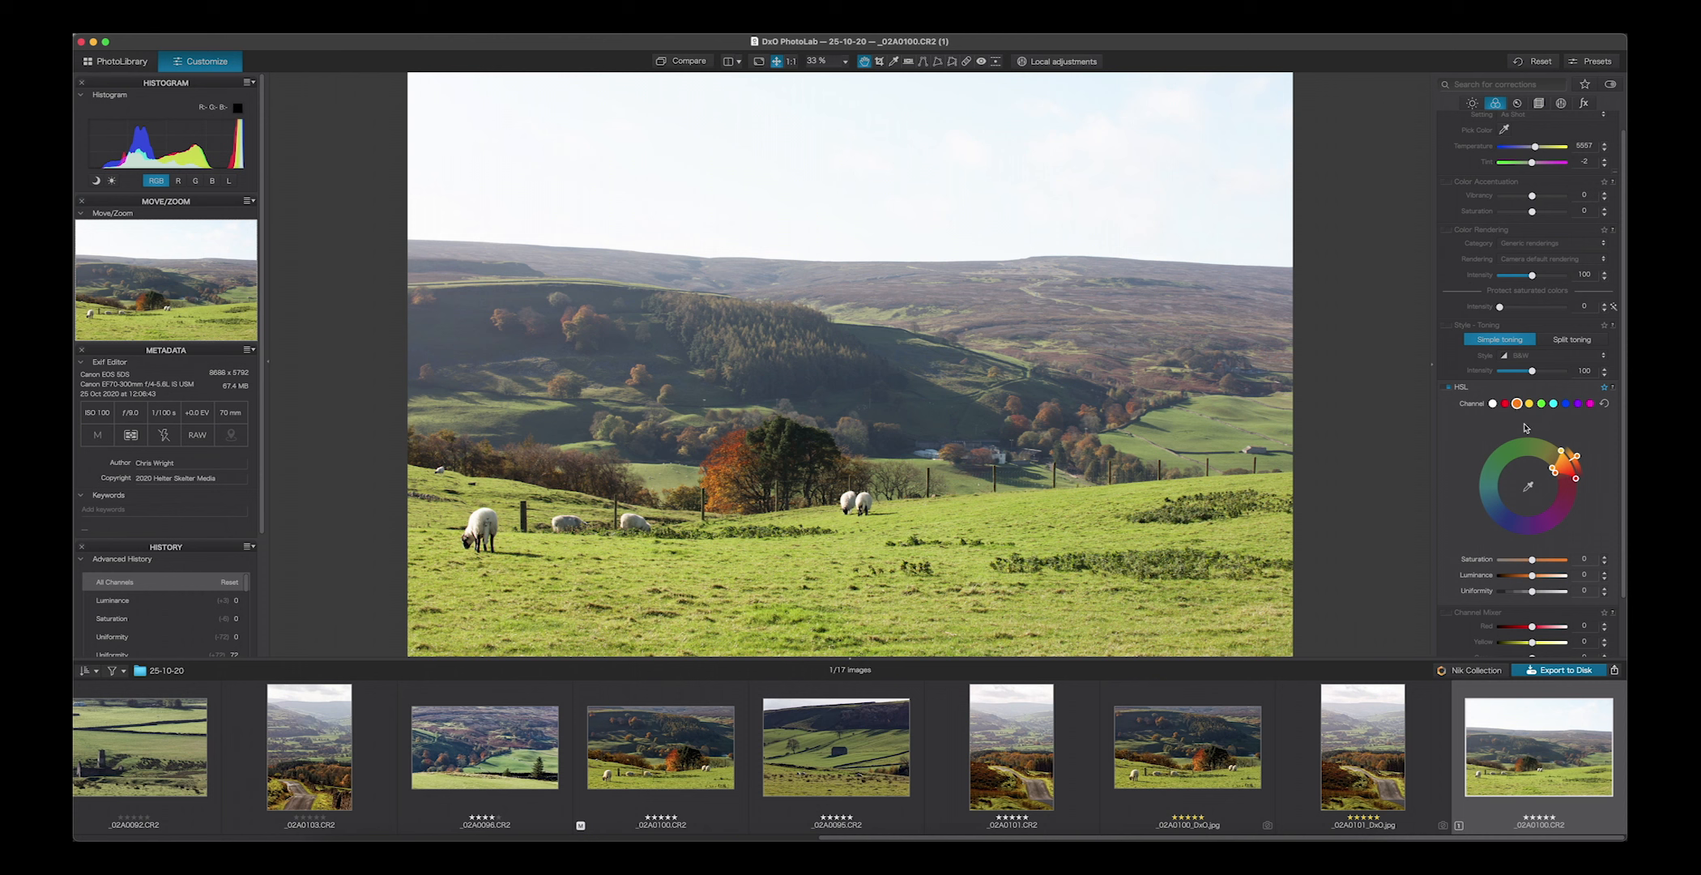
mouse_move(1527, 428)
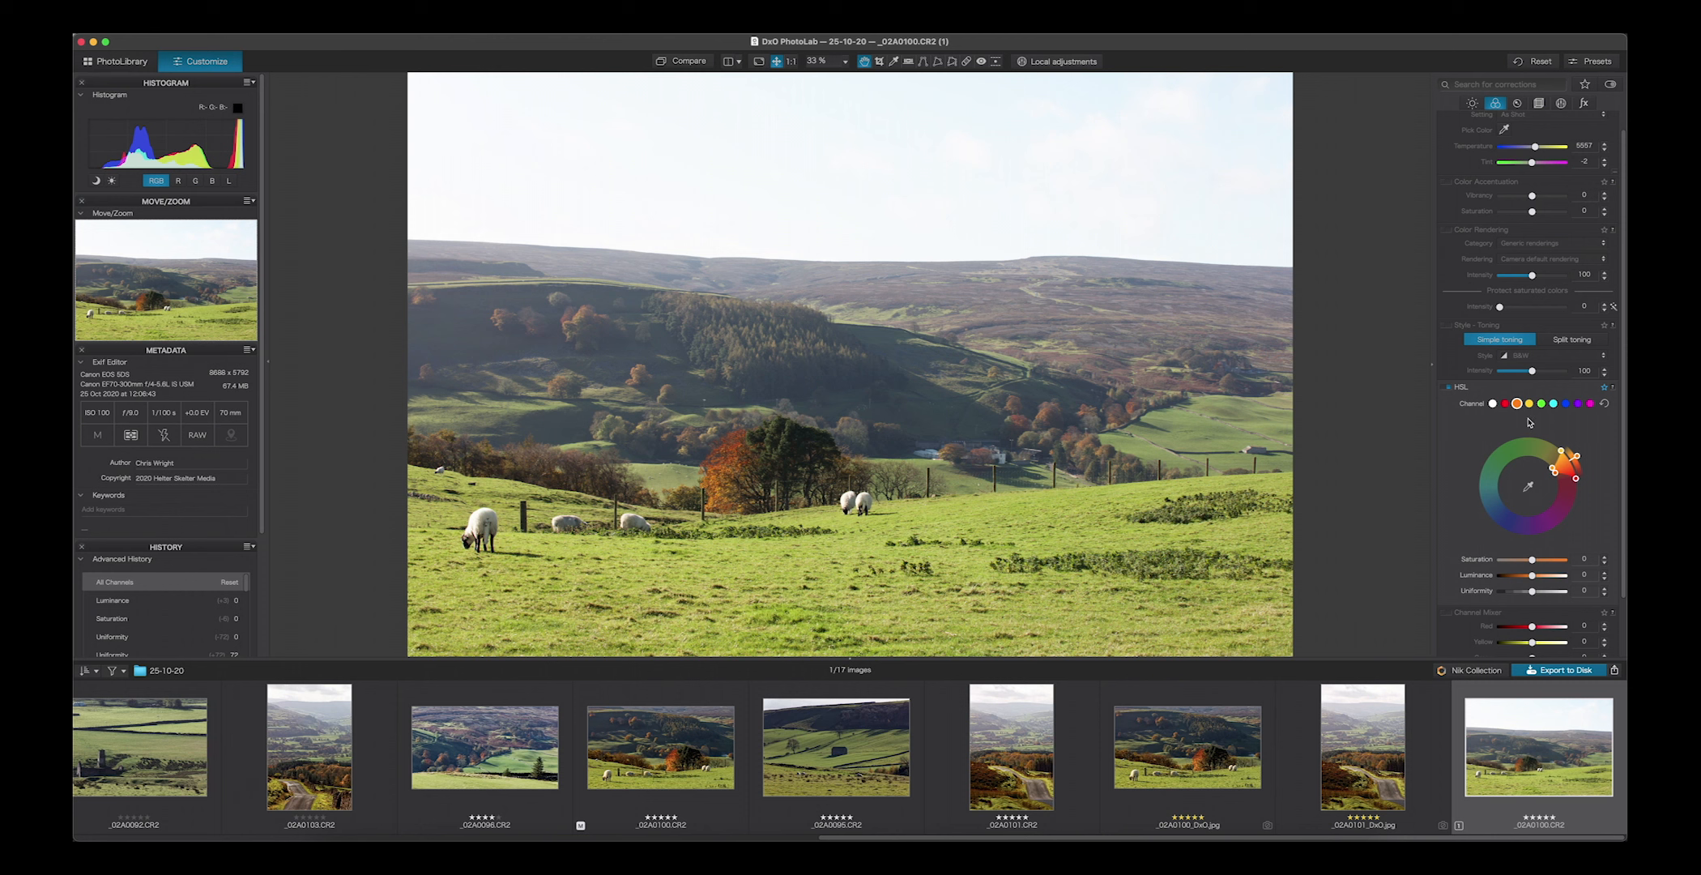
mouse_move(1529, 490)
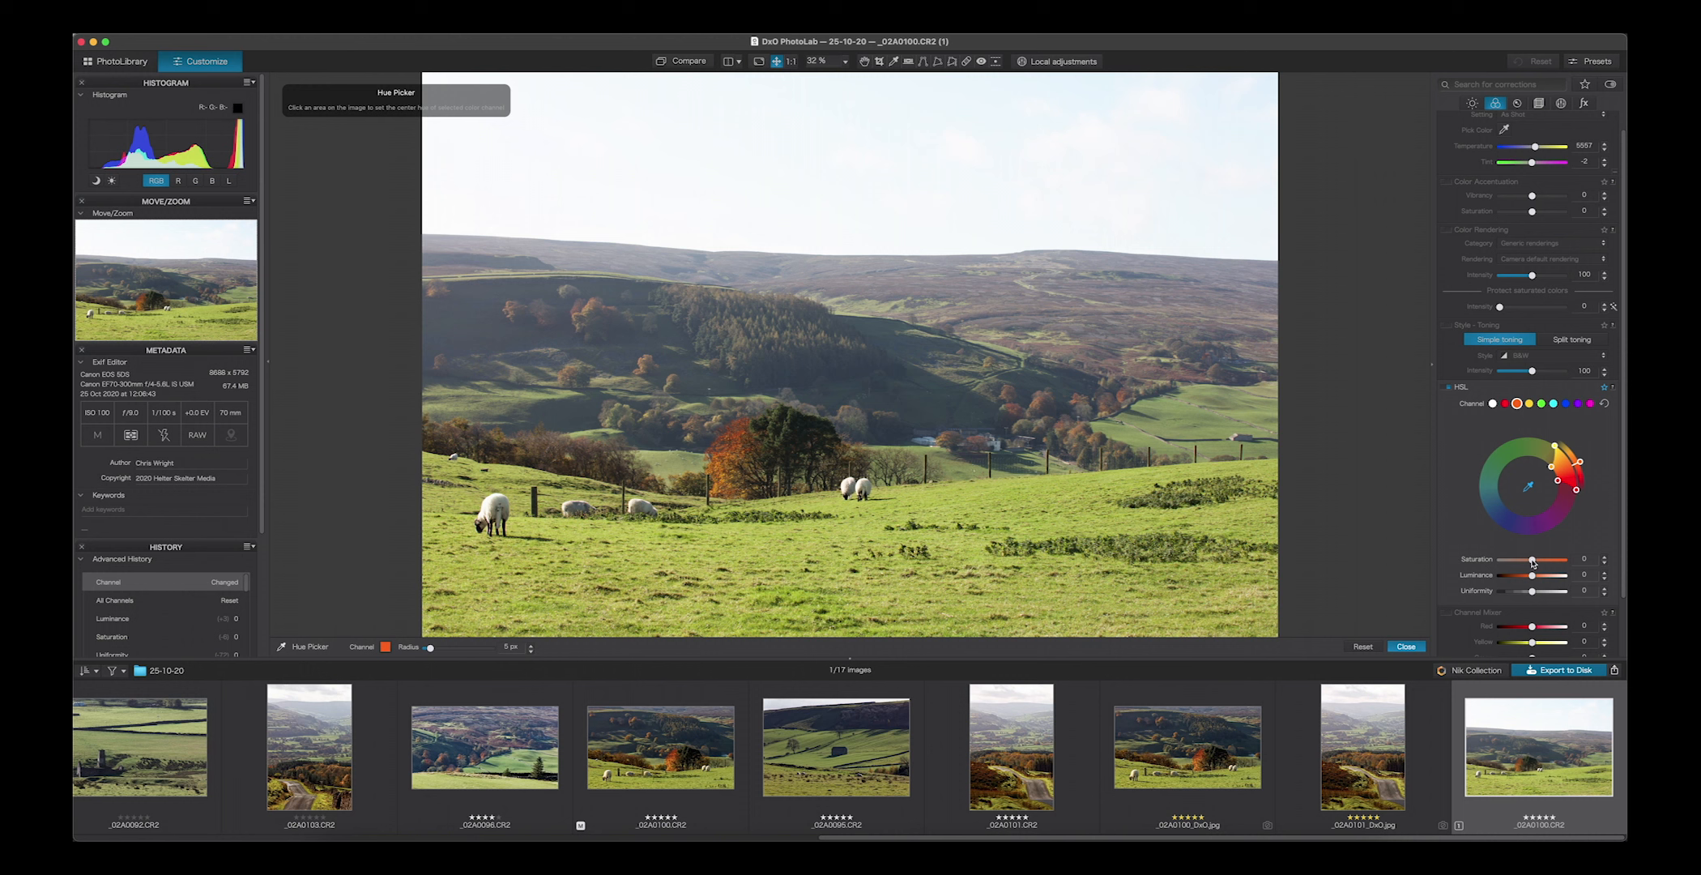
Step: Raise the orange Saturation to 100 for vivid autumn trees and bracken
left_click_drag(1533, 559, 1549, 559)
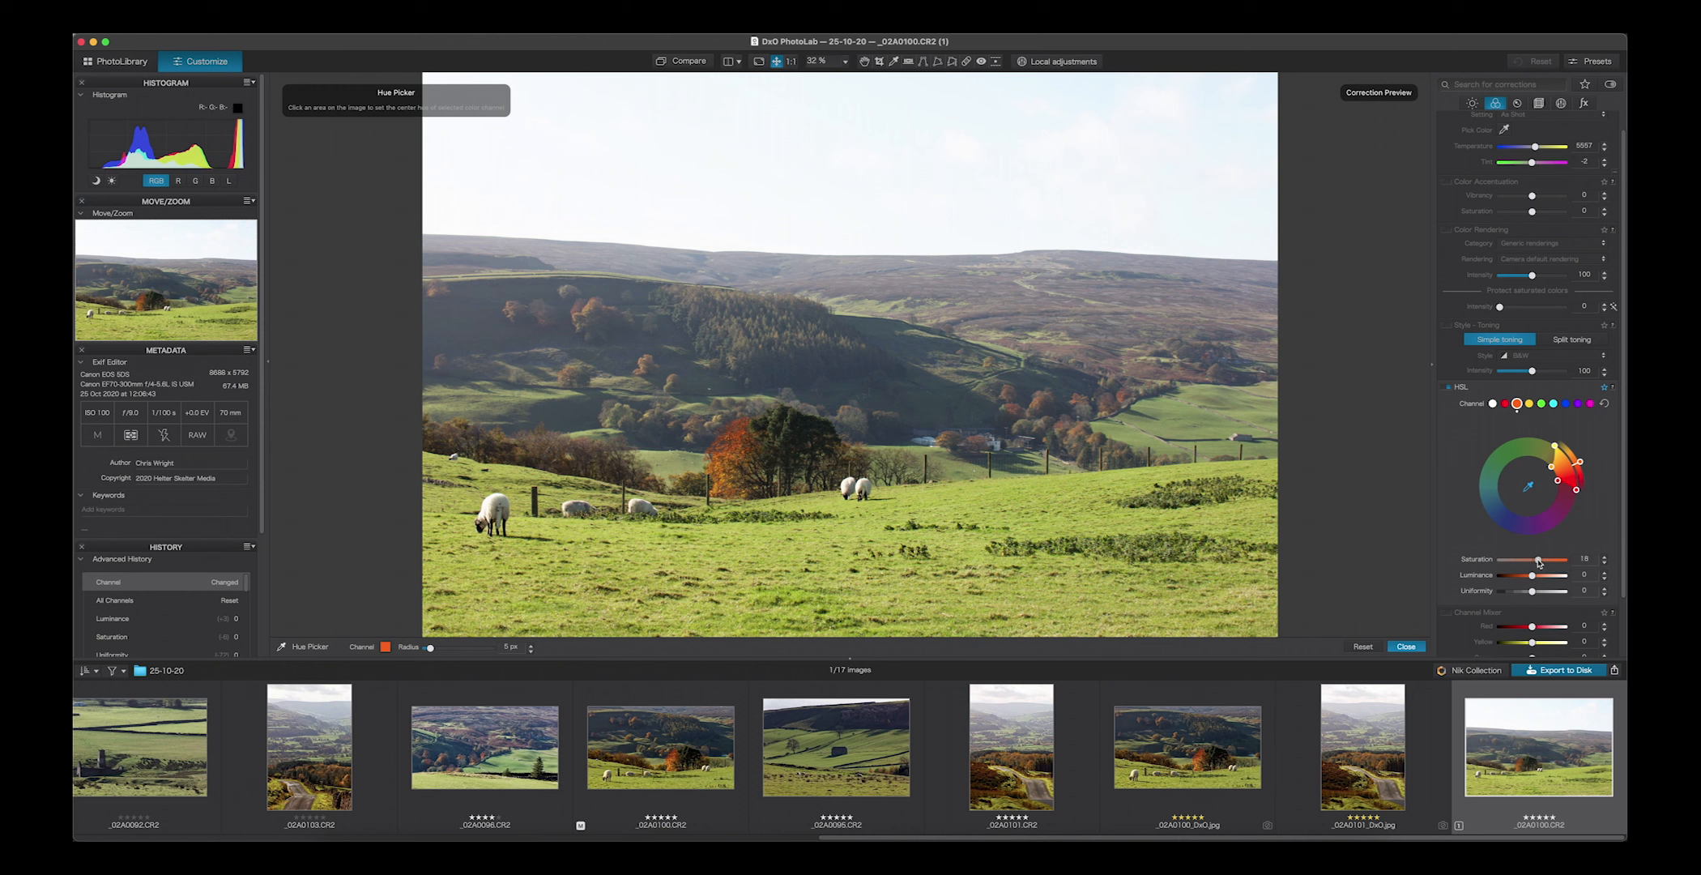
left_click_drag(1532, 562, 1544, 561)
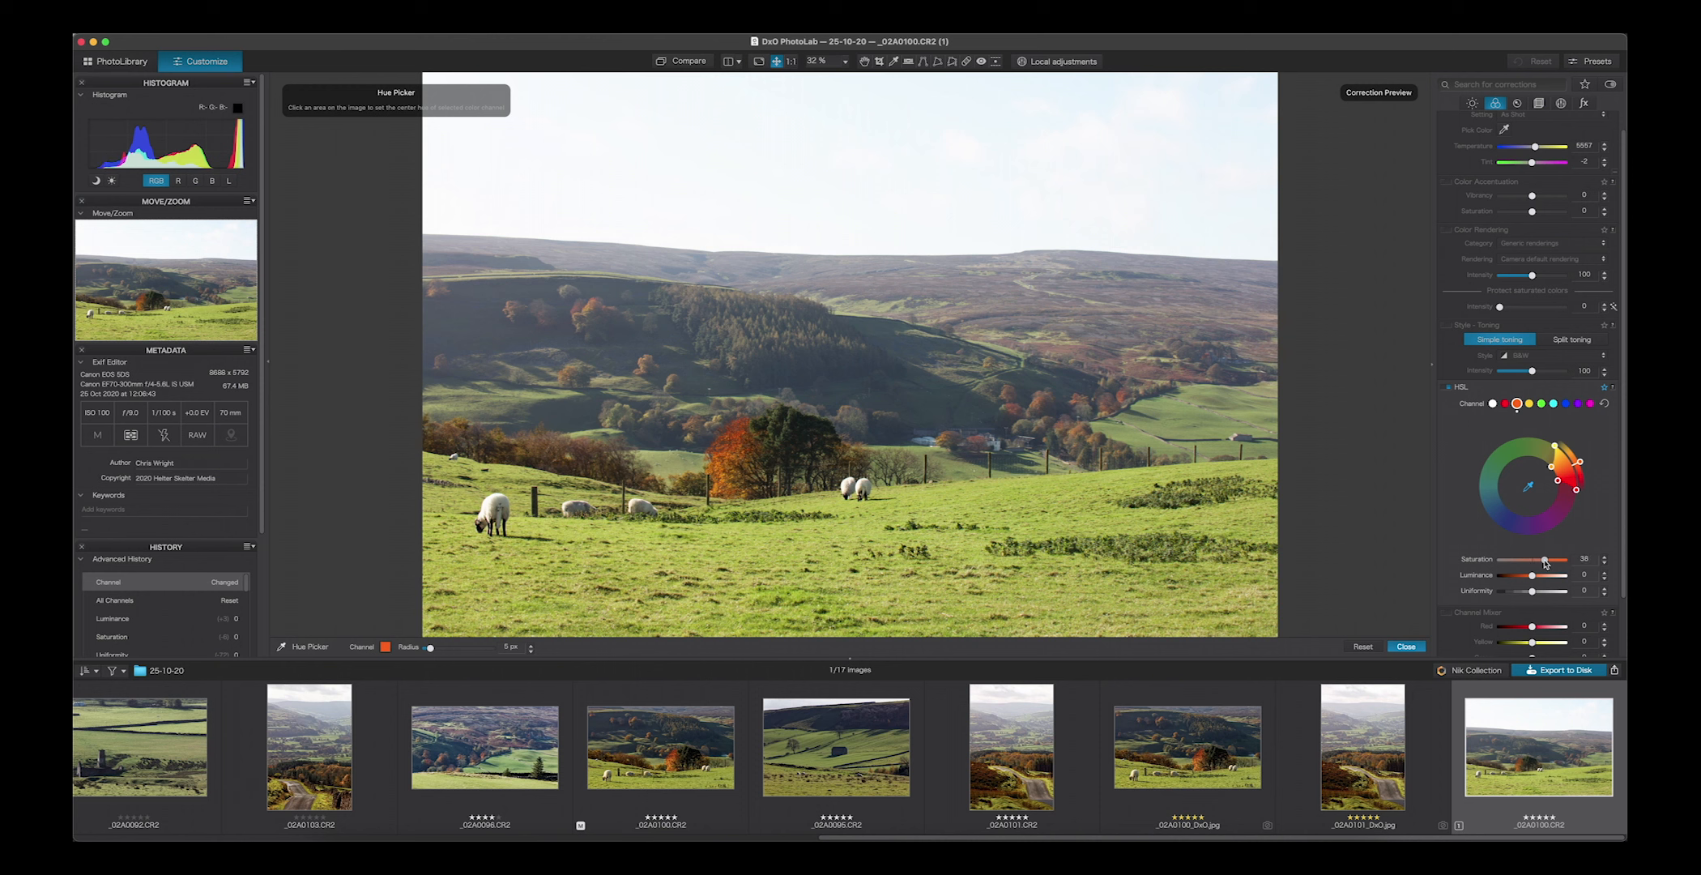
left_click_drag(1544, 559, 1571, 559)
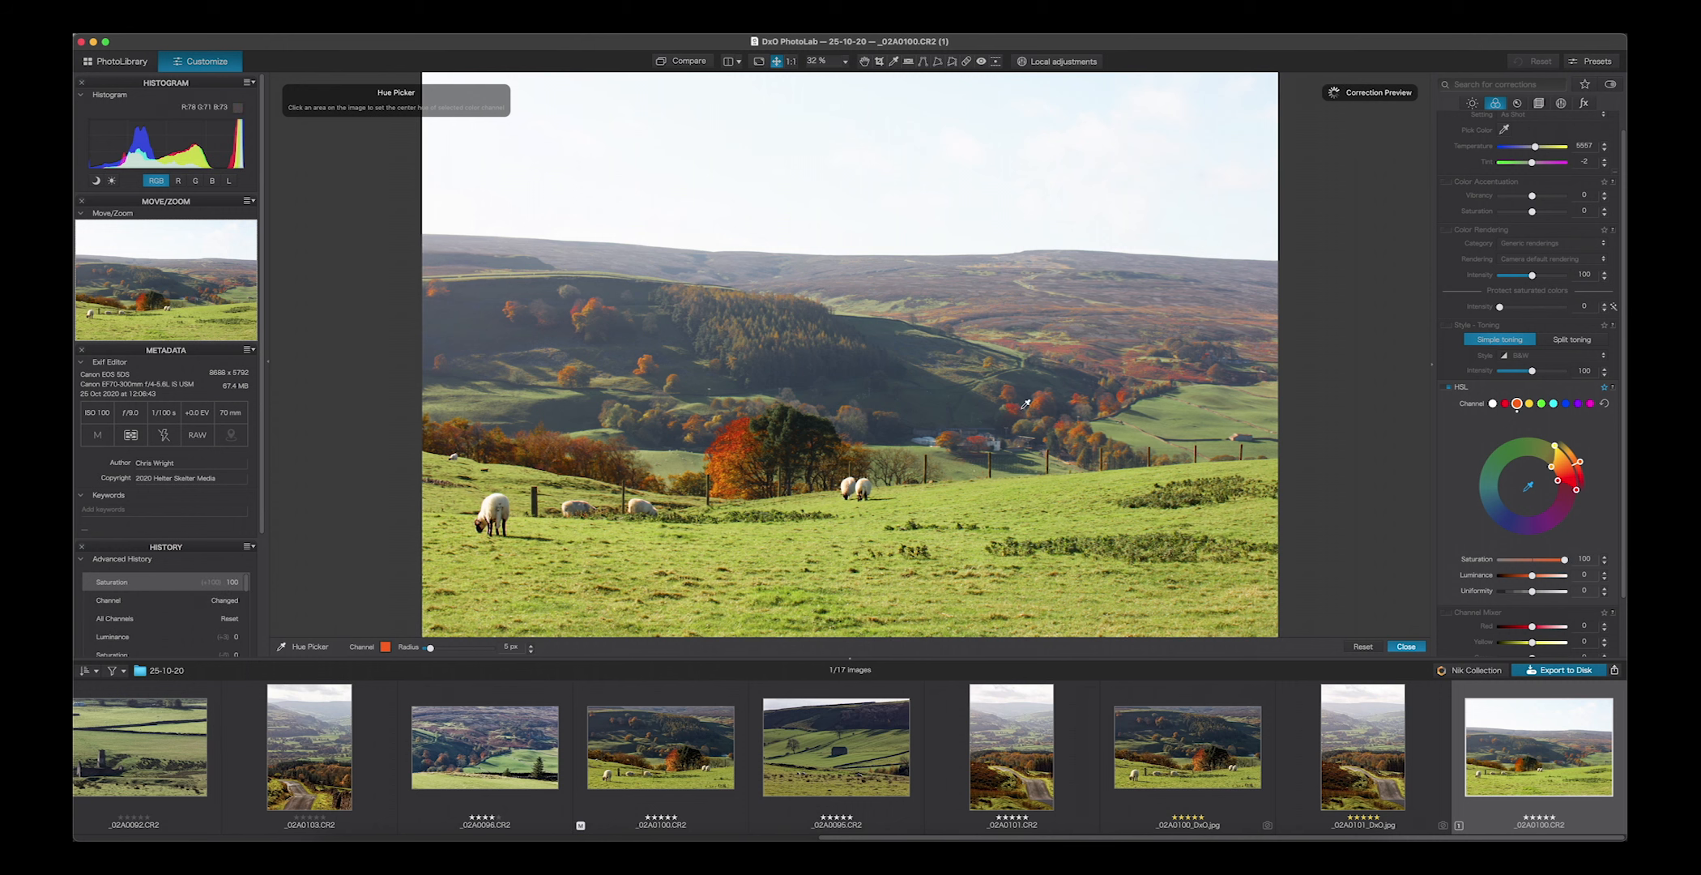
mouse_move(1170, 366)
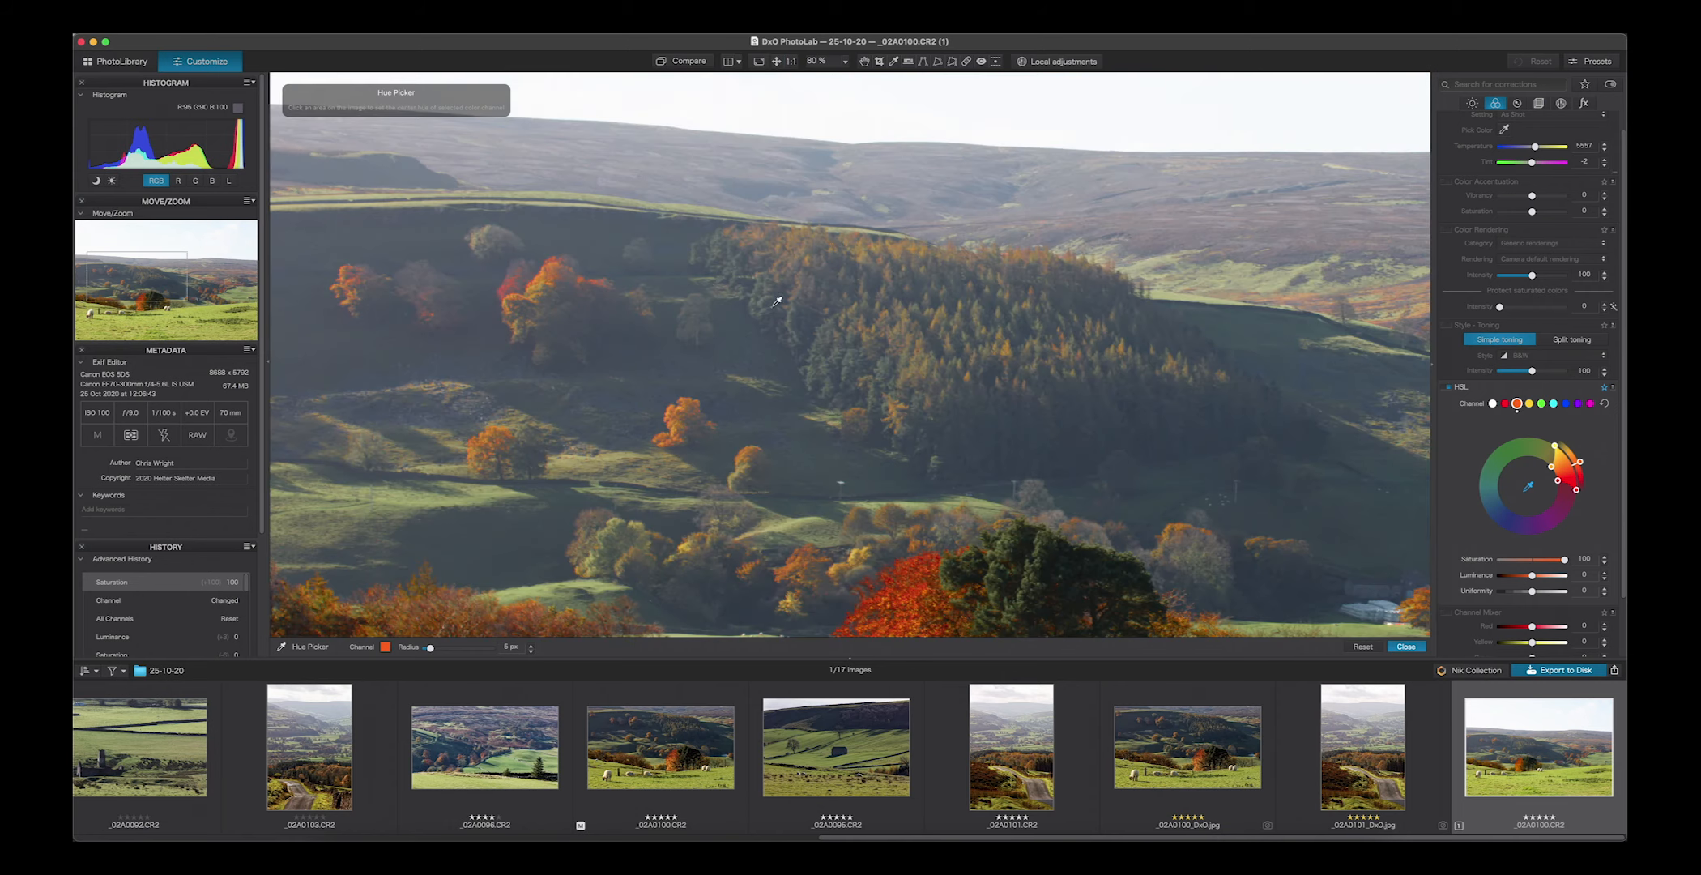
Step: At 100% zoom, lower orange Saturation to 31 and raise Luminance to about 29
left_click(788, 60)
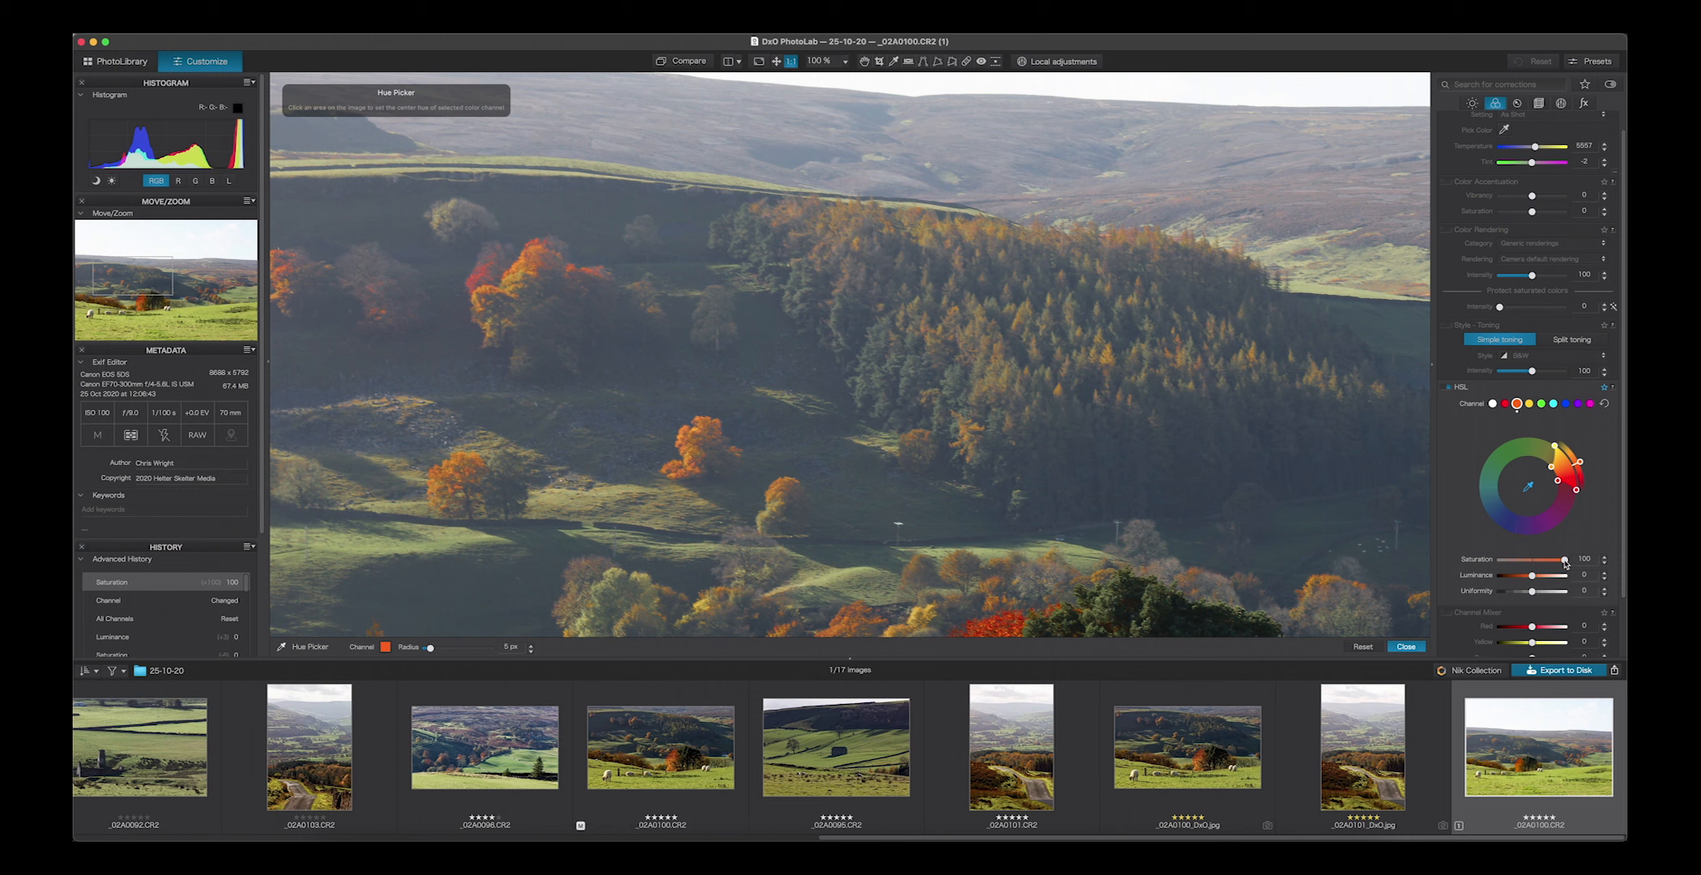
left_click_drag(1566, 559, 1546, 559)
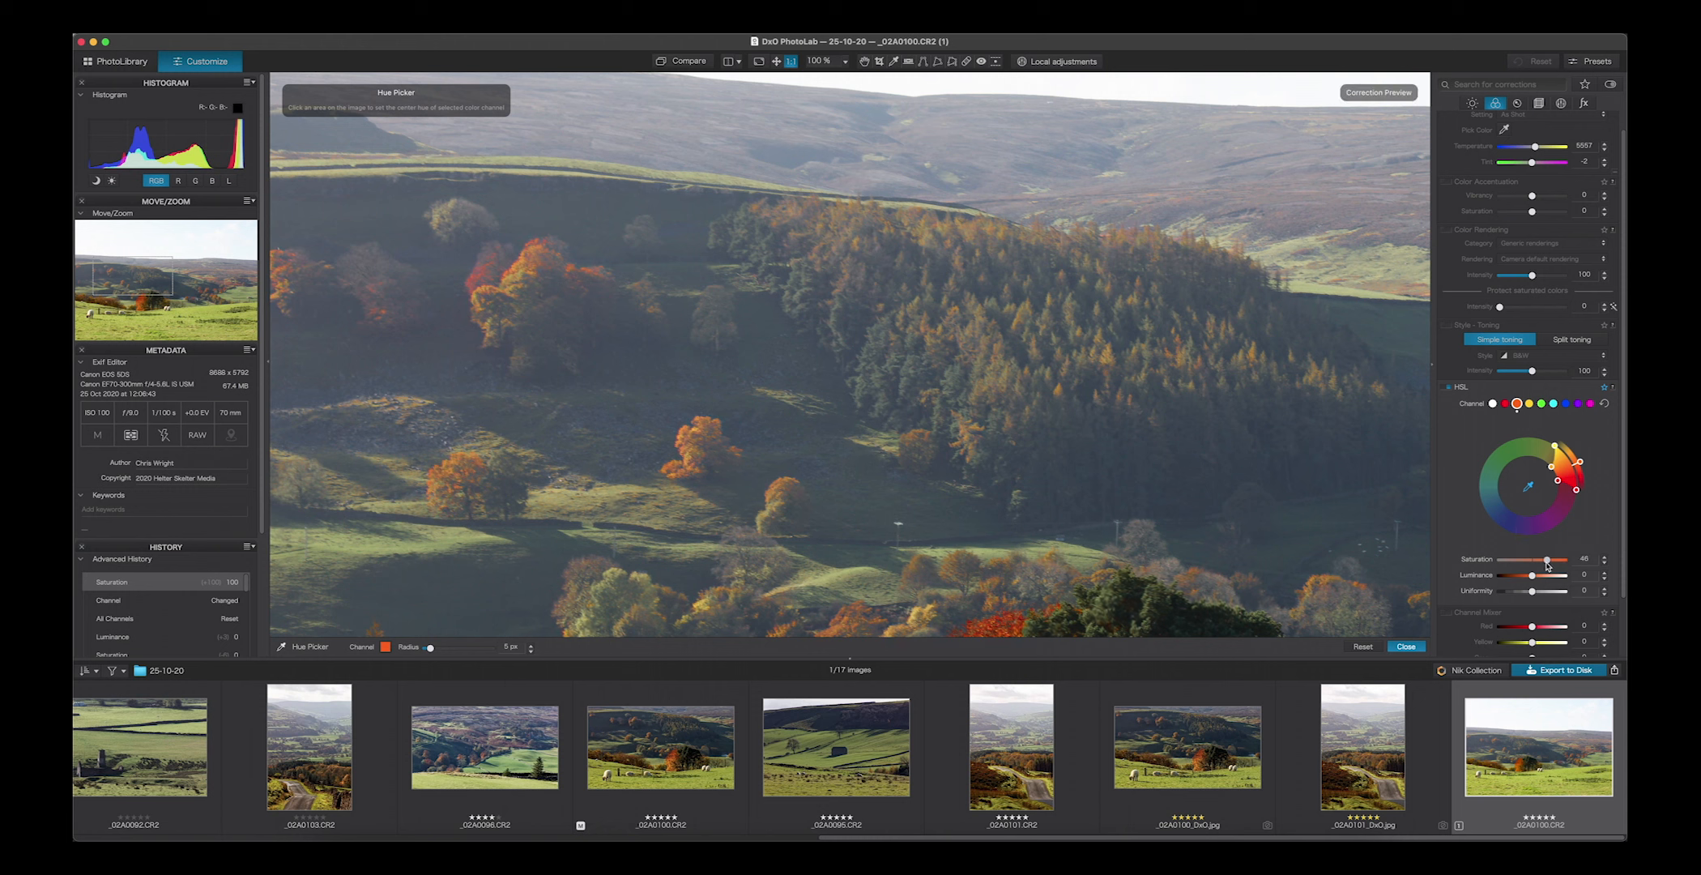
left_click_drag(1553, 560, 1541, 560)
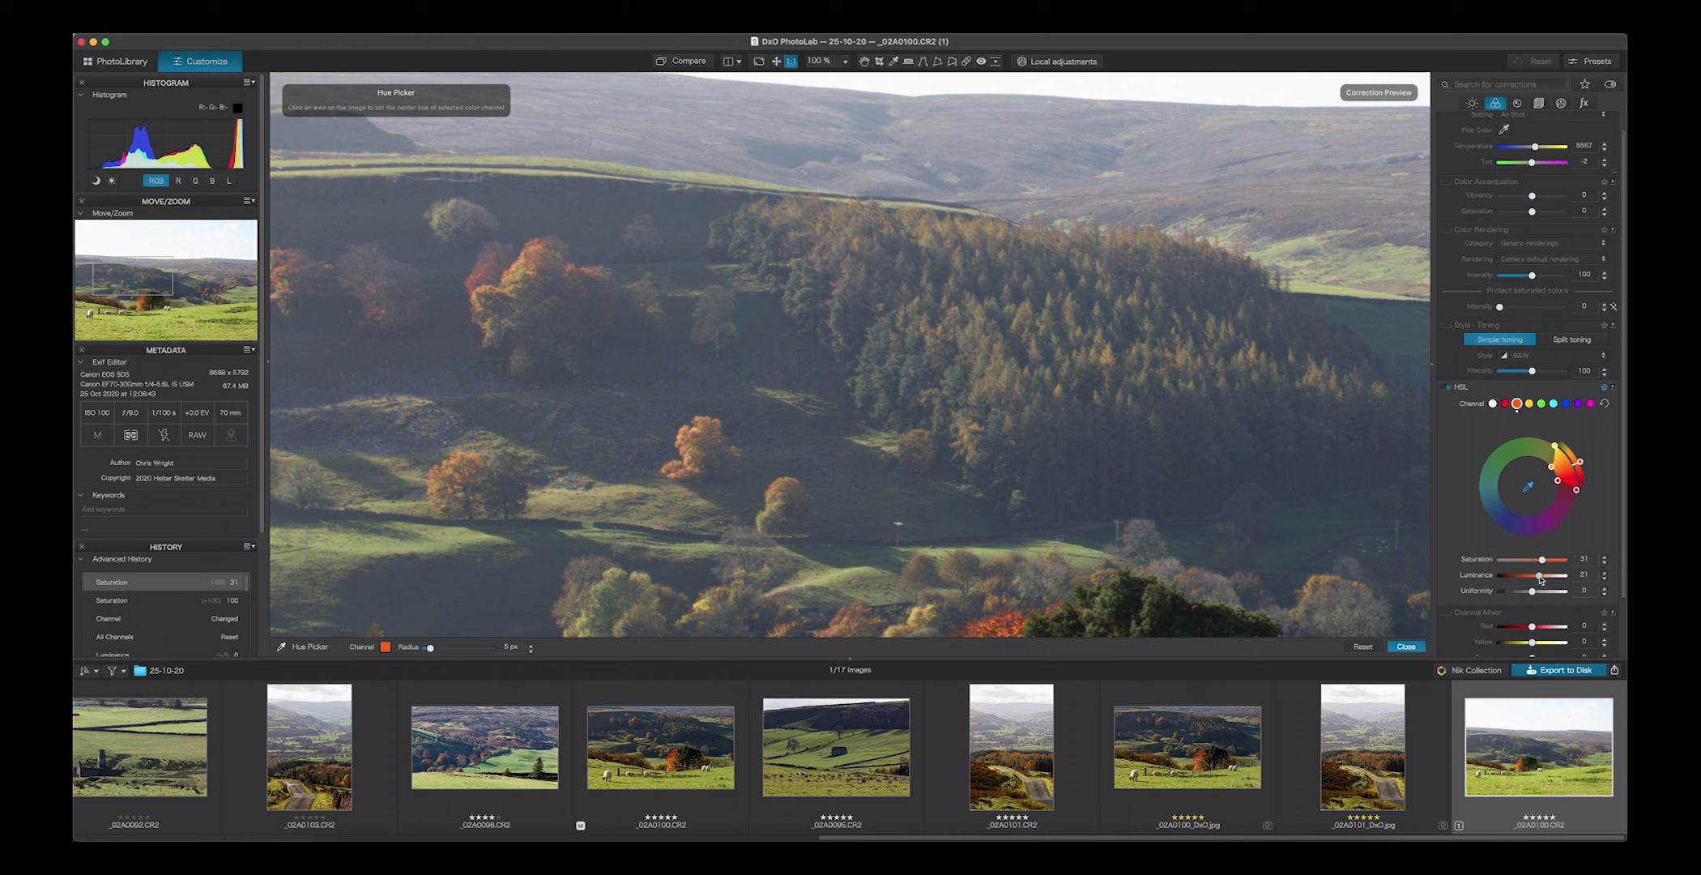
left_click_drag(1538, 575, 1544, 575)
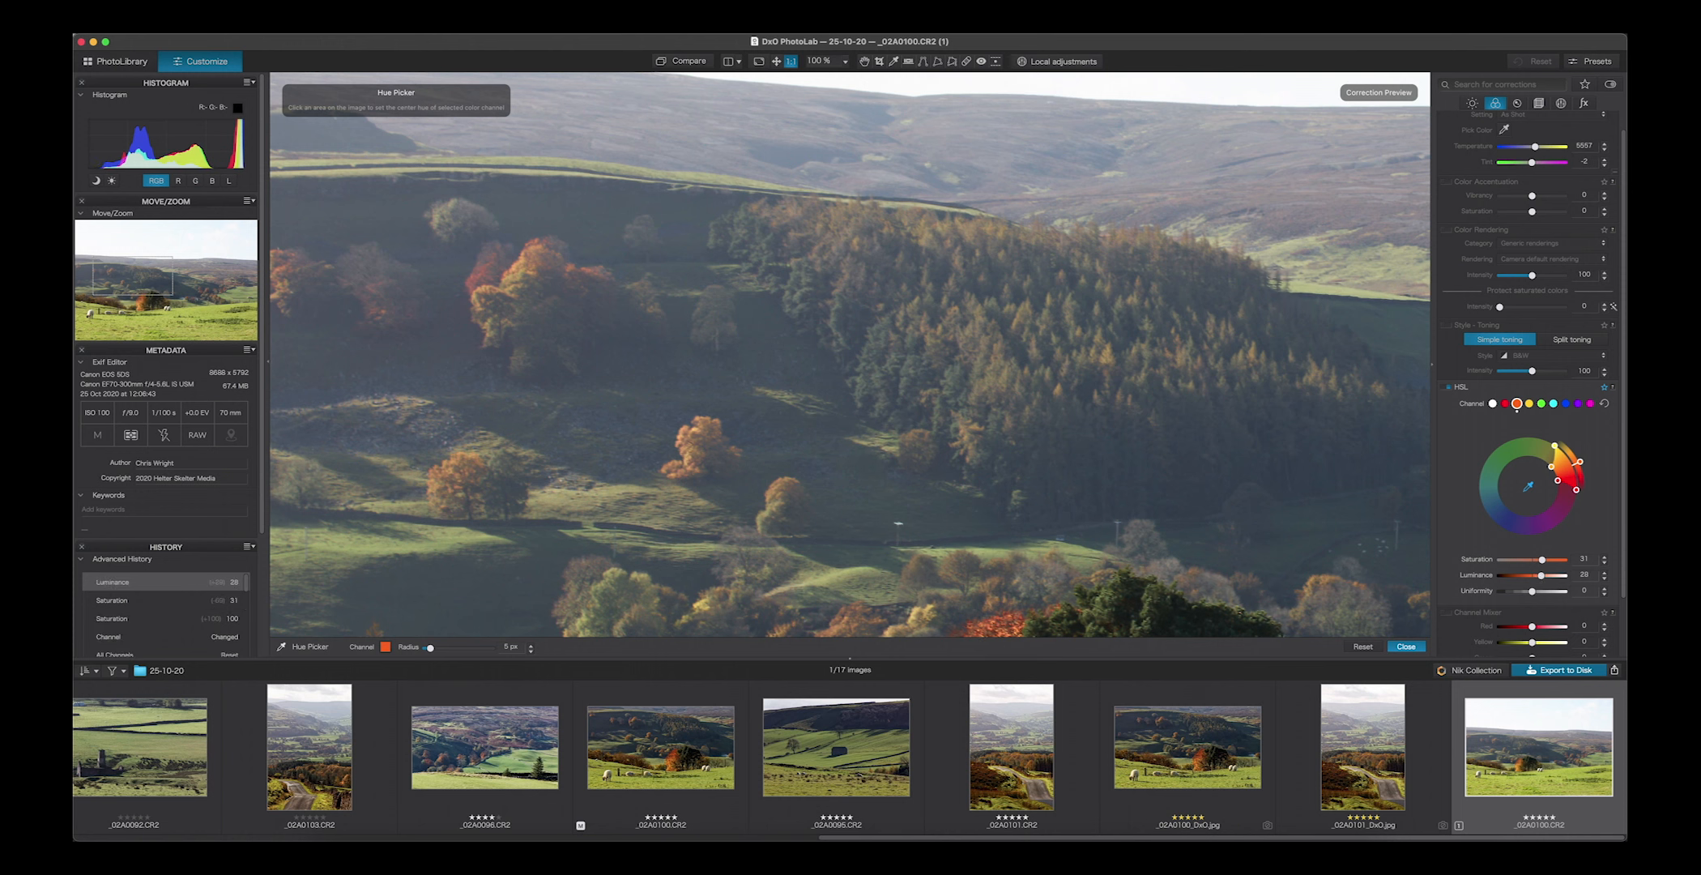
Step: Set the preview zoom to 50%
left_click(844, 61)
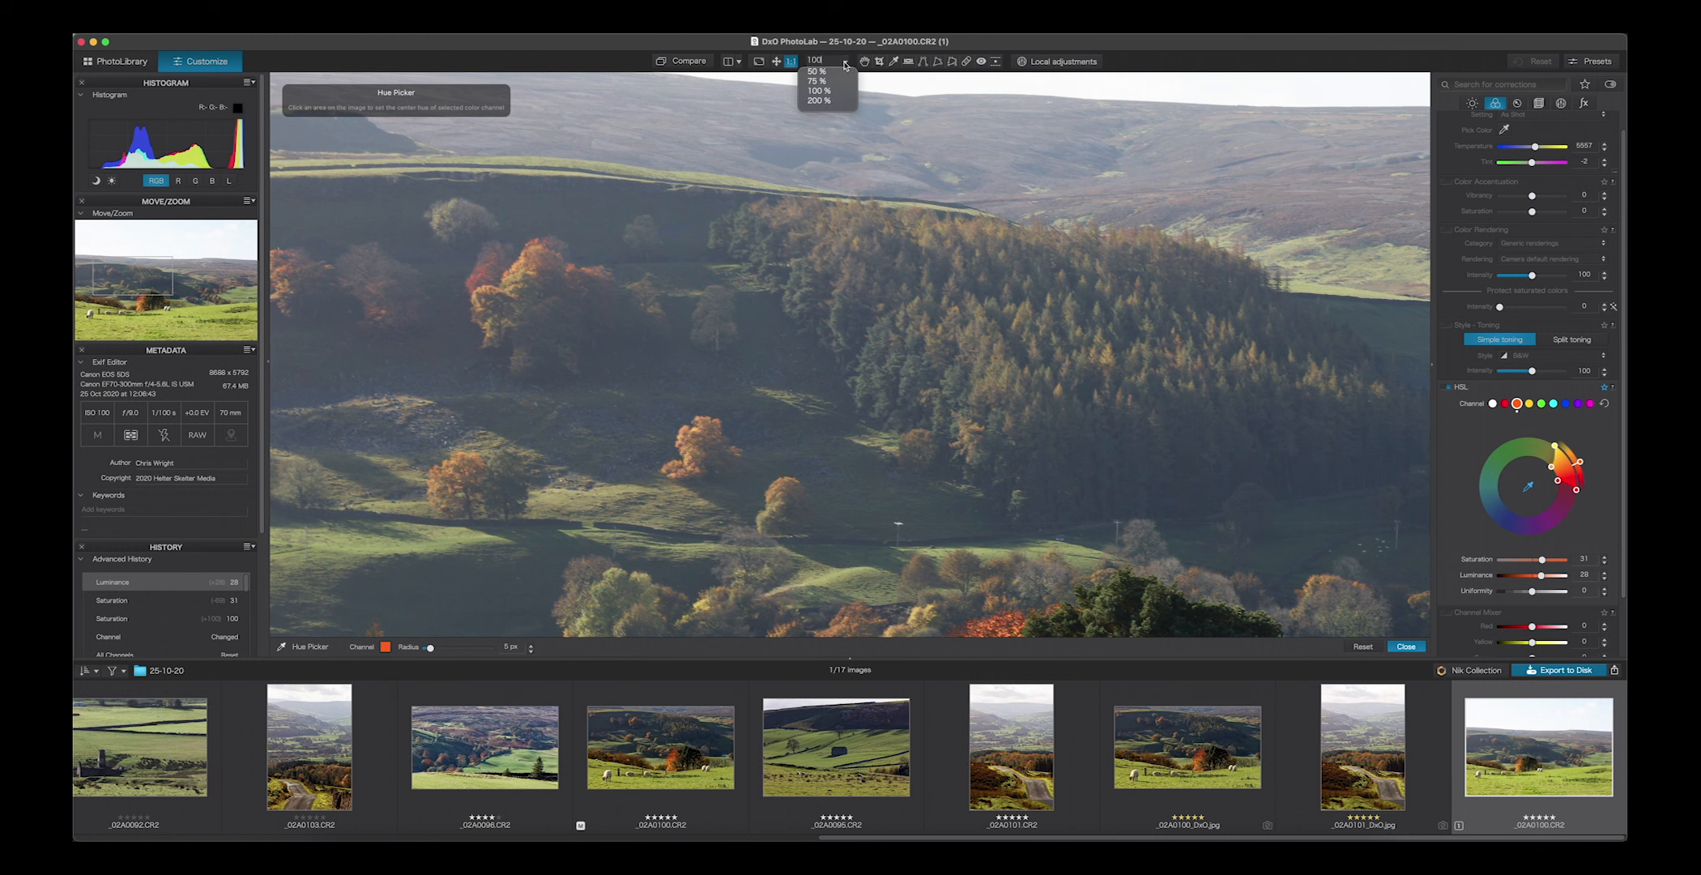
left_click(821, 71)
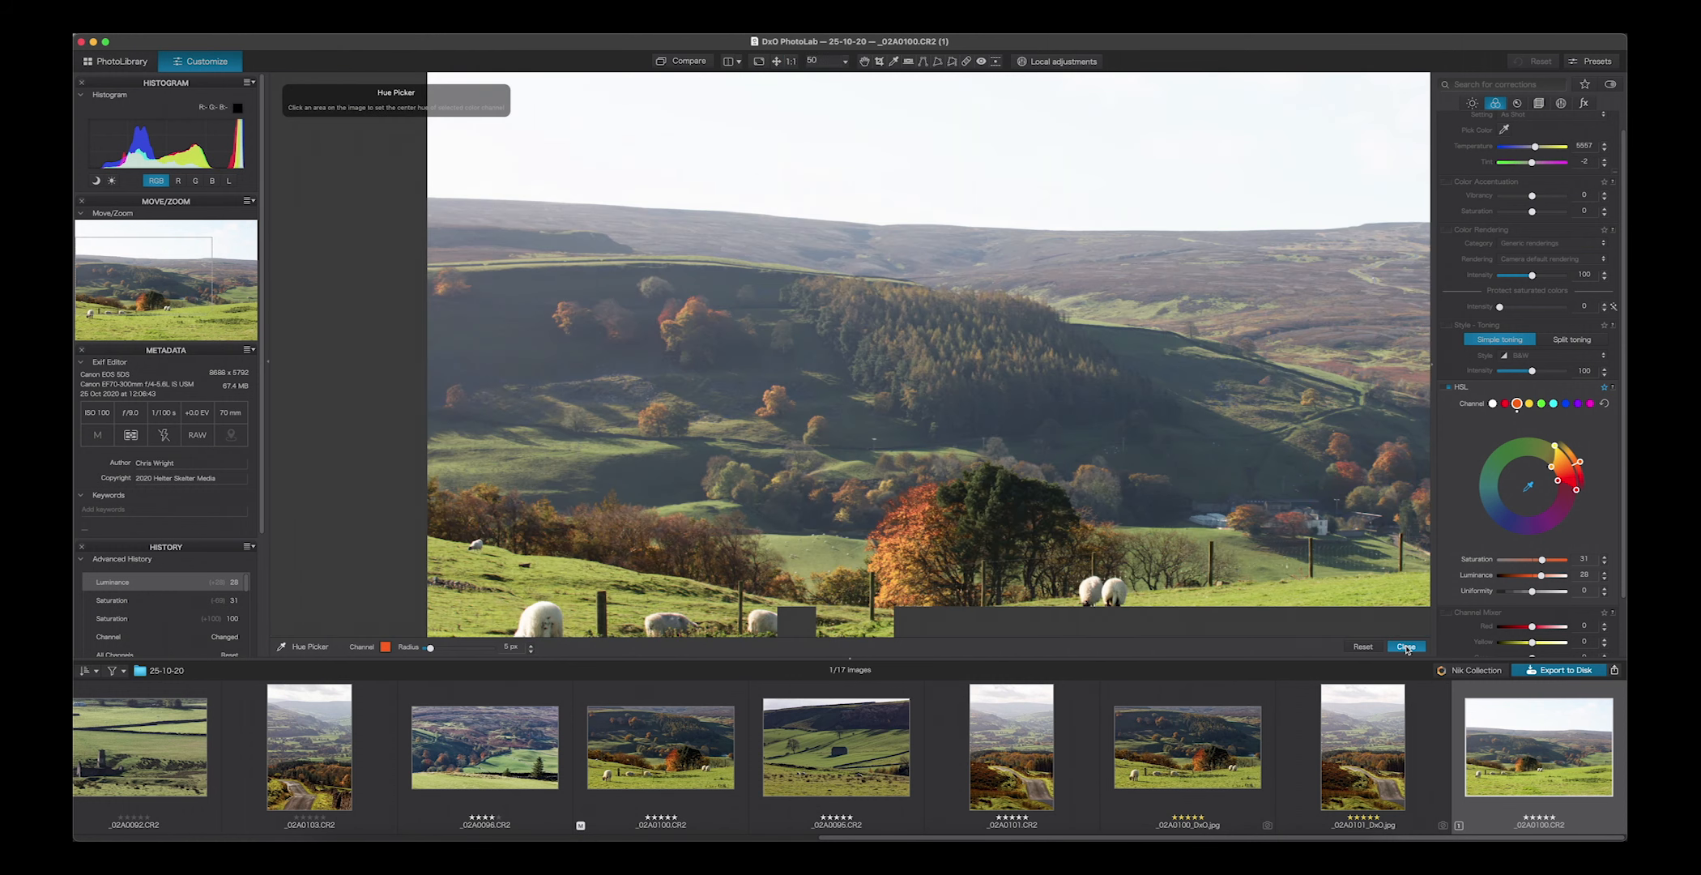
Step: Close the Hue Picker, keeping orange saturation 31 and luminance 28
left_click(1407, 647)
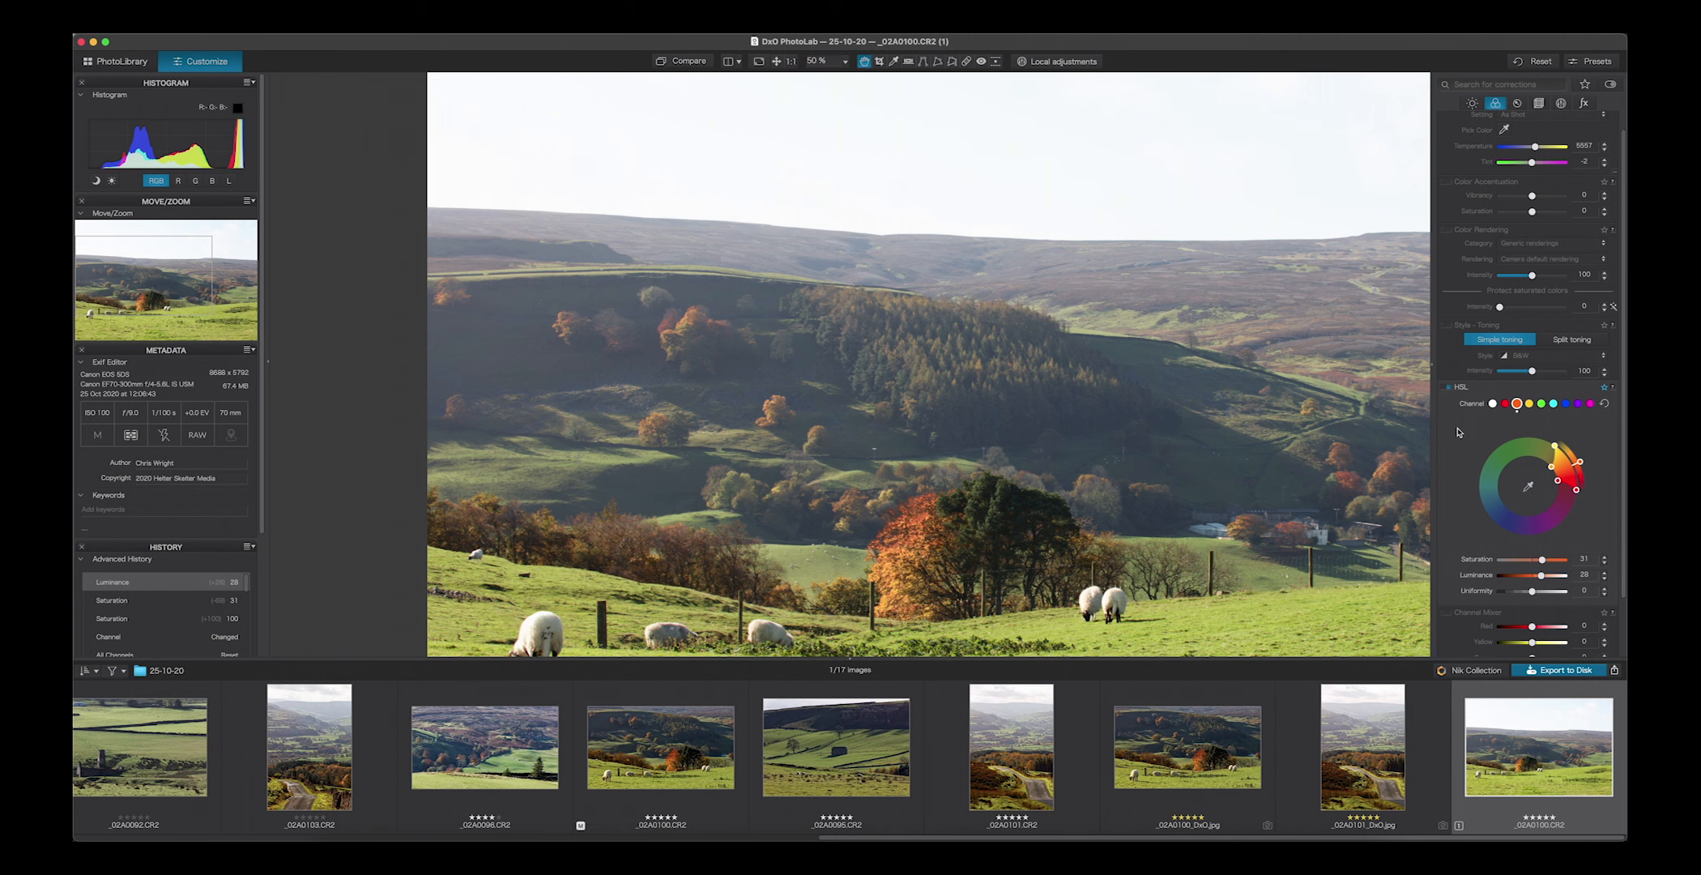
mouse_move(1457, 432)
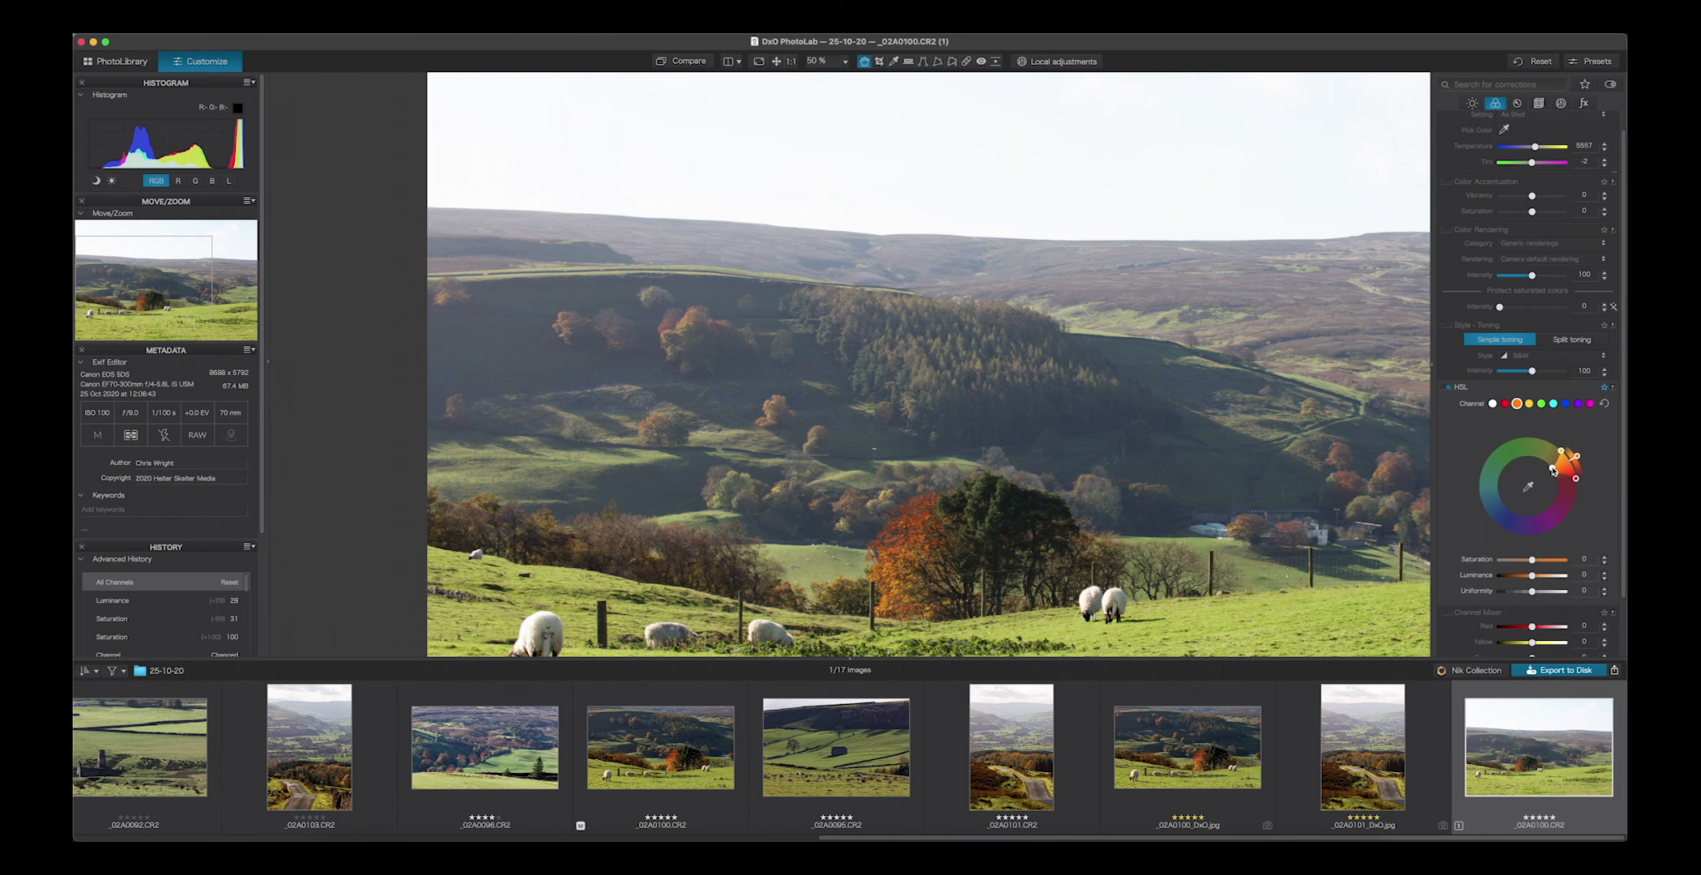
mouse_move(1553, 464)
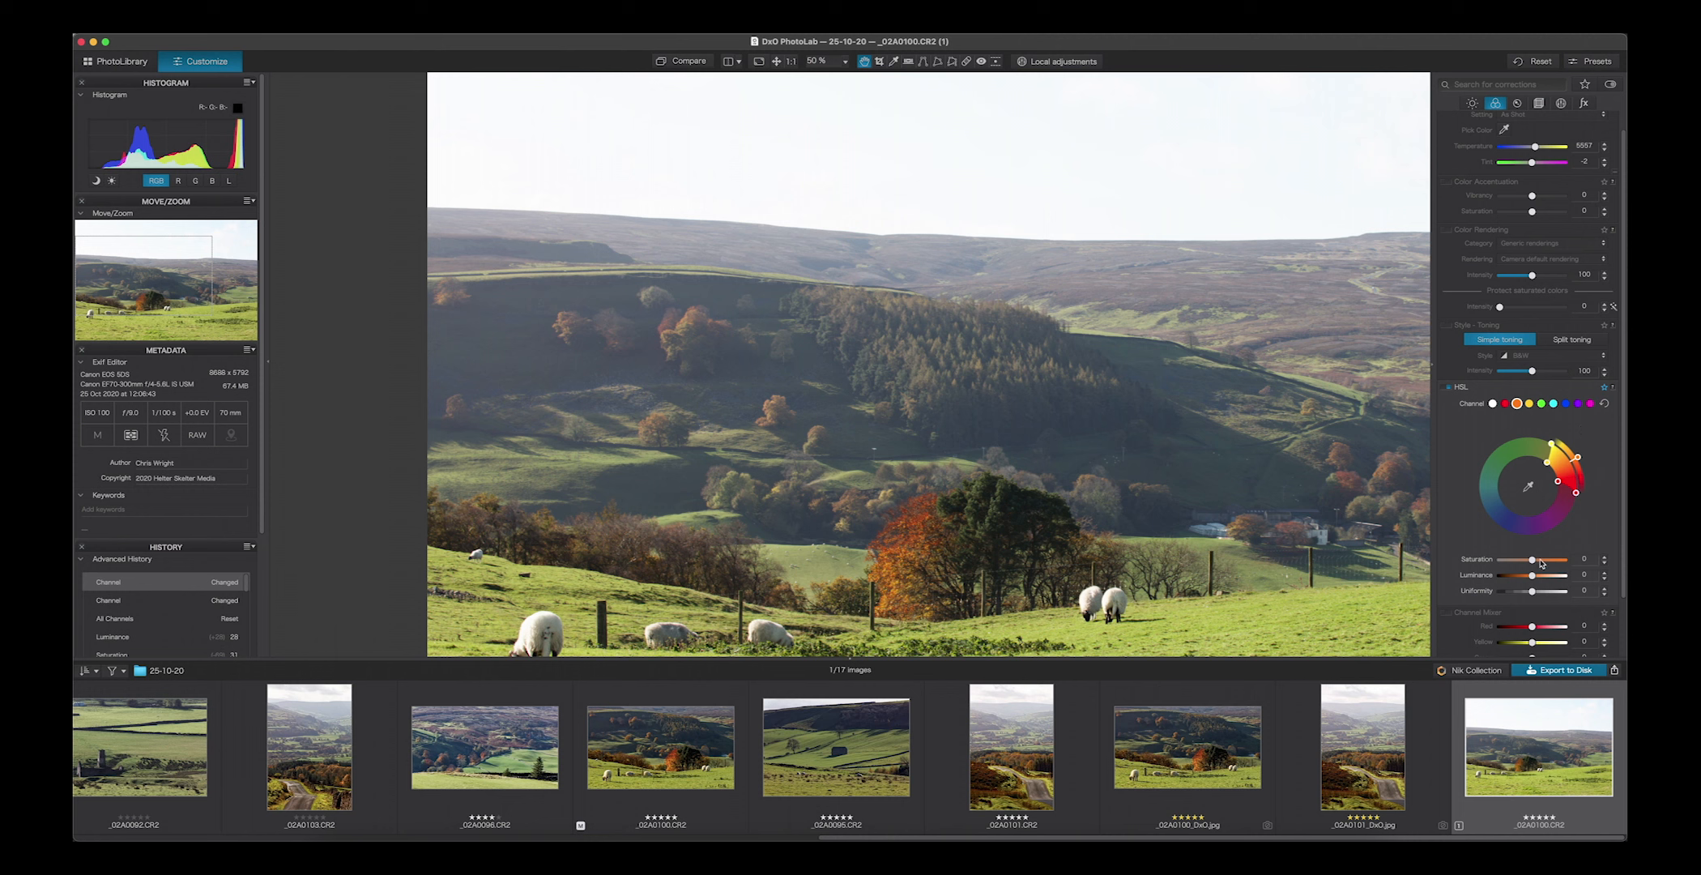
Step: Raise orange Saturation to 62 and nudge its Luminance up slightly
left_click_drag(1532, 559, 1543, 559)
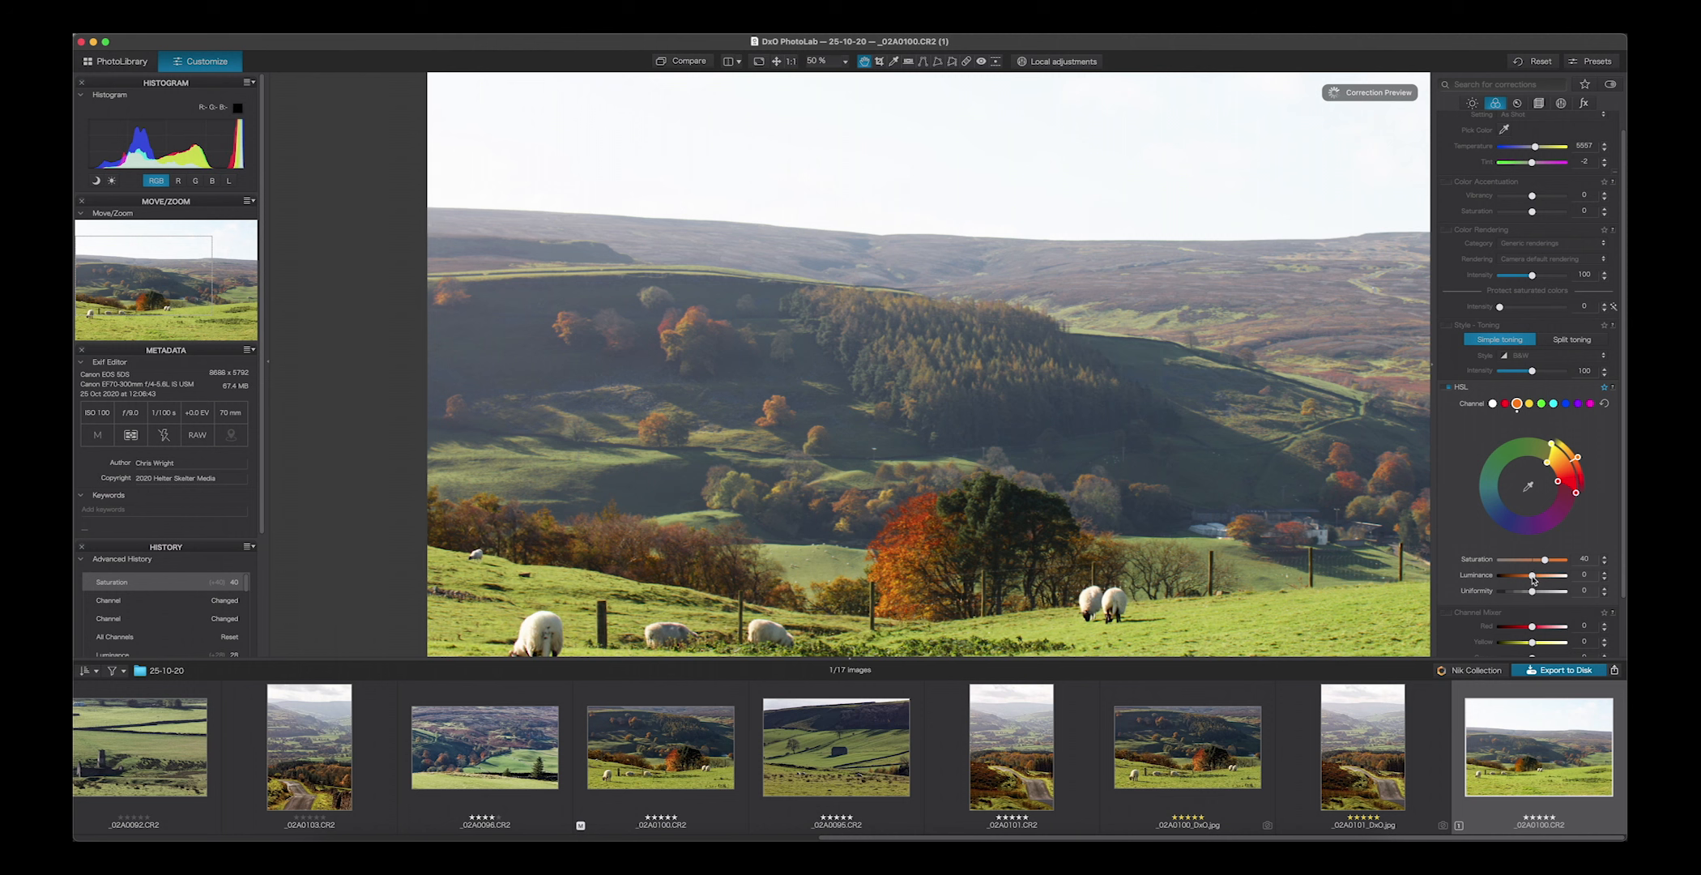
left_click_drag(1528, 575, 1538, 575)
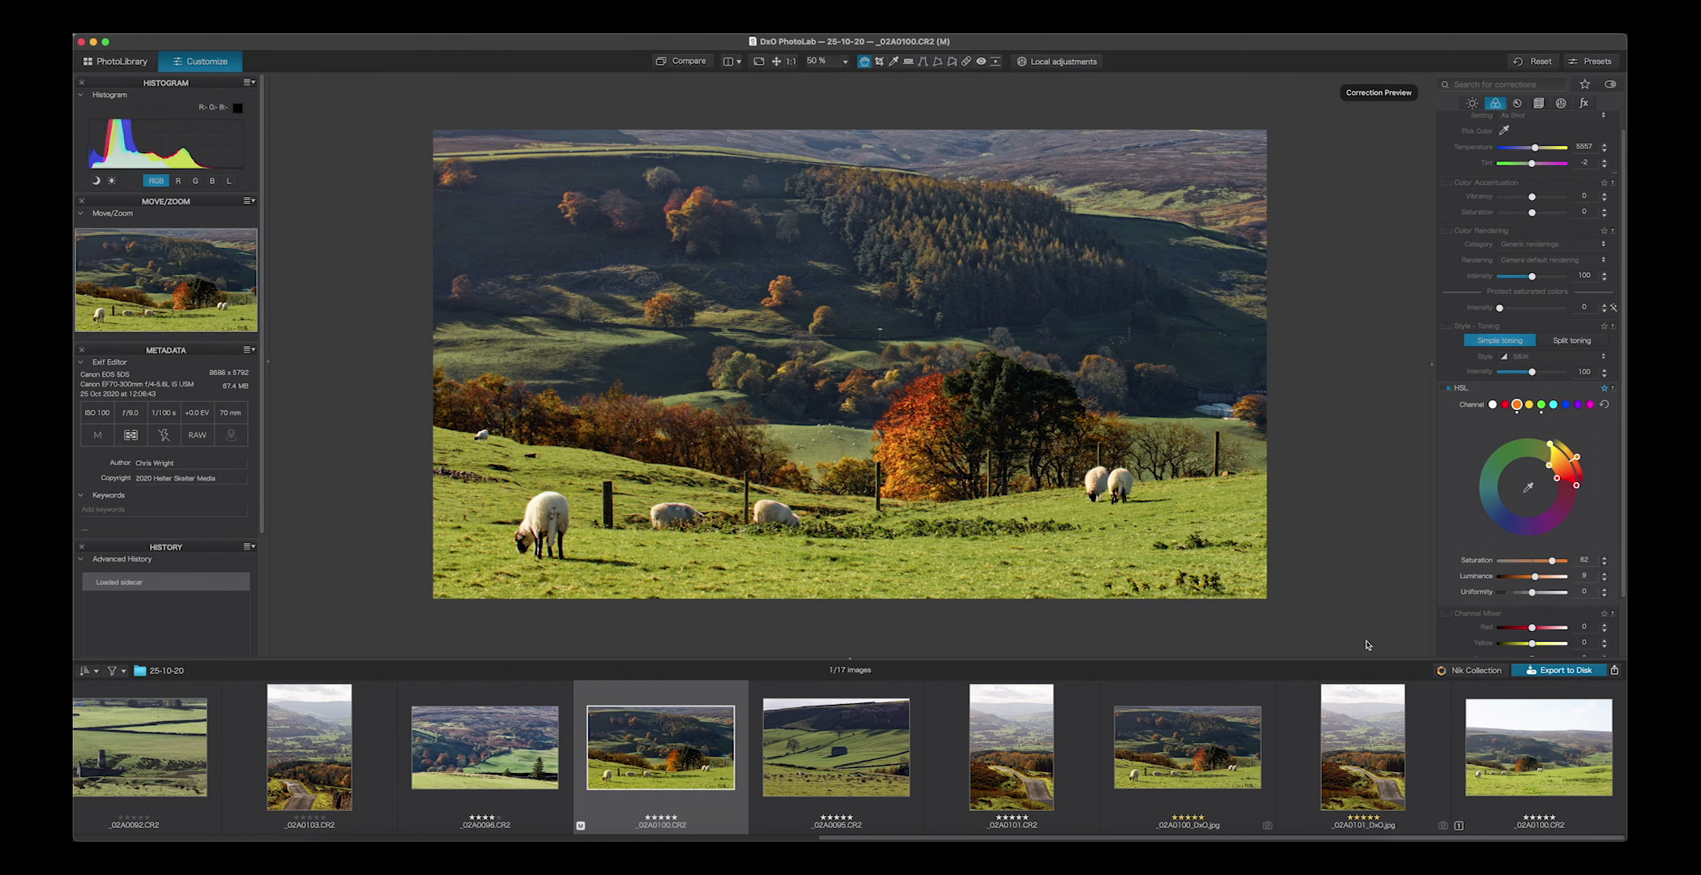
mouse_move(1368, 646)
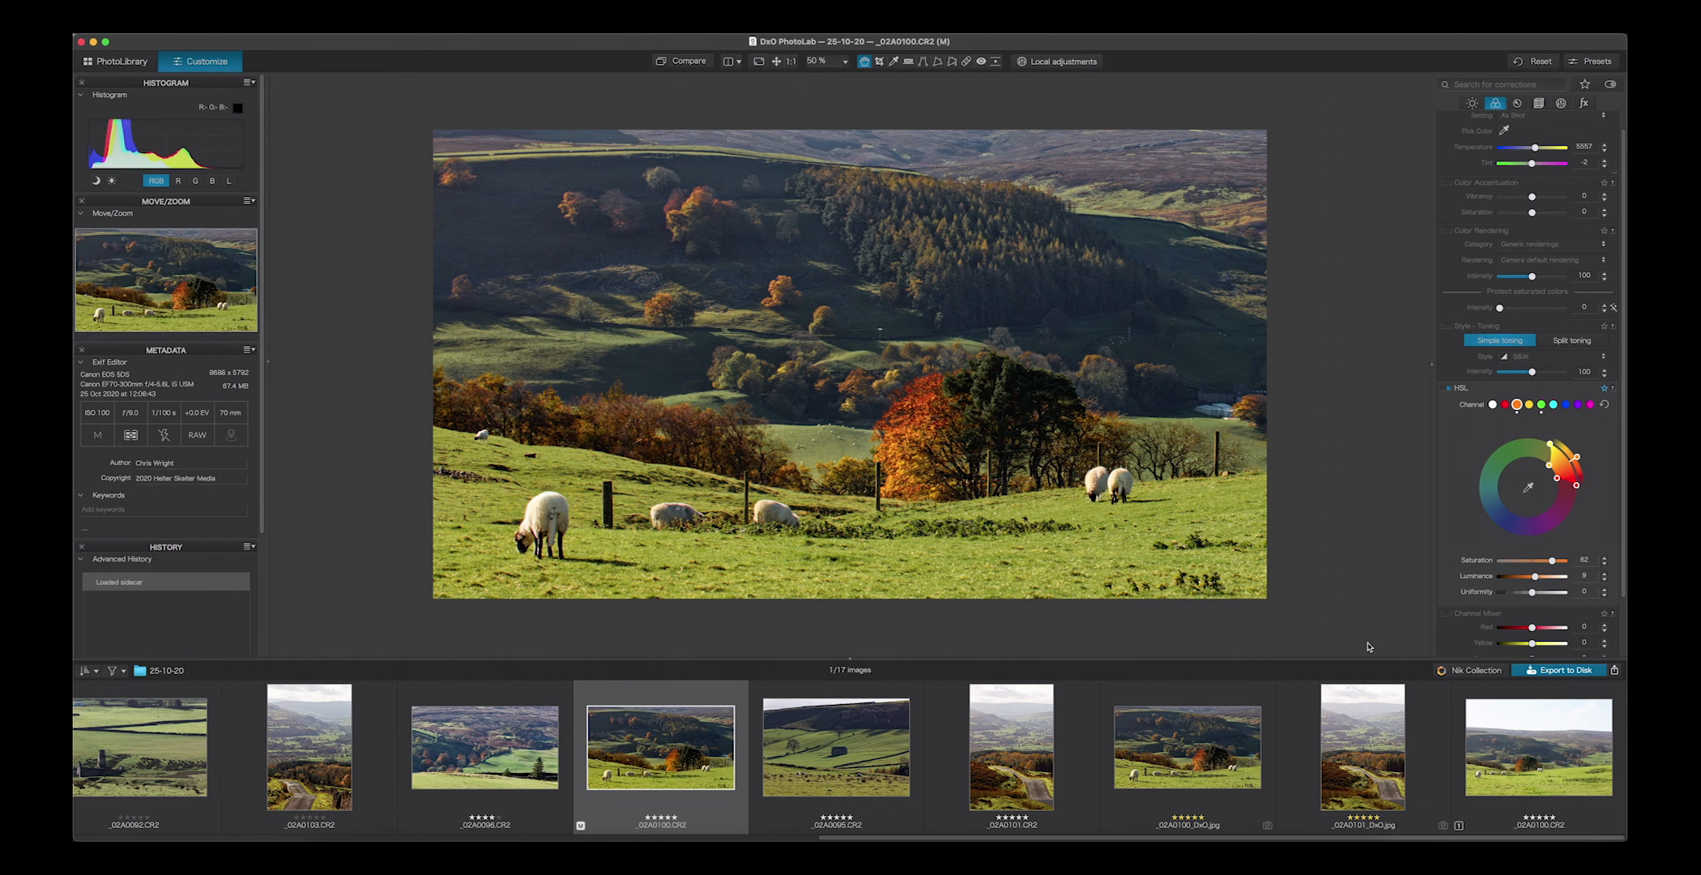